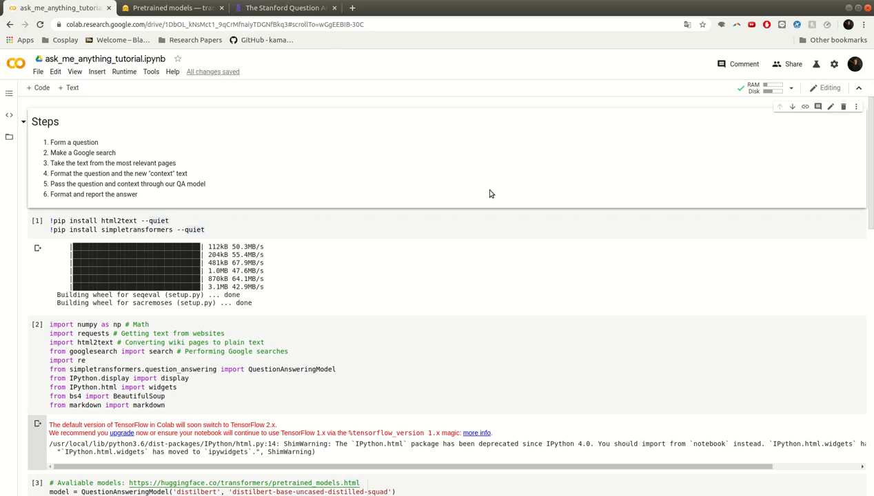
{"action": "mouse_move", "coordinate": [503, 191]}
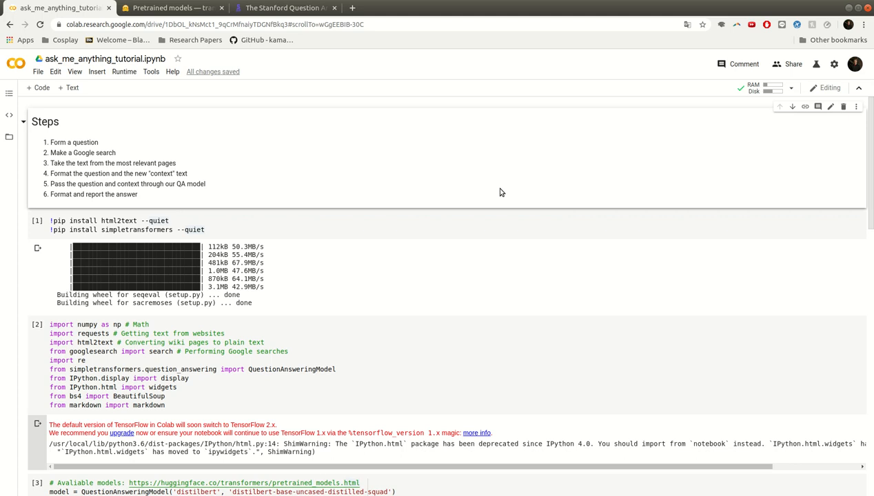
Scroll to the predict_answer helper and review its 'blue' output for the sky question.
{"action": "scroll", "scroll_direction": "down", "scroll_amount": 3}
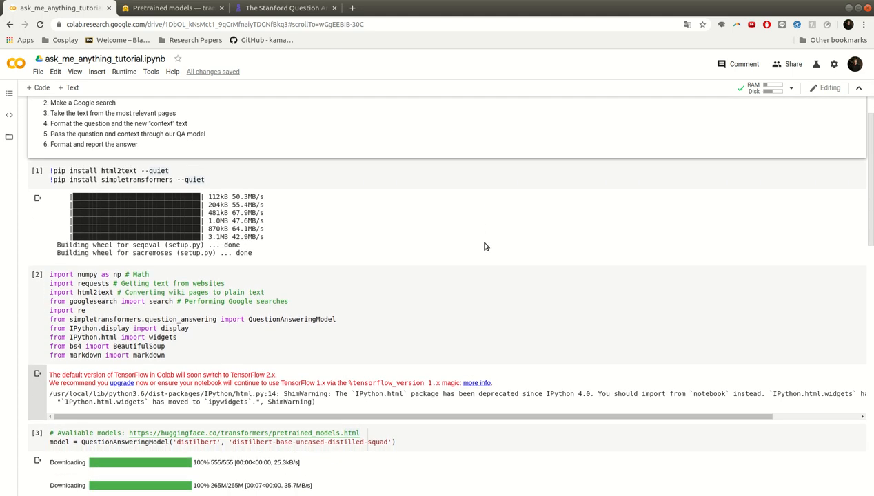
{"action": "mouse_move", "coordinate": [521, 171]}
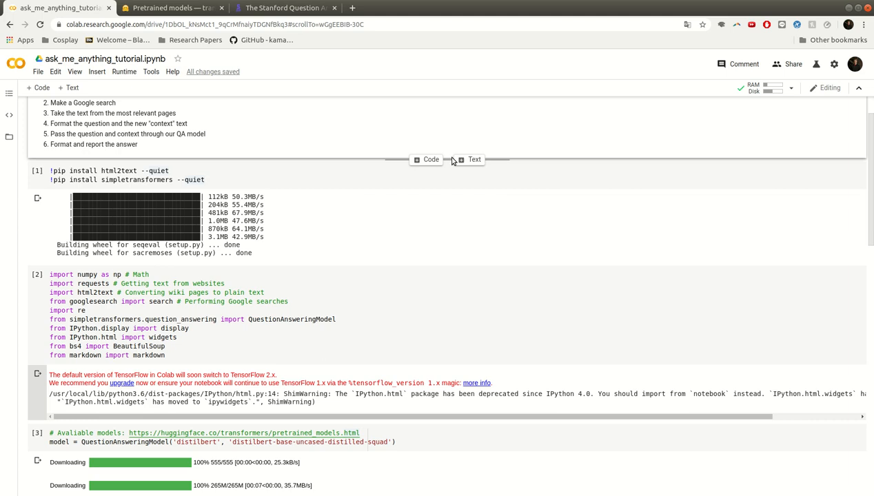
{"action": "scroll", "scroll_direction": "down", "scroll_amount": 3}
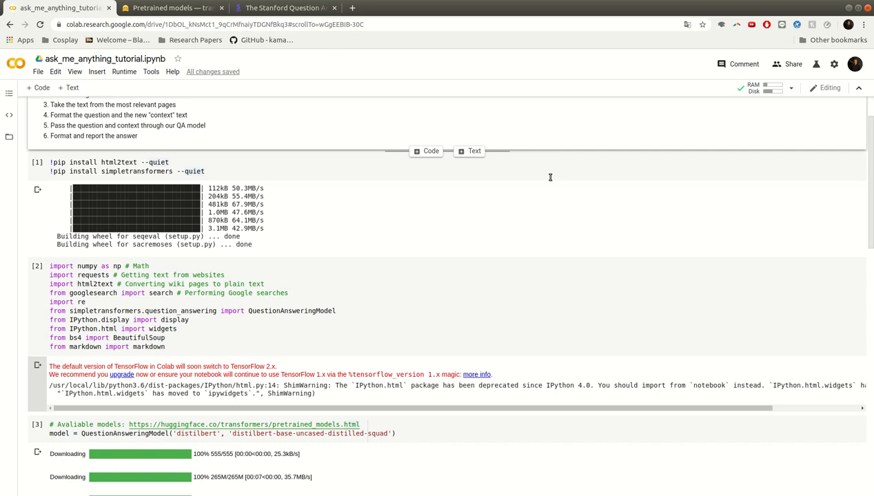
{"action": "scroll", "scroll_direction": "down", "scroll_amount": 3}
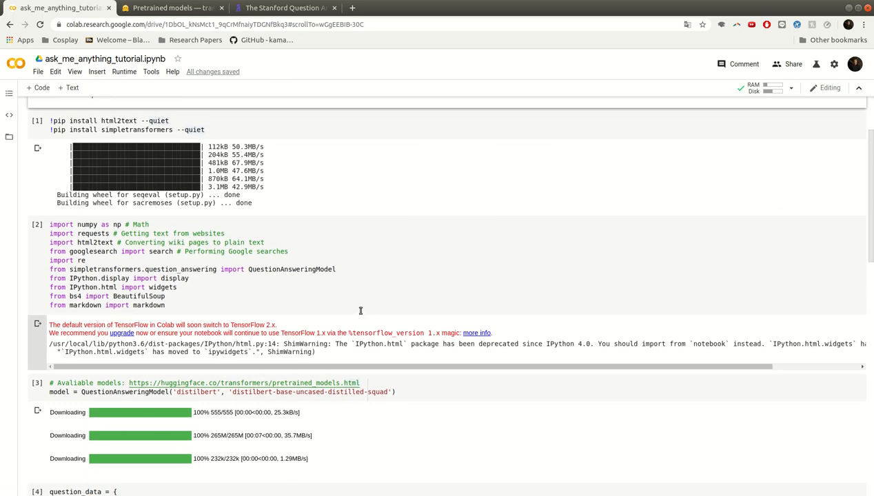
{"action": "scroll", "scroll_direction": "down", "scroll_amount": 3}
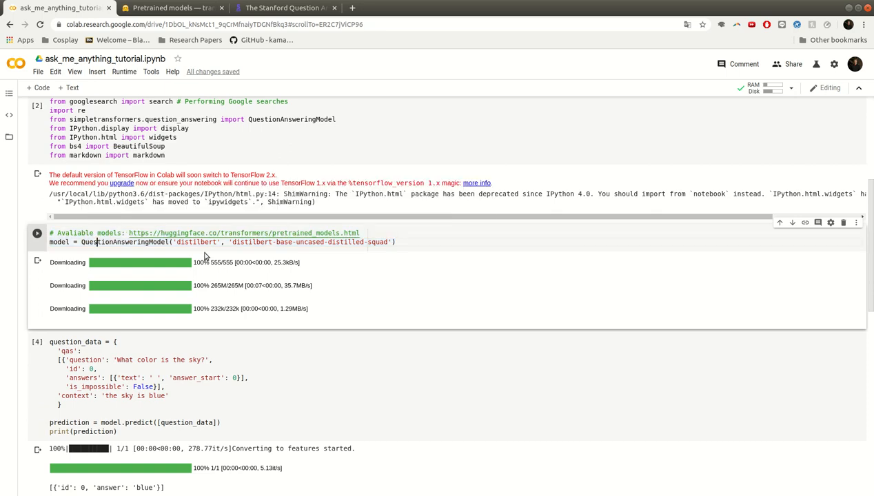
{"action": "scroll", "scroll_direction": "down", "scroll_amount": 3}
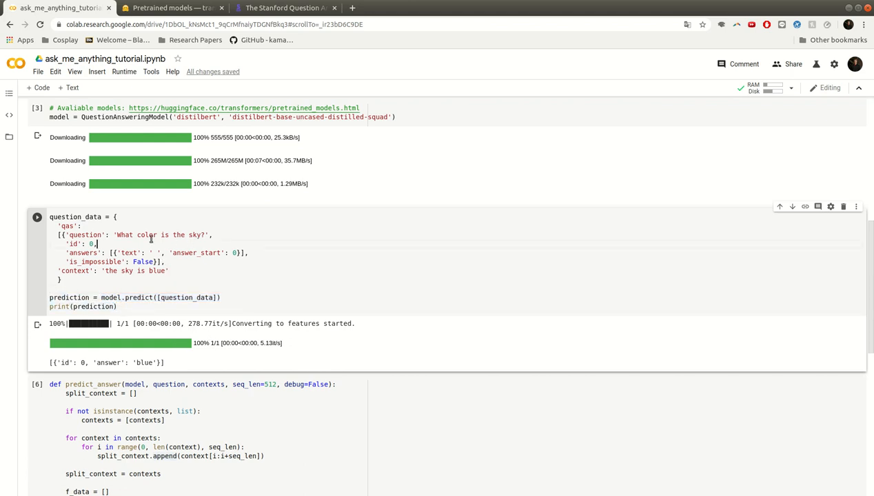
{"action": "double_click", "coordinate": [157, 270]}
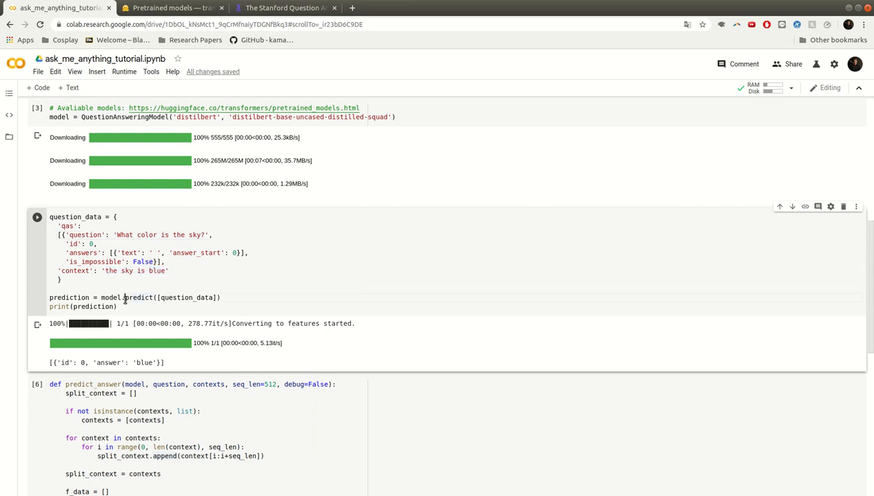
{"action": "double_click", "coordinate": [122, 270]}
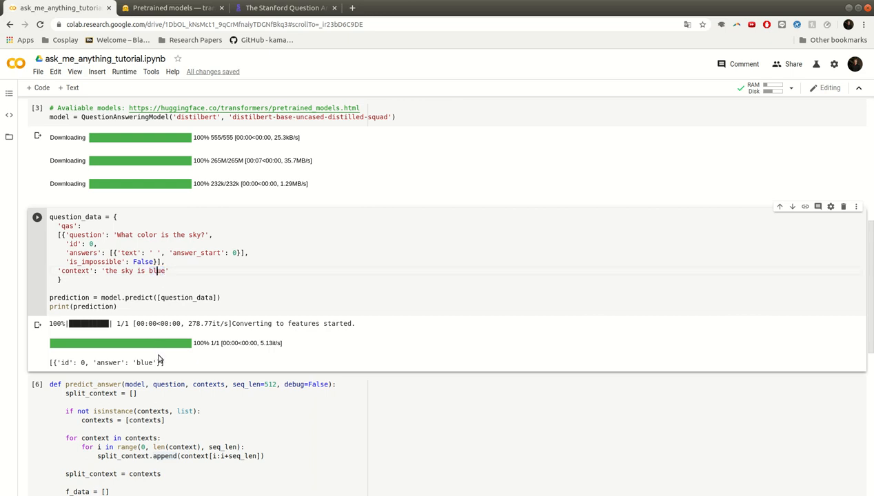
{"action": "triple_click", "coordinate": [108, 362]}
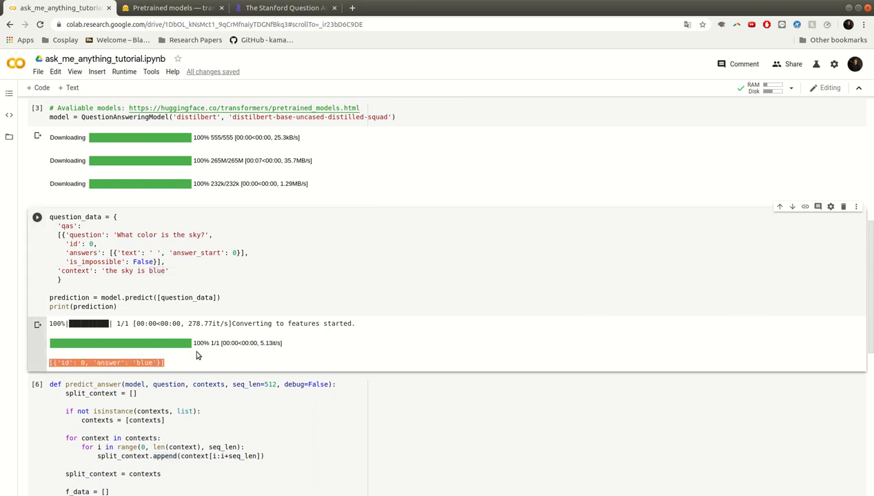
Insert an empty code cell below the predict_answer example.
{"action": "scroll", "scroll_direction": "down", "scroll_amount": 3}
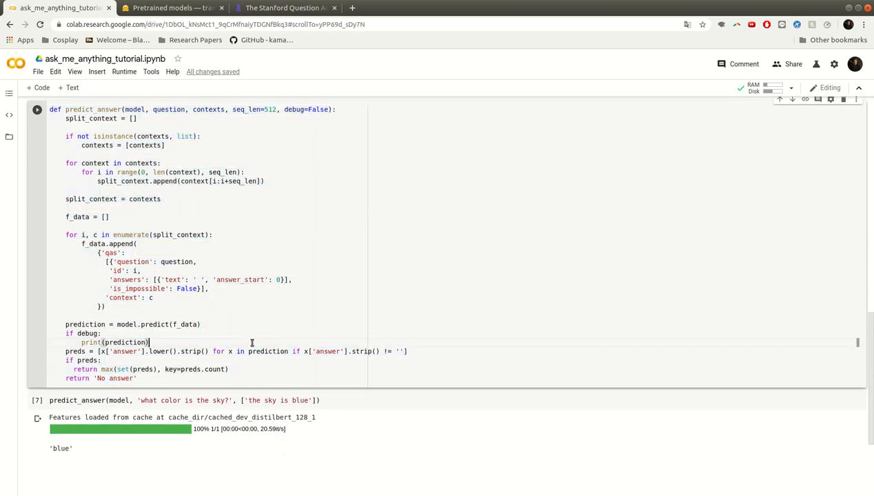
{"action": "scroll", "scroll_direction": "down", "scroll_amount": 3}
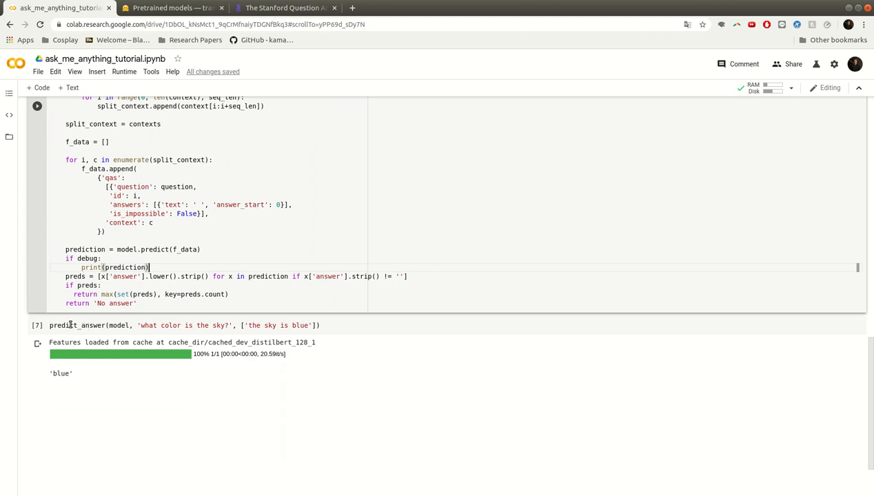
{"action": "double_click", "coordinate": [118, 325]}
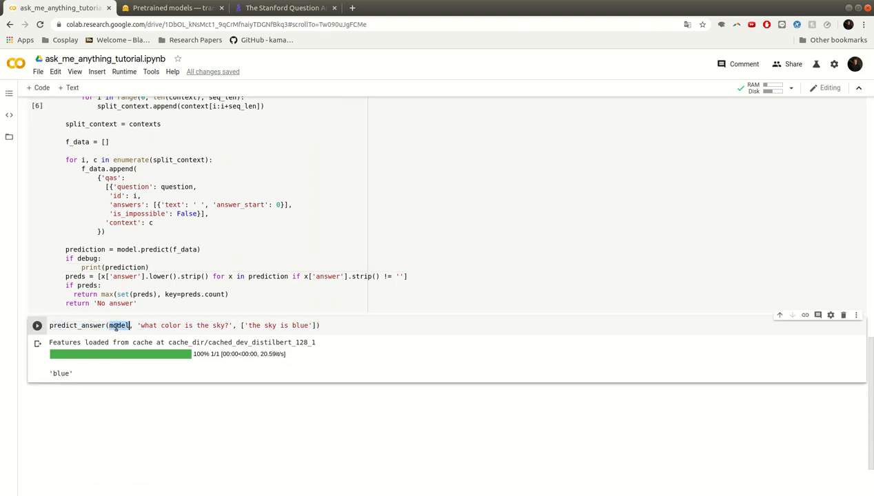
{"action": "double_click", "coordinate": [171, 325]}
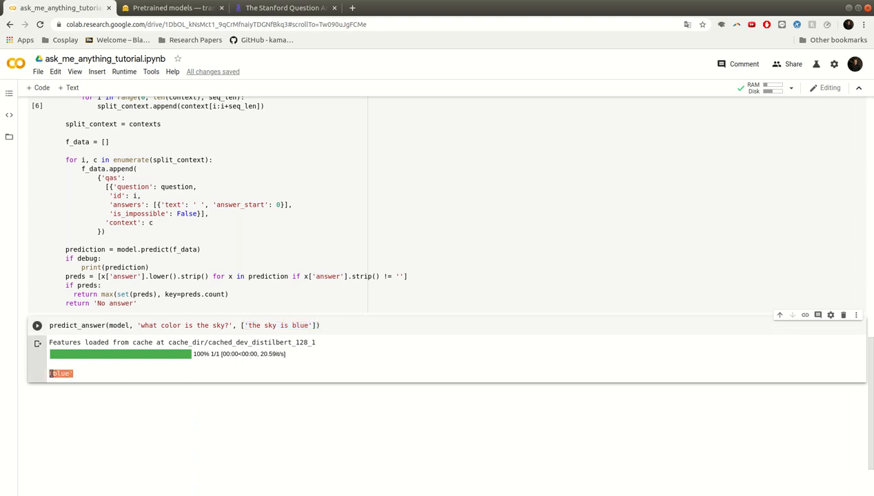
{"action": "mouse_move", "coordinate": [81, 372]}
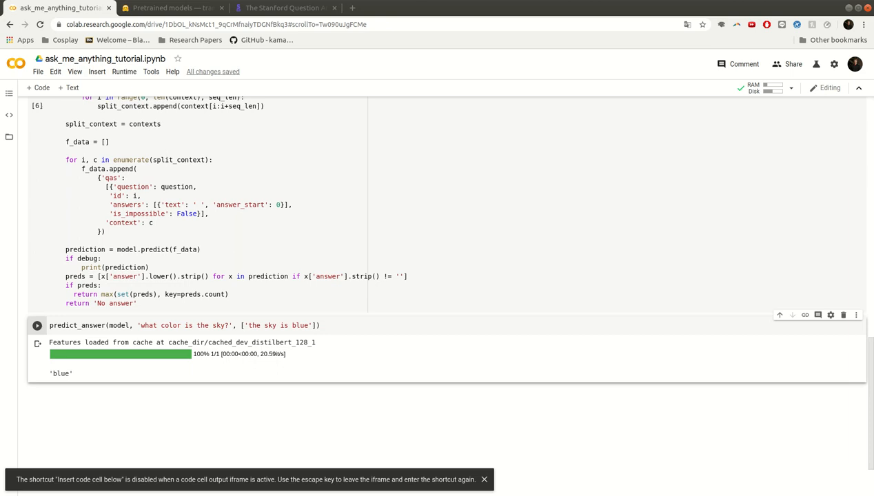
{"action": "mouse_move", "coordinate": [157, 361]}
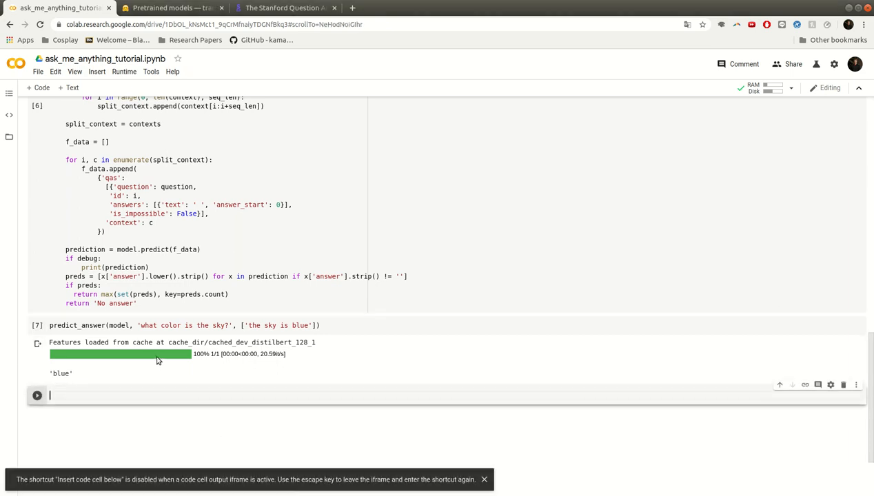
Run links = list(search('what color is the sky?', stop=2)) to list universetoday.com and spaceplace.nasa.gov, and open a result.
{"action": "scroll", "scroll_direction": "up", "scroll_amount": 3}
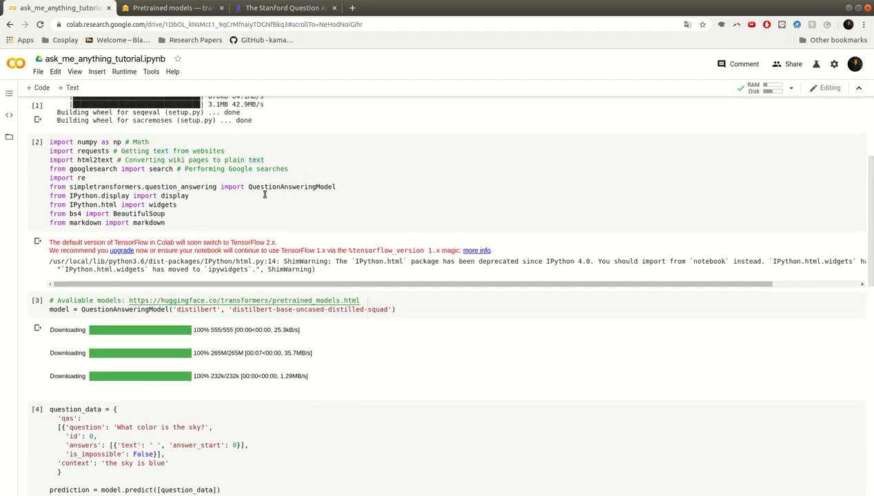
{"action": "scroll", "scroll_direction": "up", "scroll_amount": 3}
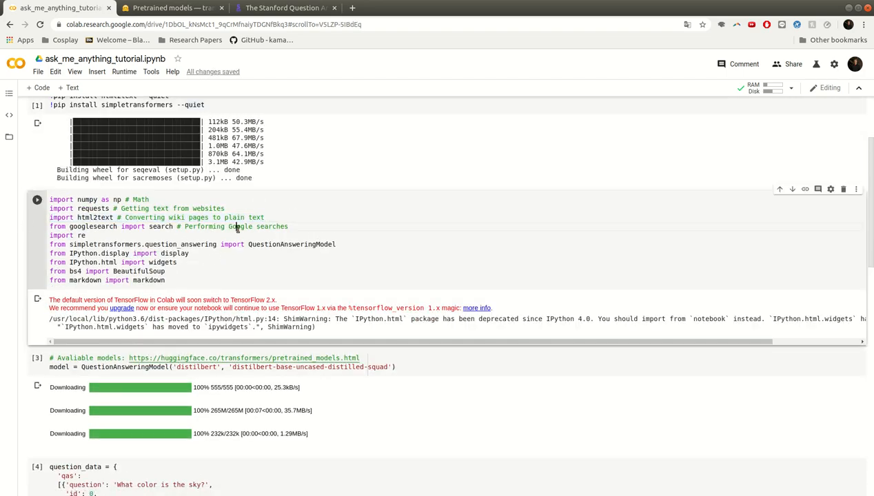
{"action": "scroll", "scroll_direction": "down", "scroll_amount": 3}
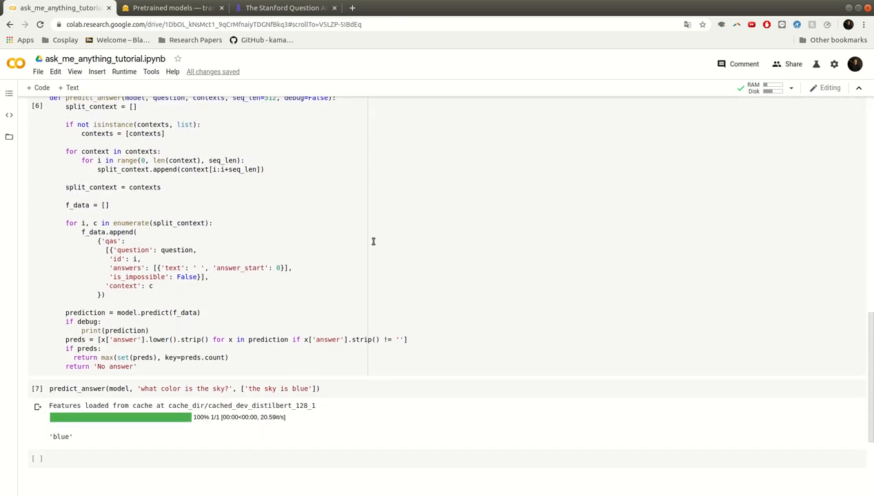
{"action": "scroll", "scroll_direction": "down", "scroll_amount": 3}
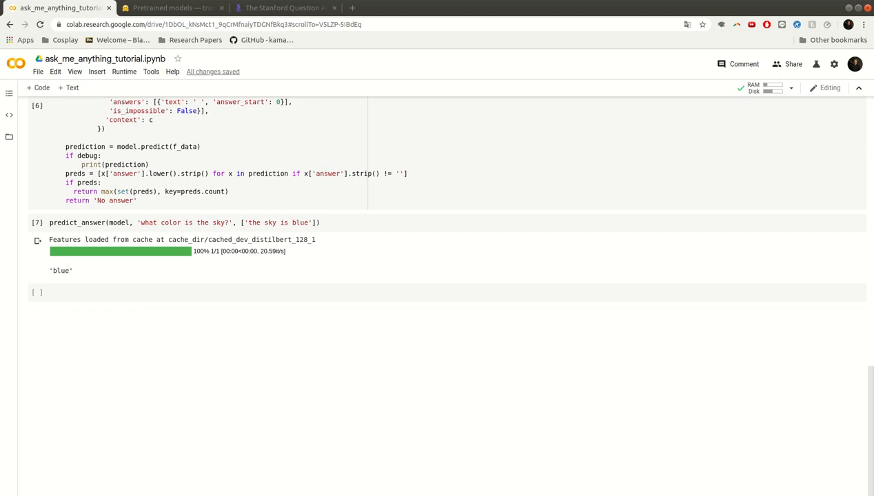
{"action": "mouse_move", "coordinate": [105, 270]}
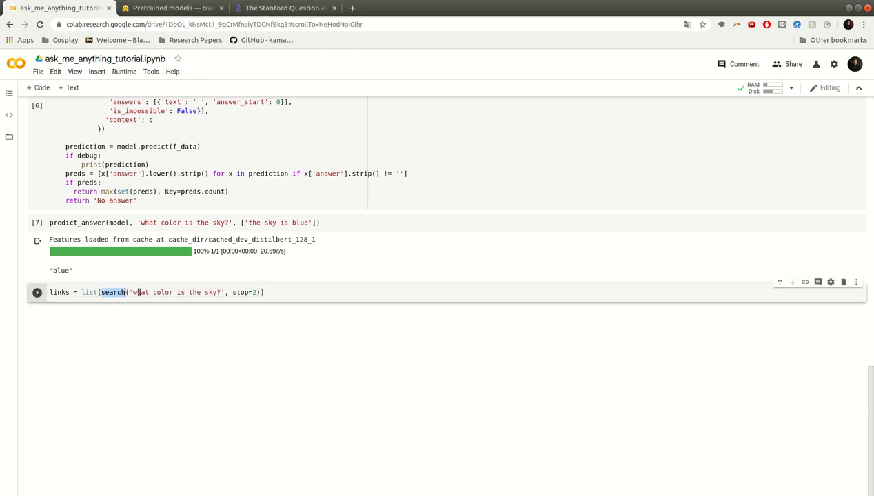
{"action": "scroll", "scroll_direction": "up", "scroll_amount": 3}
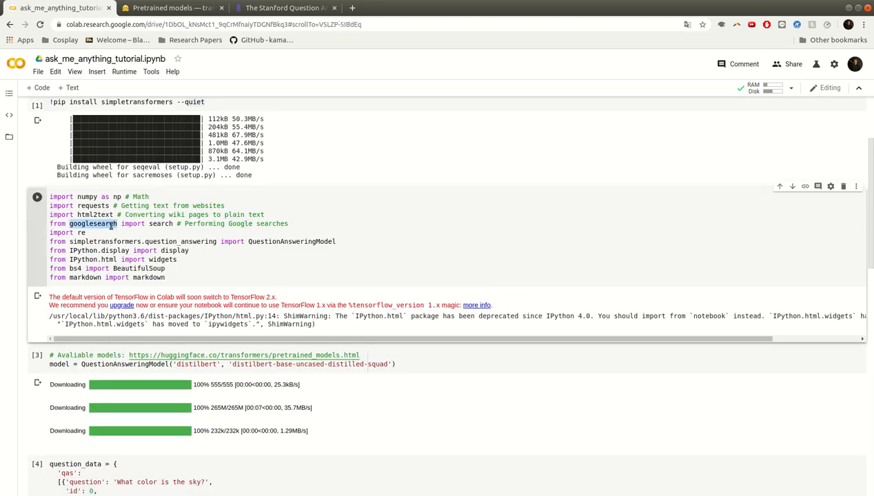
{"action": "scroll", "scroll_direction": "down", "scroll_amount": 3}
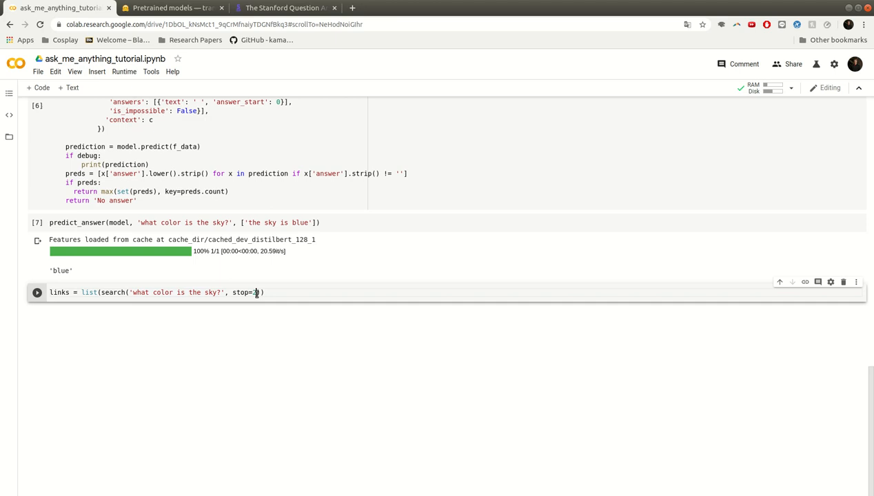
{"action": "double_click", "coordinate": [242, 293]}
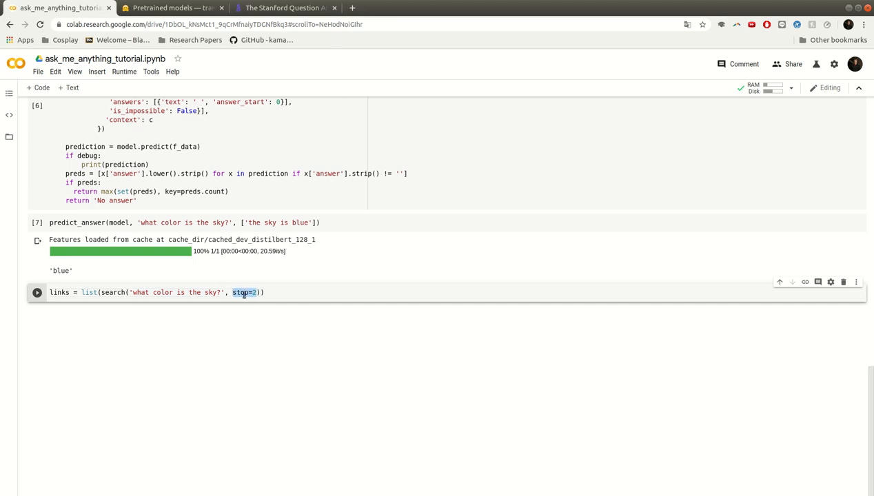
{"action": "double_click", "coordinate": [88, 292]}
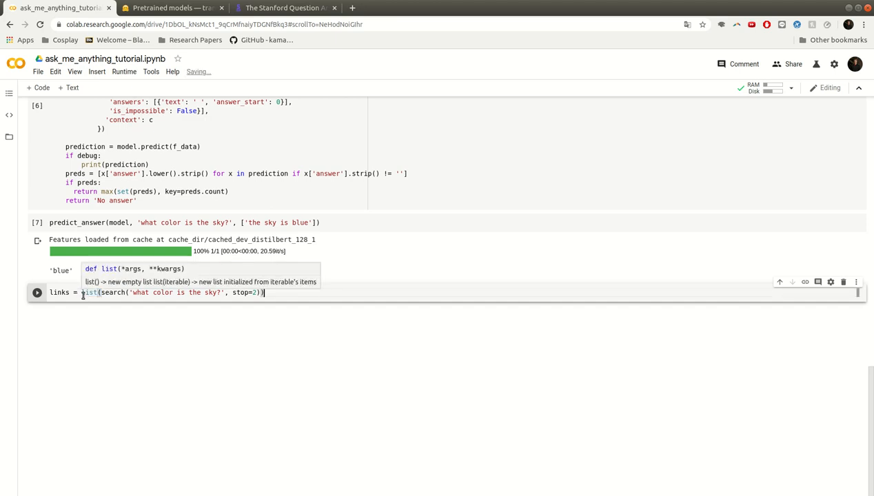
{"action": "type", "text": "links"}
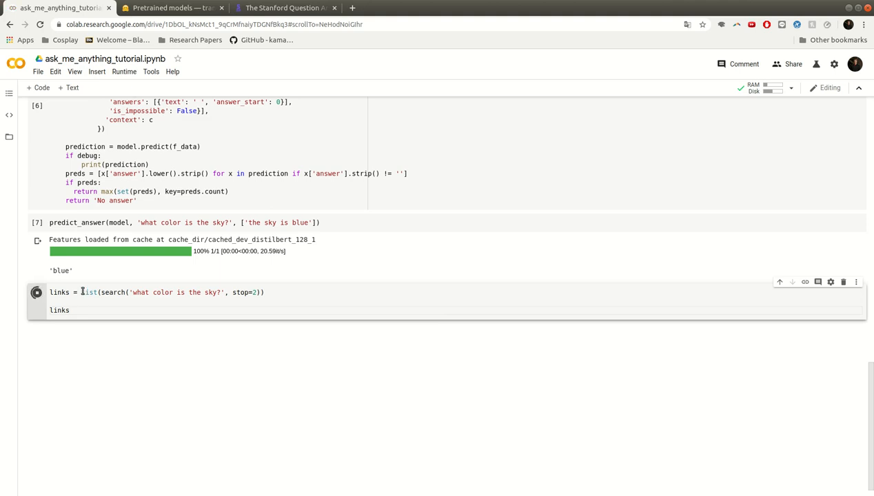
{"action": "left_click", "coordinate": [36, 292]}
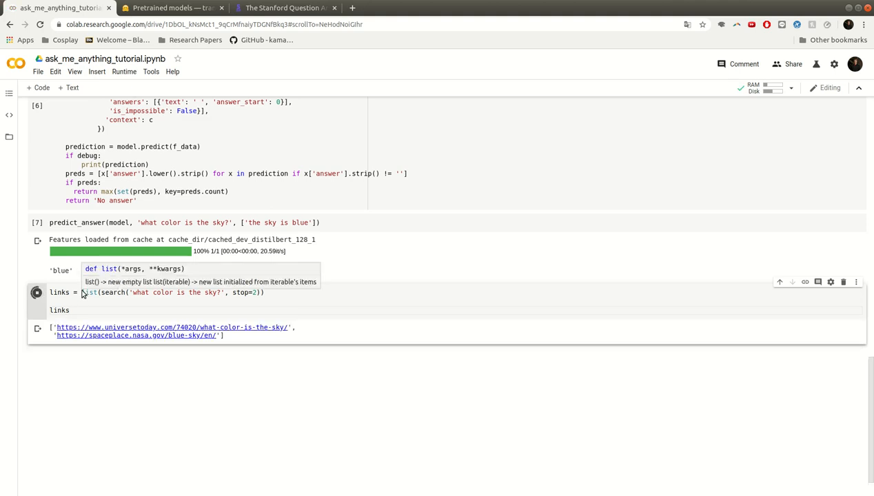
{"action": "left_click", "coordinate": [135, 336]}
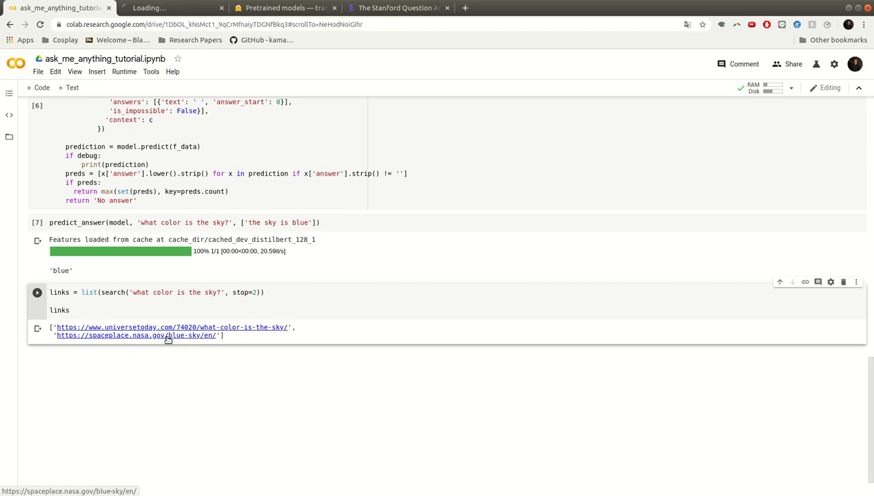
Look over the Universe Today and NASA Space Place pages and close the sky-colour article tab.
{"action": "left_click", "coordinate": [171, 328]}
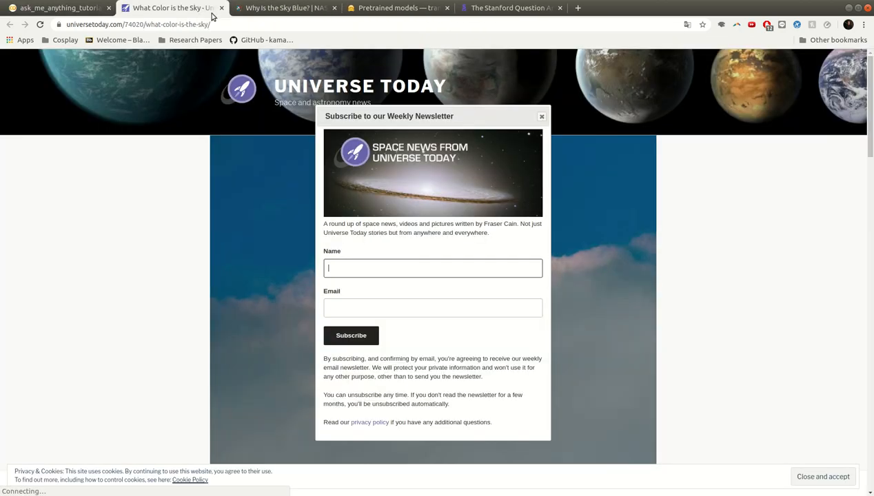
{"action": "left_click", "coordinate": [542, 116]}
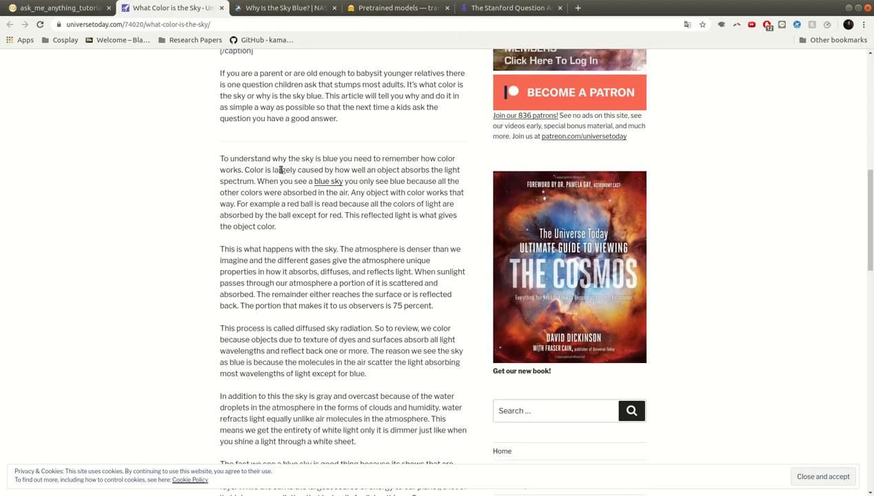
{"action": "scroll", "scroll_direction": "up", "scroll_amount": 3}
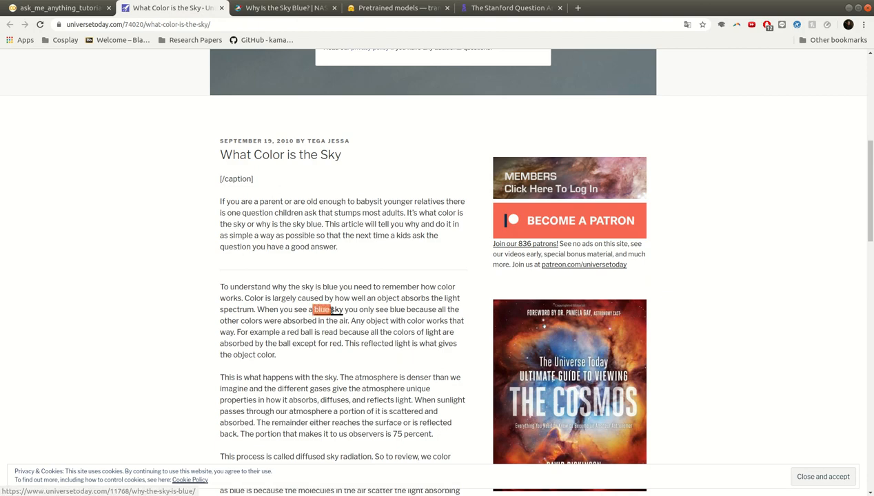
{"action": "left_click", "coordinate": [221, 8]}
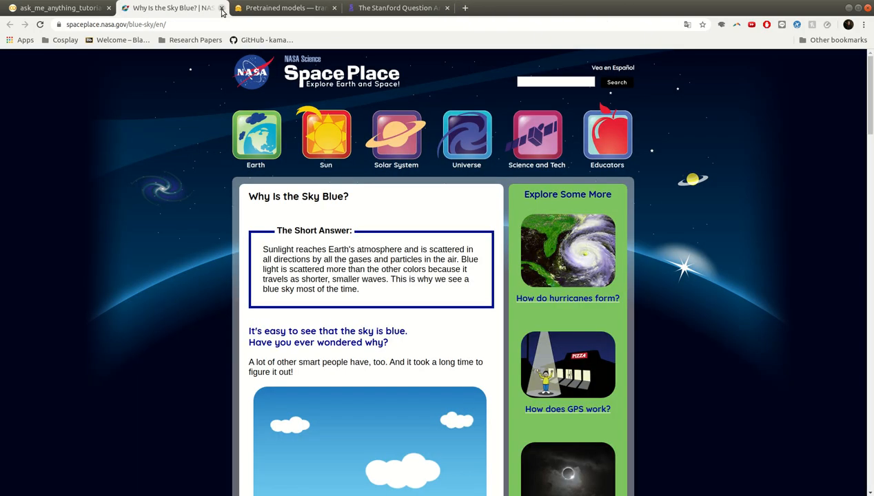
{"action": "scroll", "scroll_direction": "down", "scroll_amount": 3}
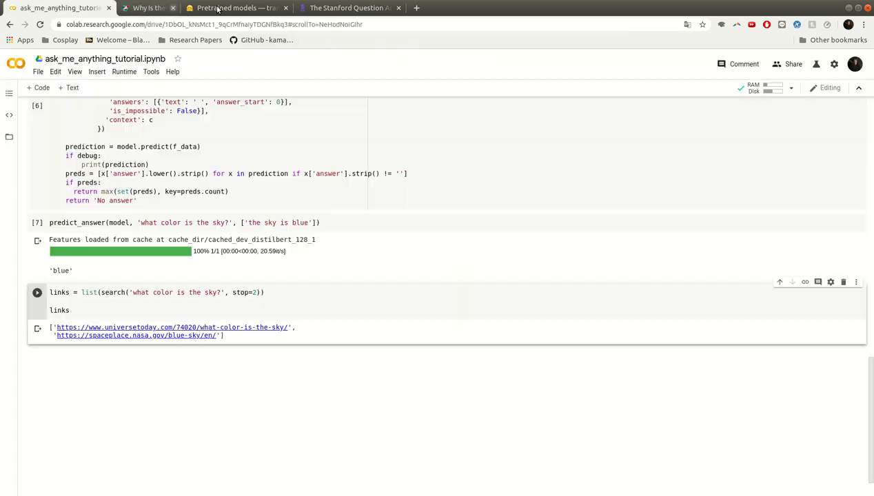
Replace the trailing links line with an html2text.HTML2Text() converter and a loop fetching each link's text via requests.get.
{"action": "left_click", "coordinate": [174, 8]}
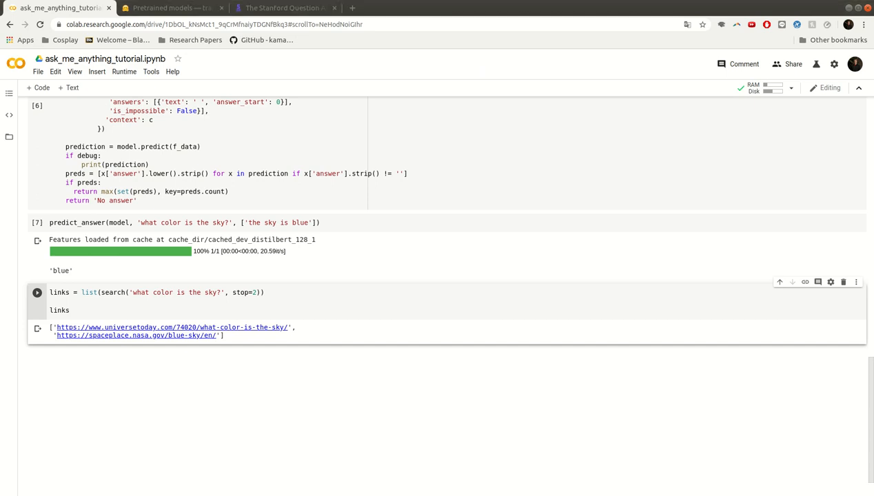
{"action": "mouse_move", "coordinate": [116, 289]}
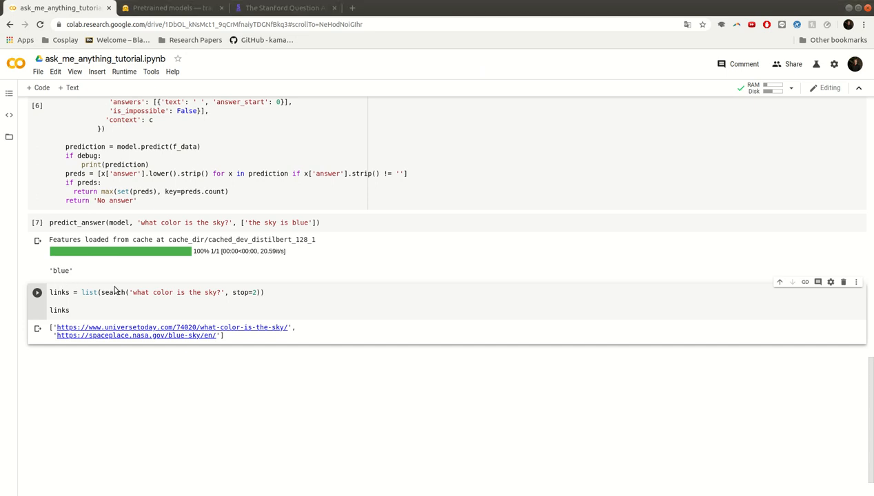
{"action": "double_click", "coordinate": [59, 310]}
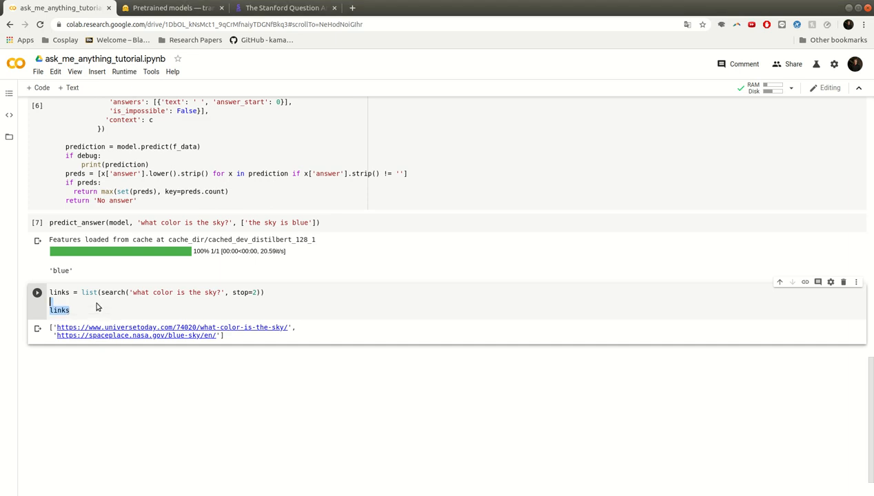
{"action": "type", "text": "html_conv = html2text.HTML2Text()"}
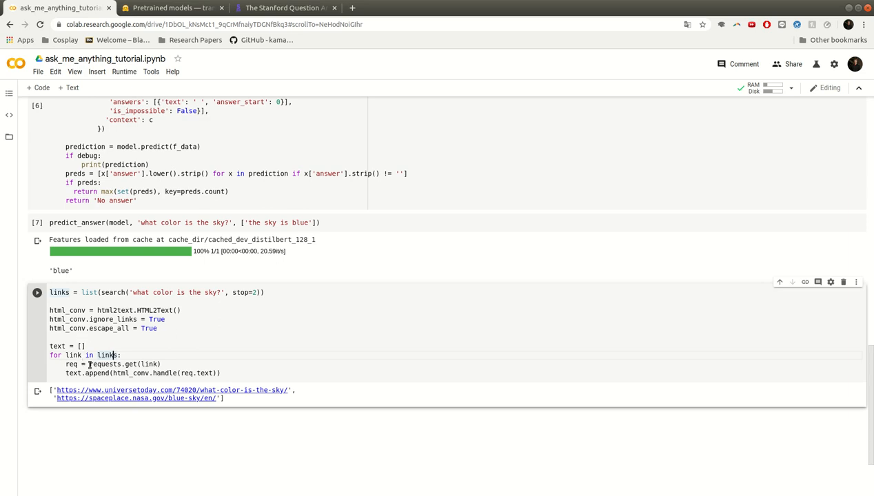
{"action": "double_click", "coordinate": [124, 364]}
{"action": "type", "text": "r"}
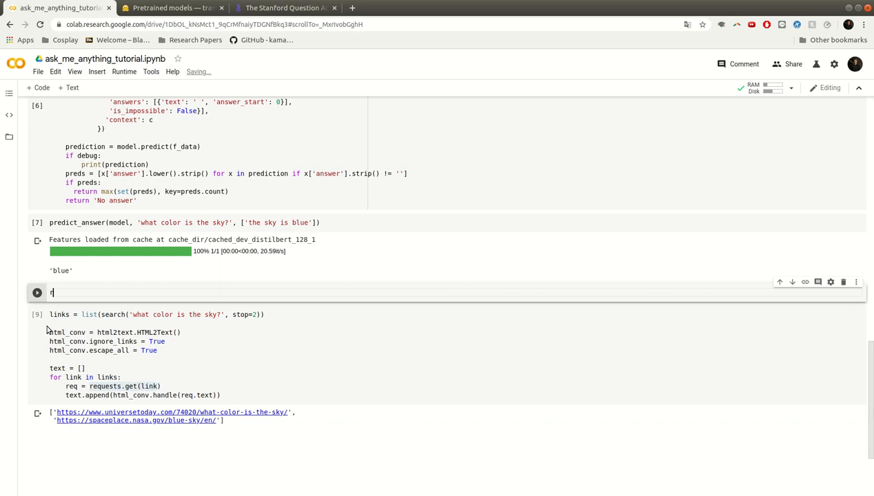
{"action": "type", "text": "eq"}
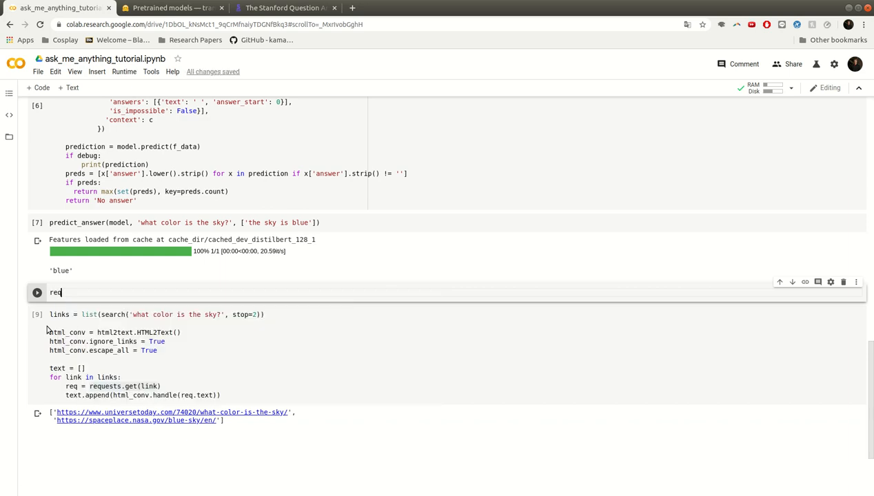
{"action": "type", "text": "requests.get()"}
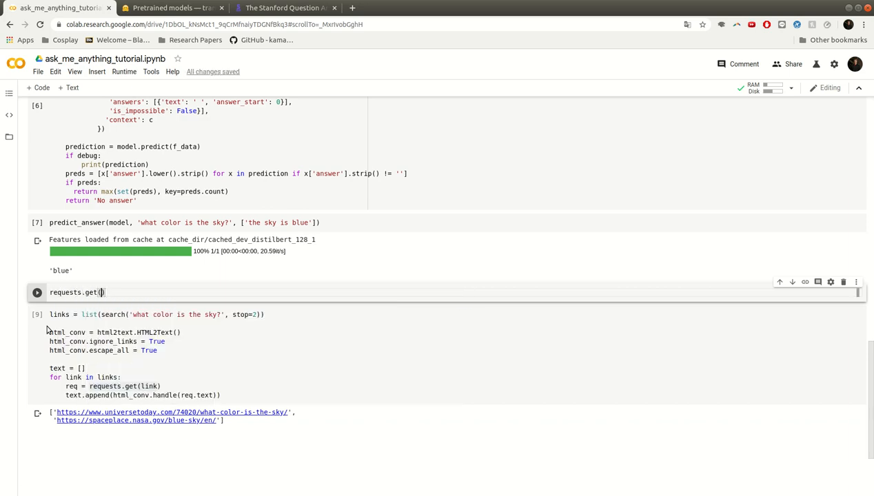
{"action": "type", "text": "'"}
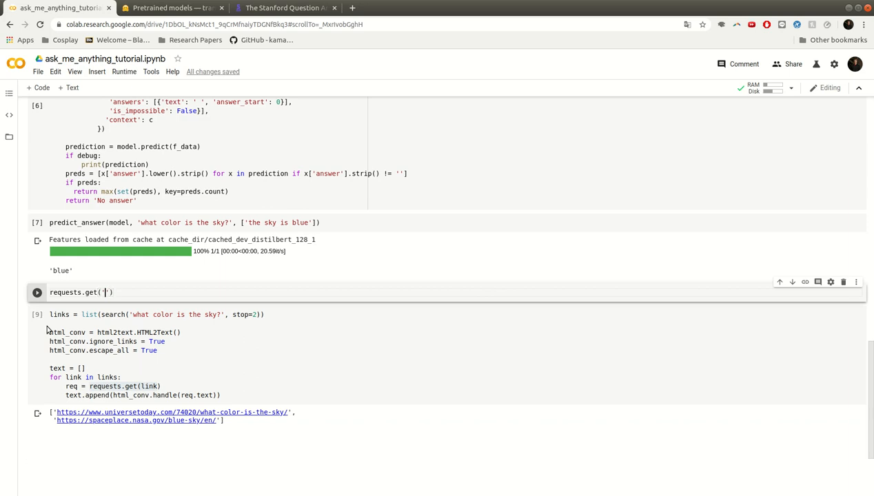
{"action": "type", "text": "google.com"}
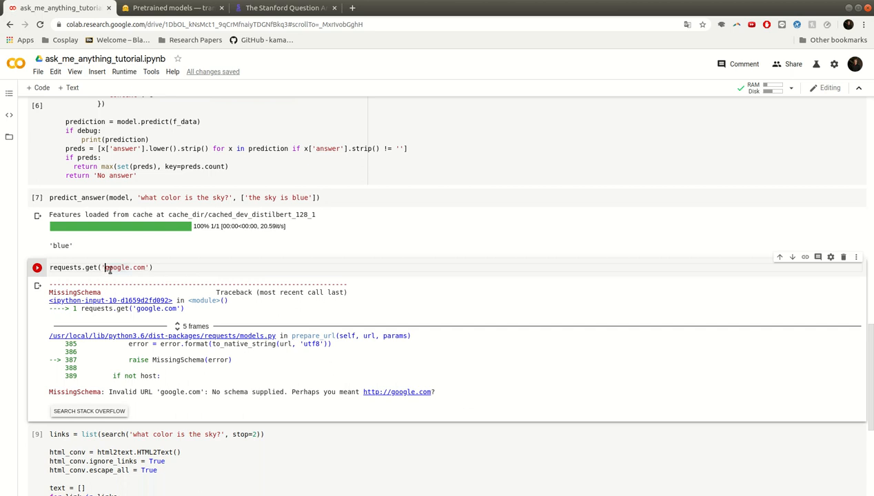
{"action": "type", "text": "http://"}
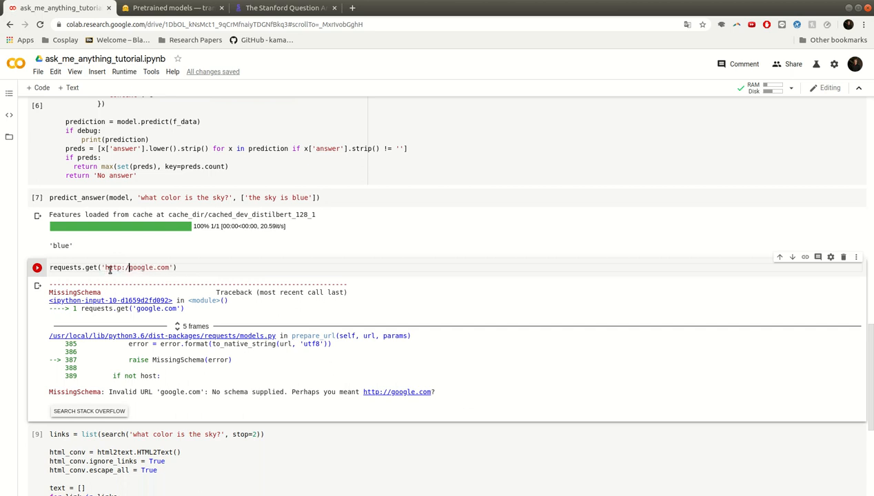
{"action": "left_click", "coordinate": [37, 267]}
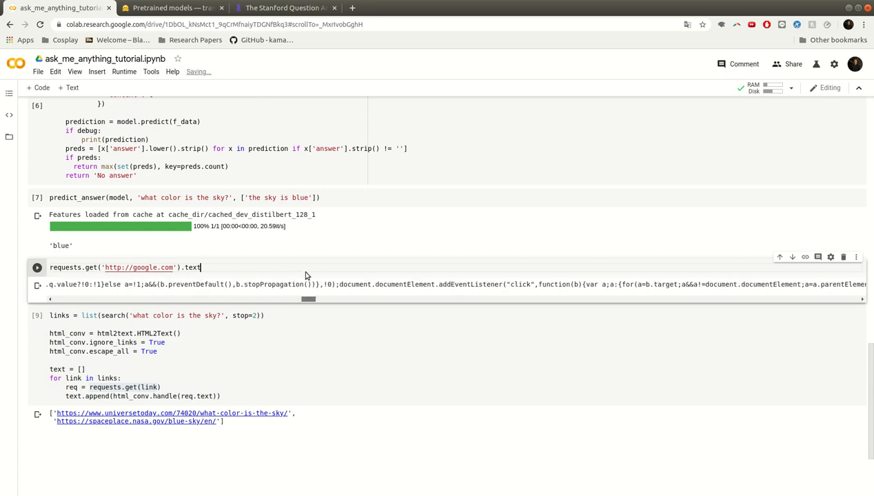
Change the test URL to the SQuAD explorer page and run it to show its raw HTML markup.
{"action": "left_click_drag", "start_coordinate": [308, 298], "coordinate": [739, 298]}
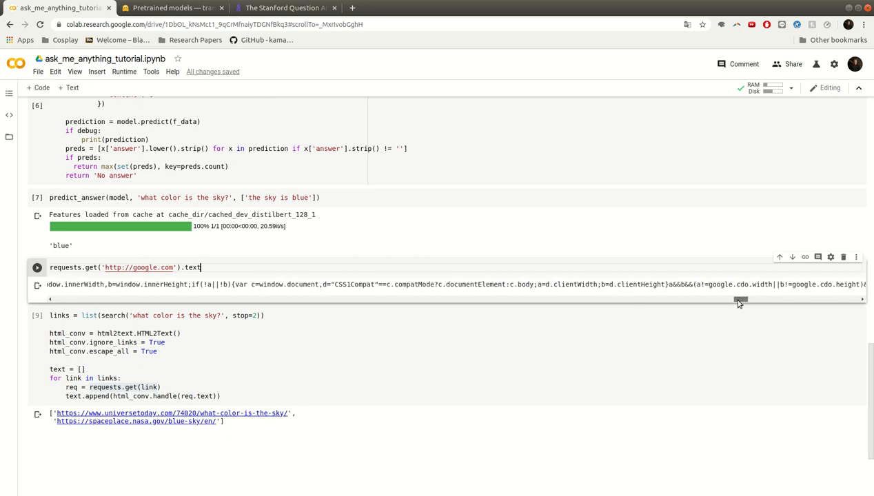
{"action": "scroll", "scroll_direction": "right", "scroll_amount": 3}
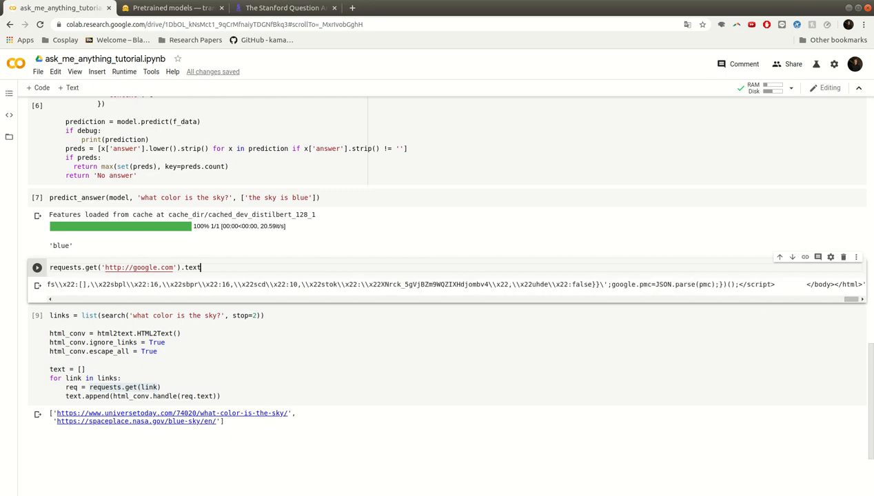
{"action": "mouse_move", "coordinate": [444, 240]}
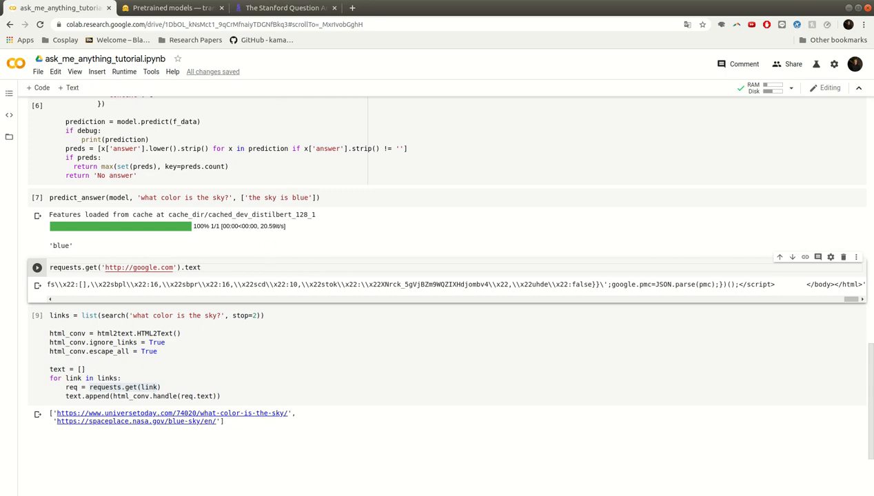
{"action": "mouse_move", "coordinate": [192, 284]}
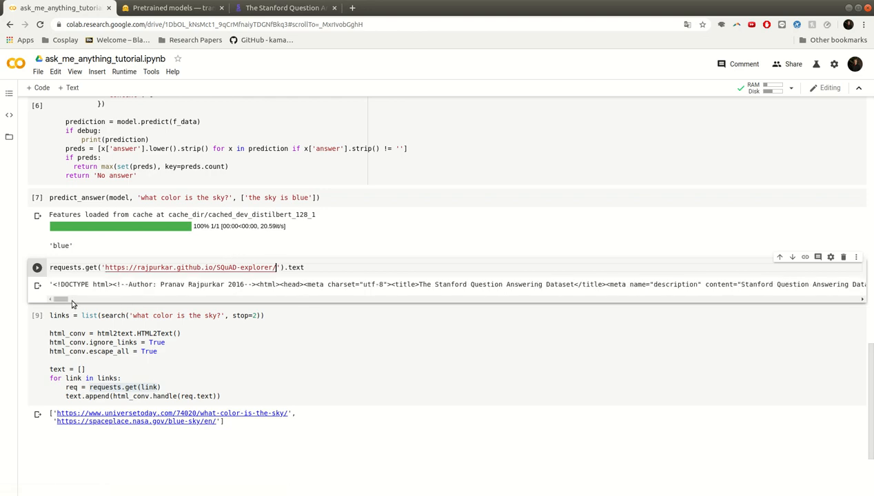
{"action": "left_click_drag", "start_coordinate": [72, 298], "coordinate": [196, 298]}
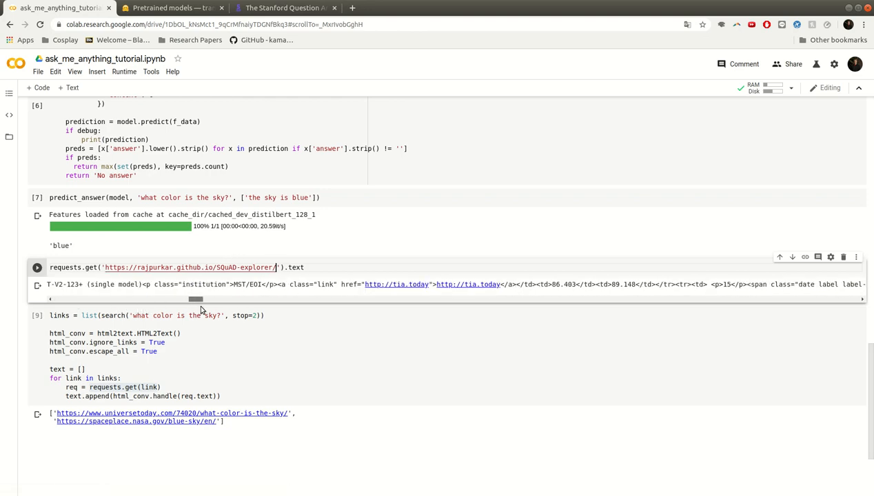
{"action": "left_click_drag", "start_coordinate": [196, 298], "coordinate": [513, 298]}
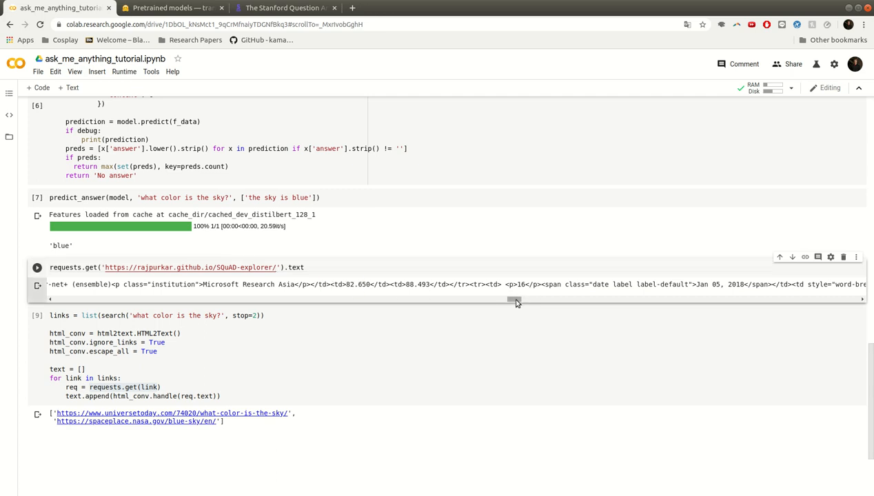
{"action": "left_click_drag", "start_coordinate": [516, 300], "coordinate": [549, 300]}
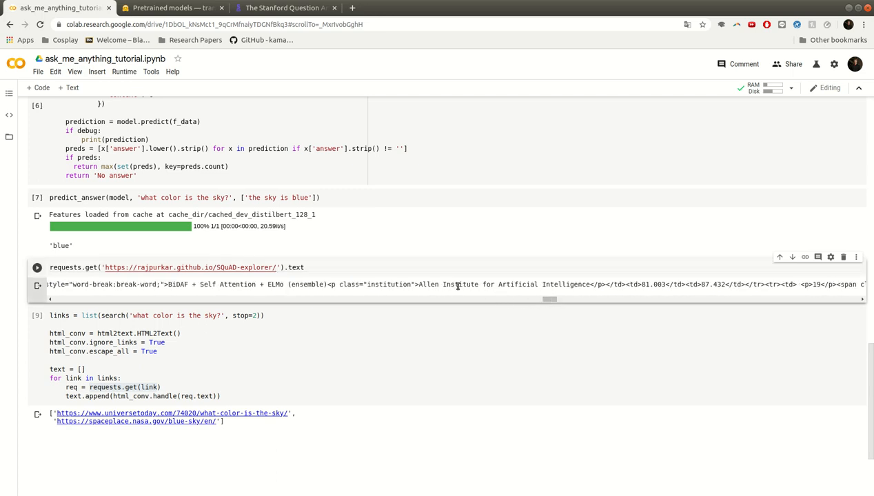
{"action": "mouse_move", "coordinate": [584, 284]}
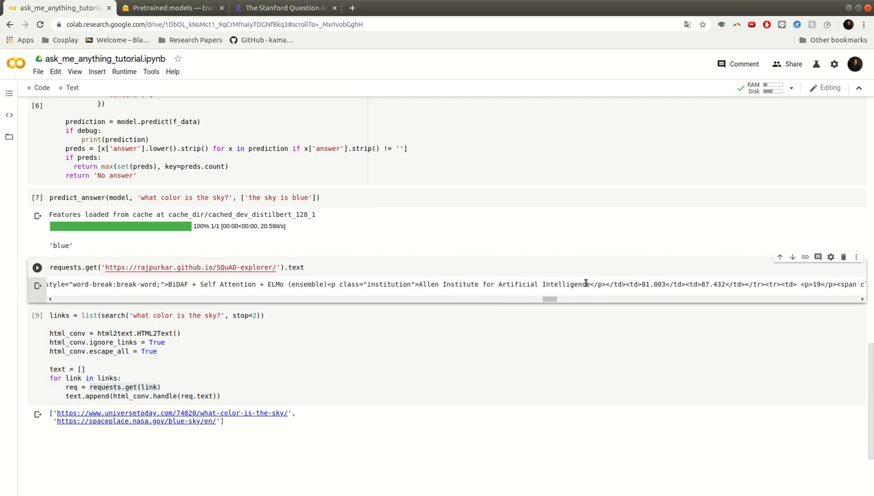
{"action": "double_click", "coordinate": [499, 284]}
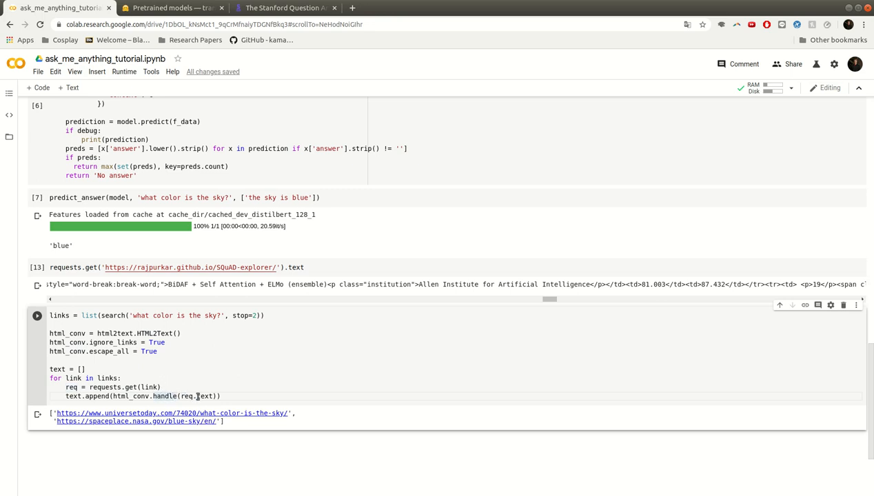
Show the collected text list of the fetched pages, revealing a 503 error and NASA's explanation.
{"action": "double_click", "coordinate": [63, 369]}
{"action": "type", "text": "t"}
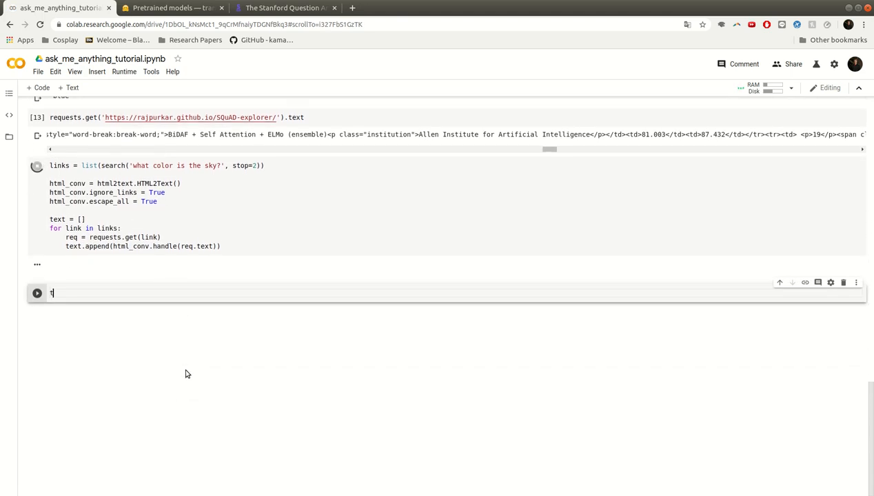
{"action": "type", "text": "ext"}
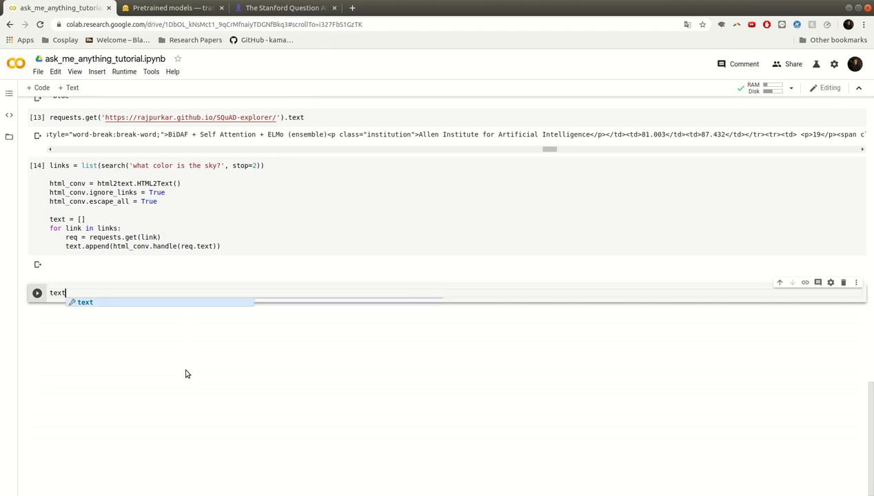
{"action": "left_click", "coordinate": [36, 276]}
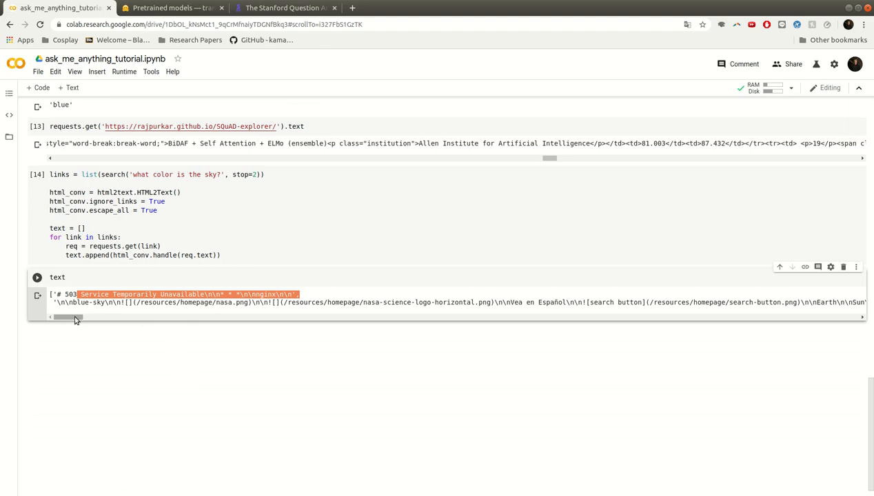
{"action": "left_click_drag", "start_coordinate": [67, 317], "coordinate": [90, 317]}
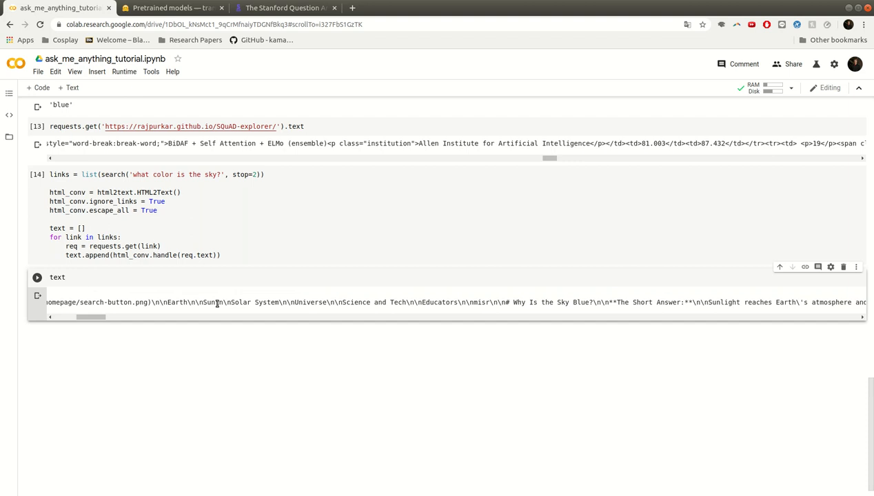
{"action": "left_click_drag", "start_coordinate": [90, 317], "coordinate": [116, 317]}
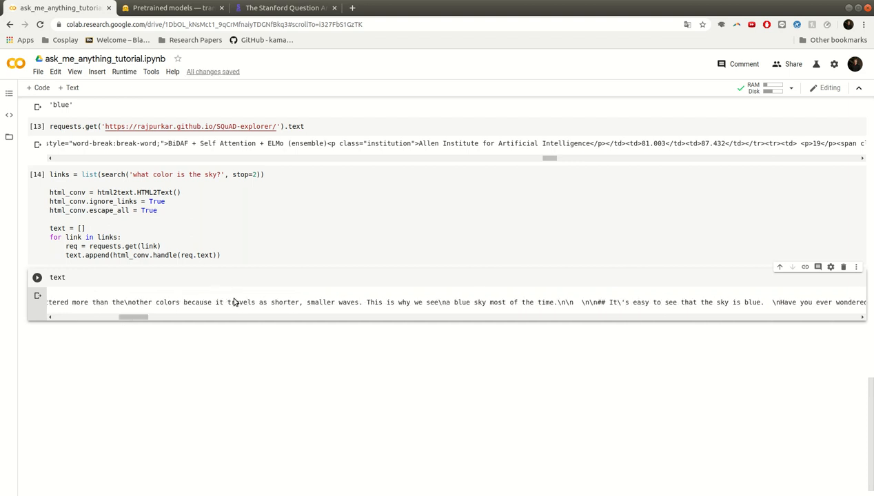
{"action": "left_click_drag", "start_coordinate": [124, 317], "coordinate": [133, 317]}
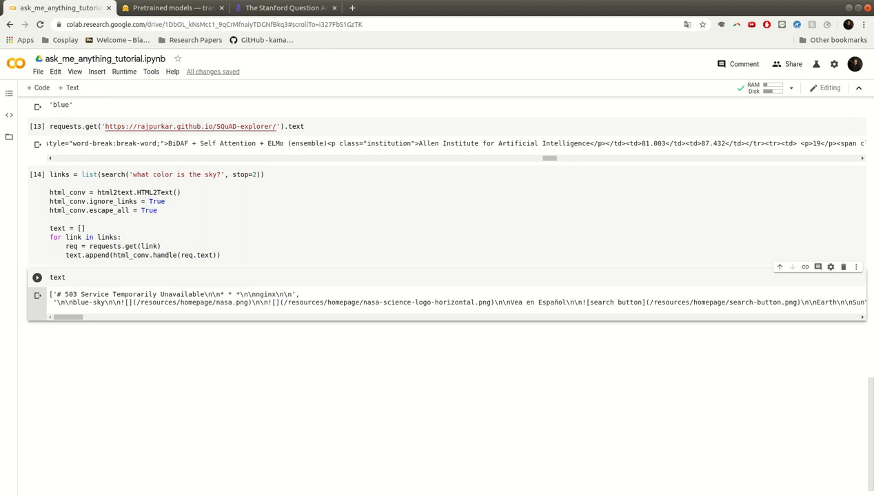
{"action": "mouse_move", "coordinate": [185, 311]}
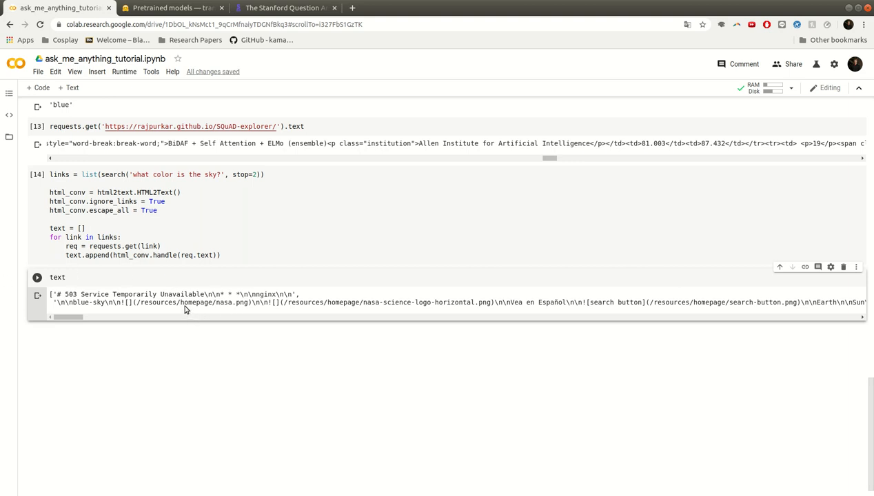
{"action": "mouse_move", "coordinate": [185, 308]}
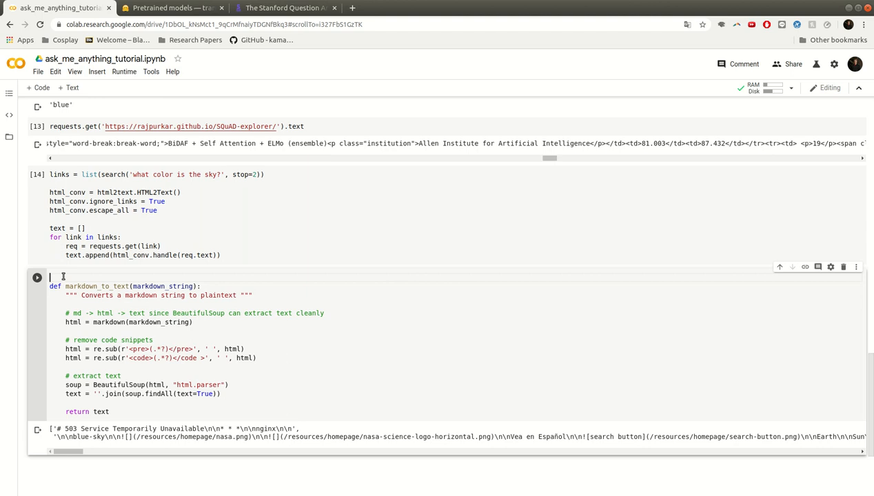
Credit the gist with a '# Source:' comment and add a format_text helper turning newlines into spaces, then run the cell.
{"action": "type", "text": "# Source: https://gist.github.com/lorey/eb15a7f3338f959a78cc3661fbc255fe"}
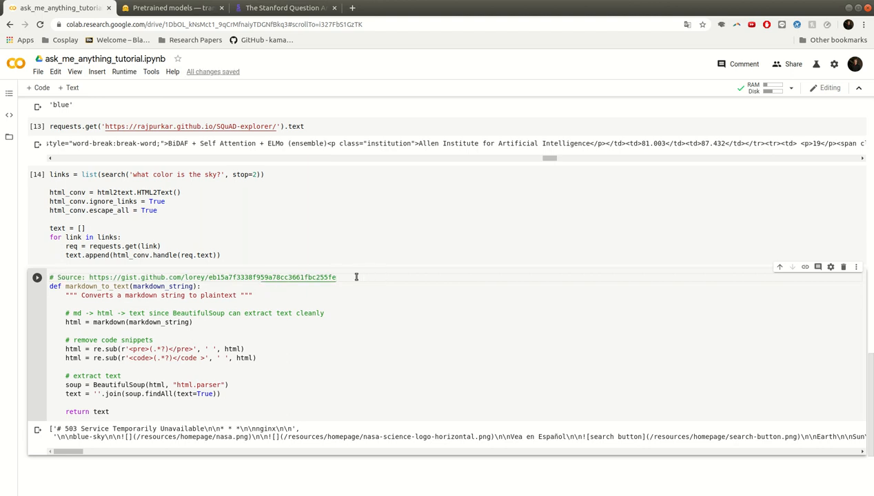
{"action": "mouse_move", "coordinate": [320, 216]}
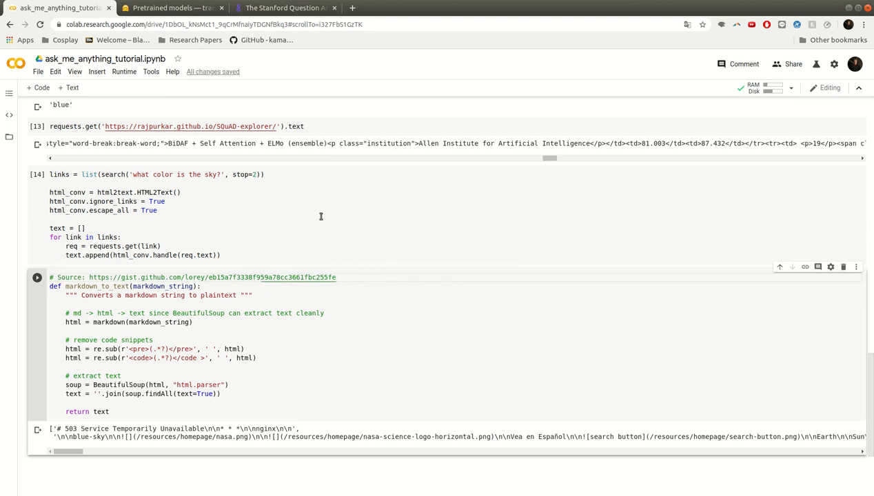
{"action": "scroll", "scroll_direction": "down", "scroll_amount": 3}
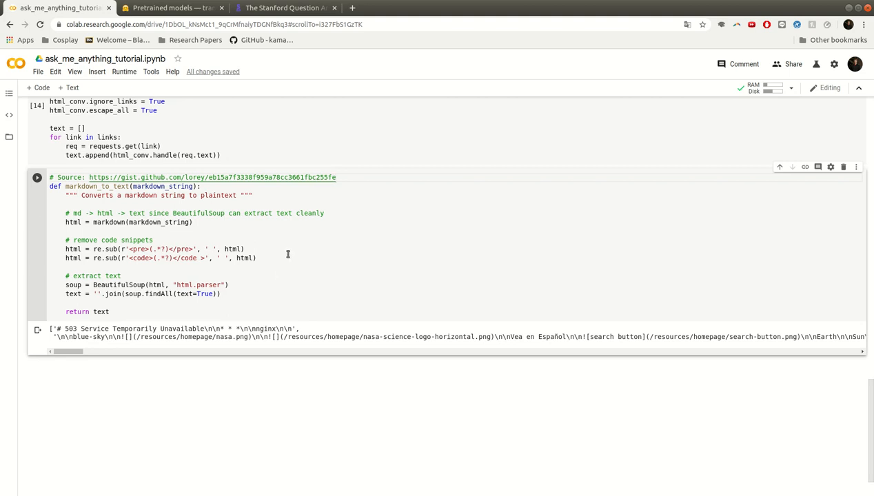
{"action": "mouse_move", "coordinate": [284, 253]}
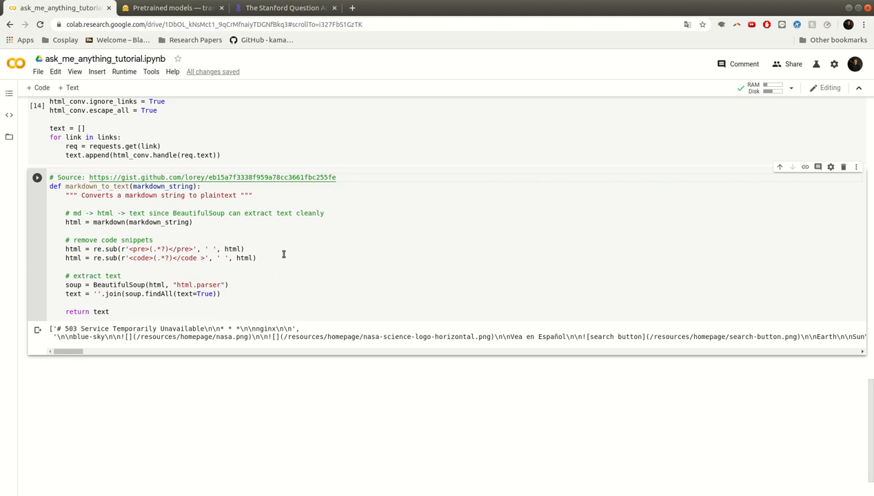
{"action": "mouse_move", "coordinate": [148, 223]}
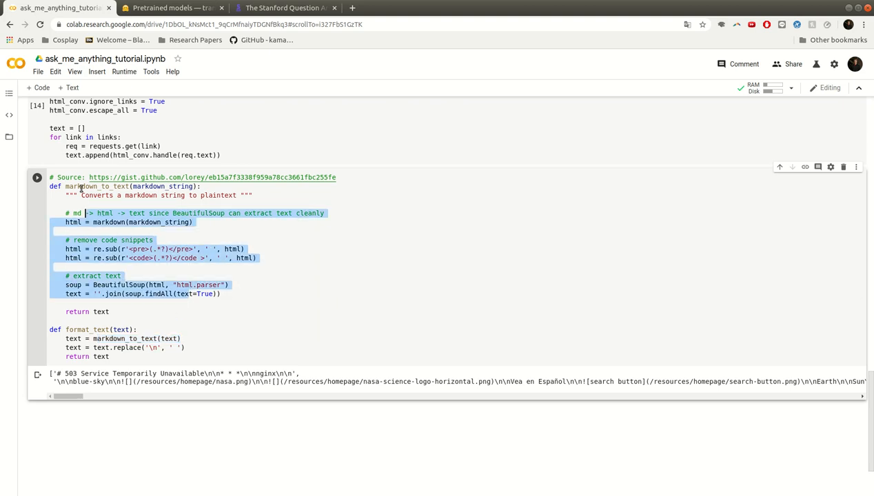
{"action": "left_click", "coordinate": [37, 177]}
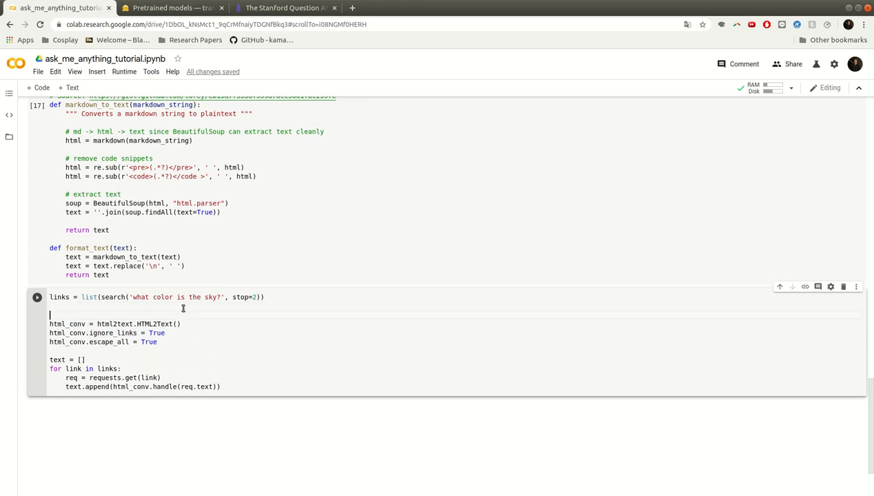
Add print(links), text[-1] = format_text(text[-1]) inside the loop and print(text), then run the search cell.
{"action": "type", "text": "print()"}
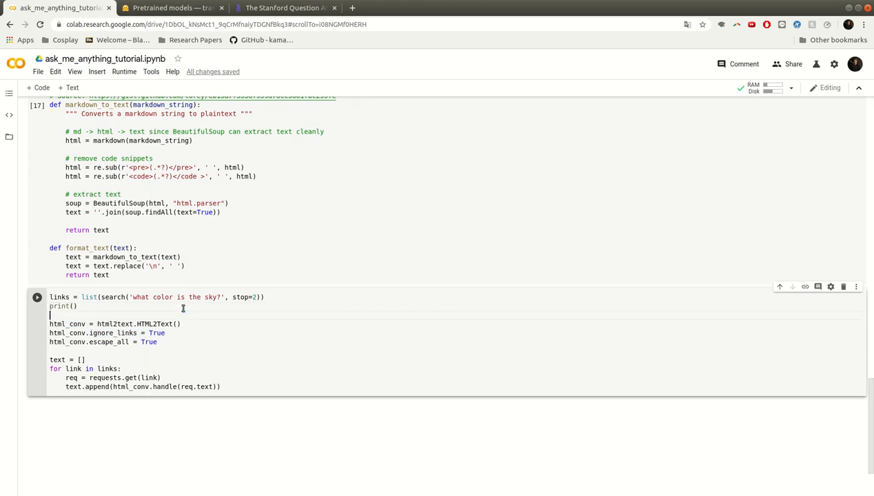
{"action": "type", "text": "links"}
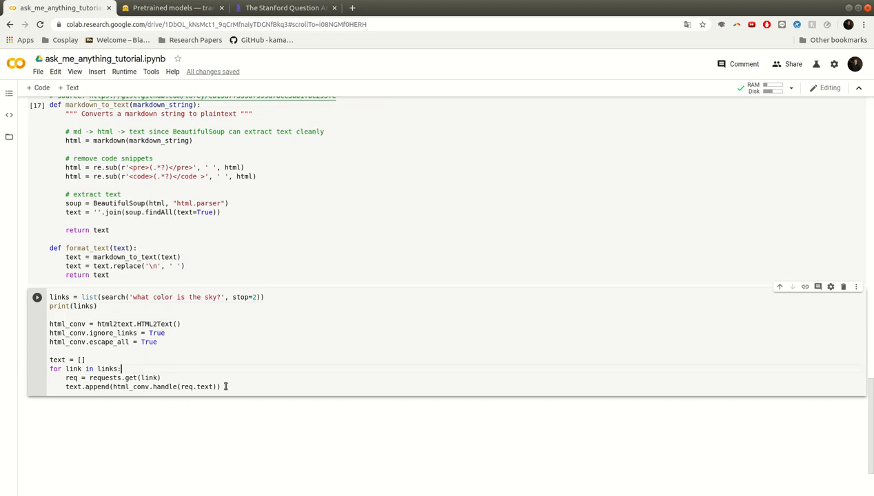
{"action": "type", "text": "tex"}
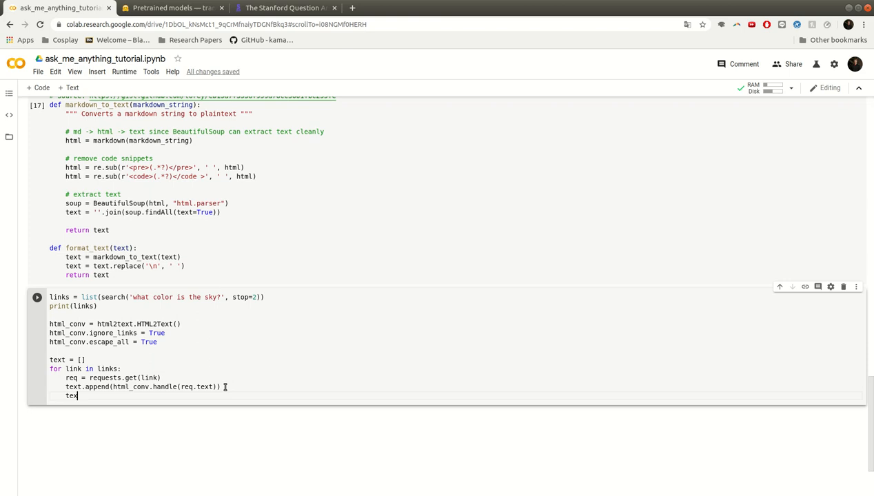
{"action": "type", "text": "t[-1] = format_text(text["}
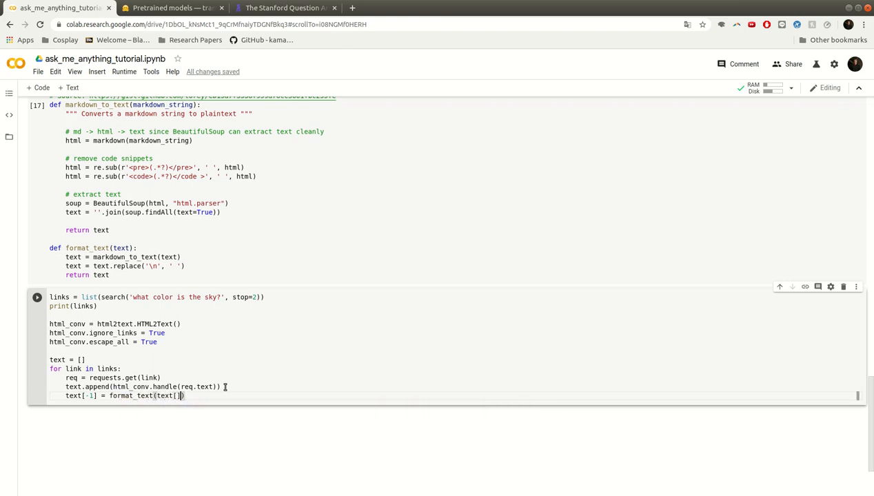
{"action": "type", "text": "-1])"}
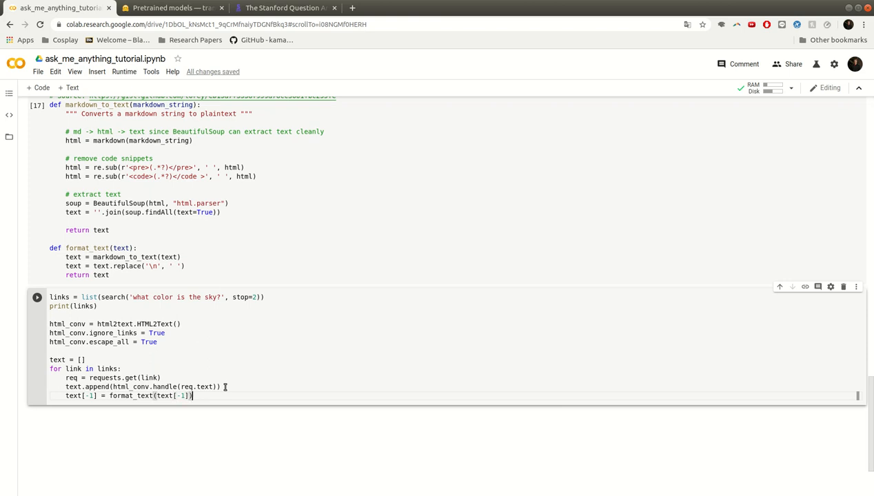
{"action": "type", "text": "p"}
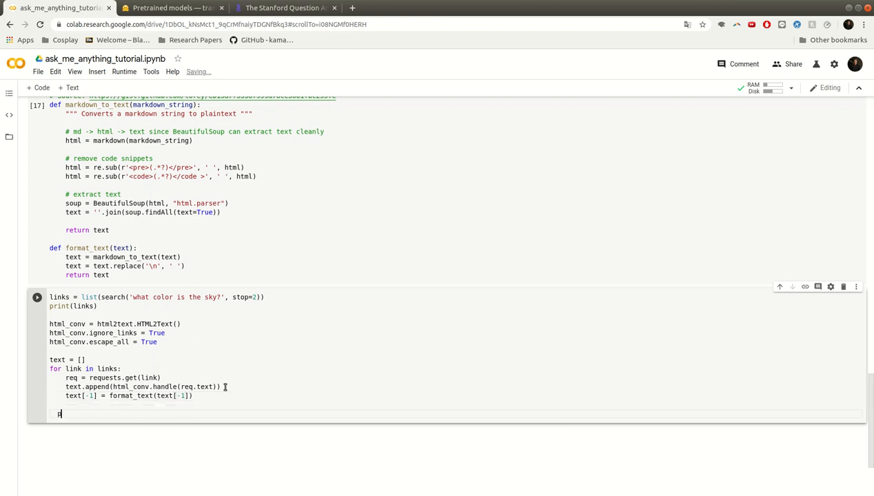
{"action": "type", "text": "print()"}
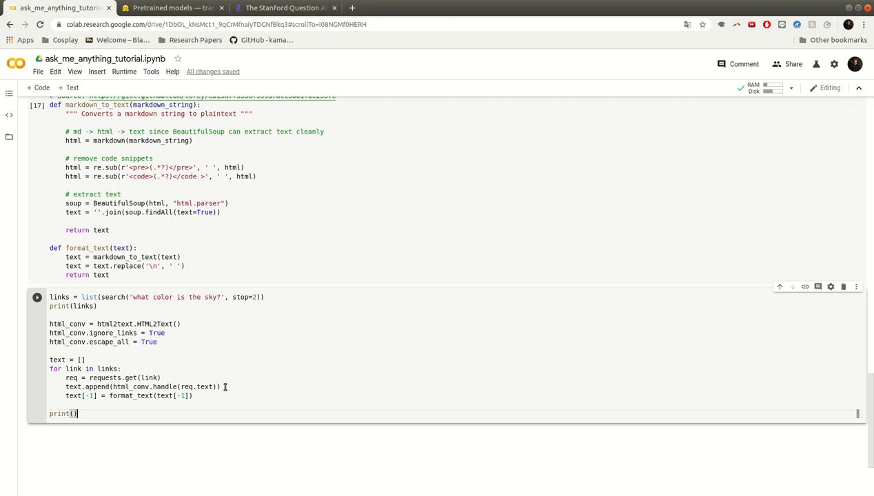
{"action": "type", "text": "text"}
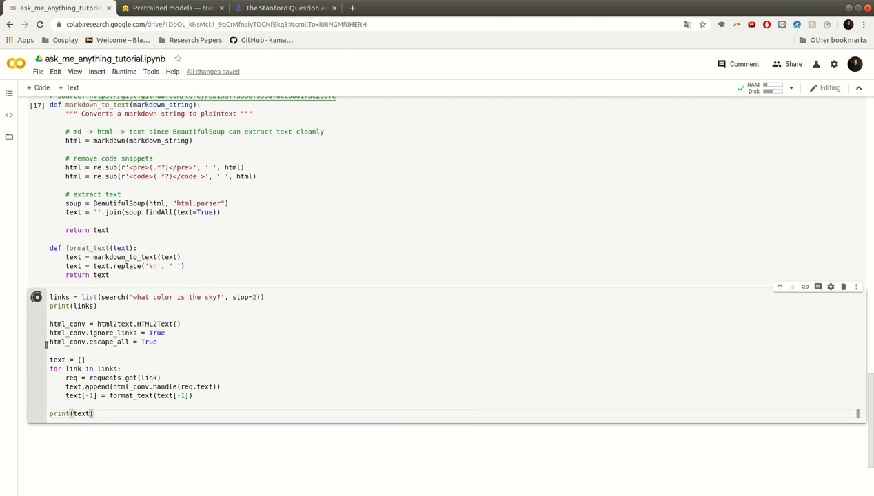
{"action": "scroll", "scroll_direction": "down", "scroll_amount": 3}
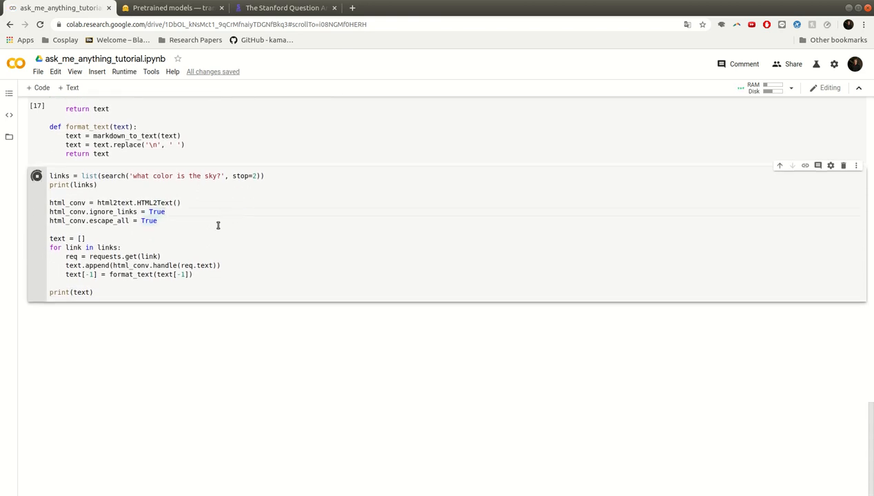
Read the printed links and the cleaned page text explaining why the sky is blue by scrolling the output horizontally.
{"action": "left_click", "coordinate": [36, 177]}
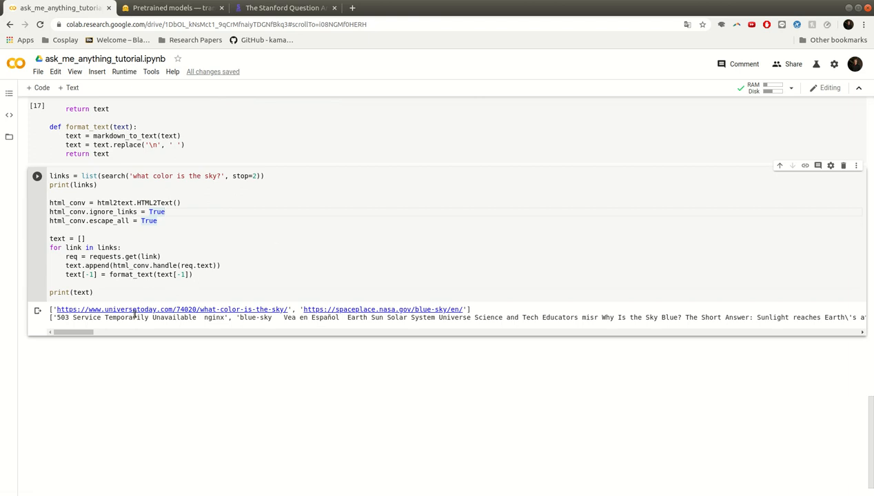
{"action": "mouse_move", "coordinate": [215, 320]}
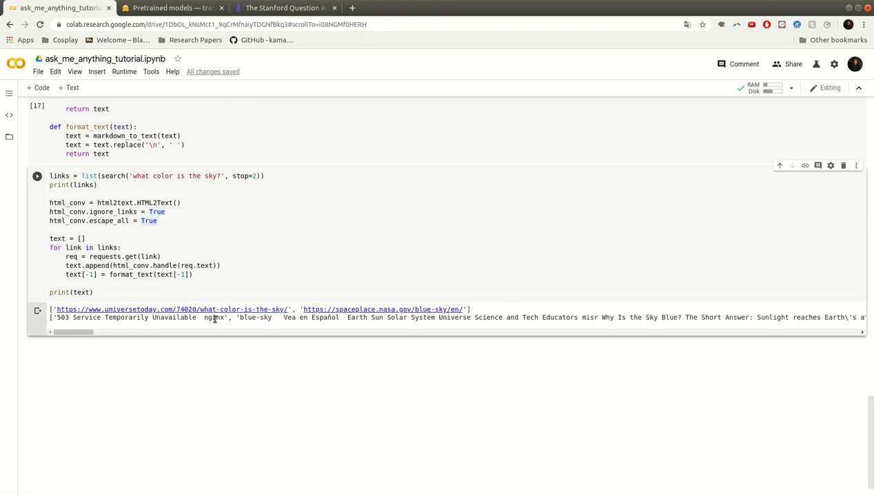
{"action": "mouse_move", "coordinate": [160, 328]}
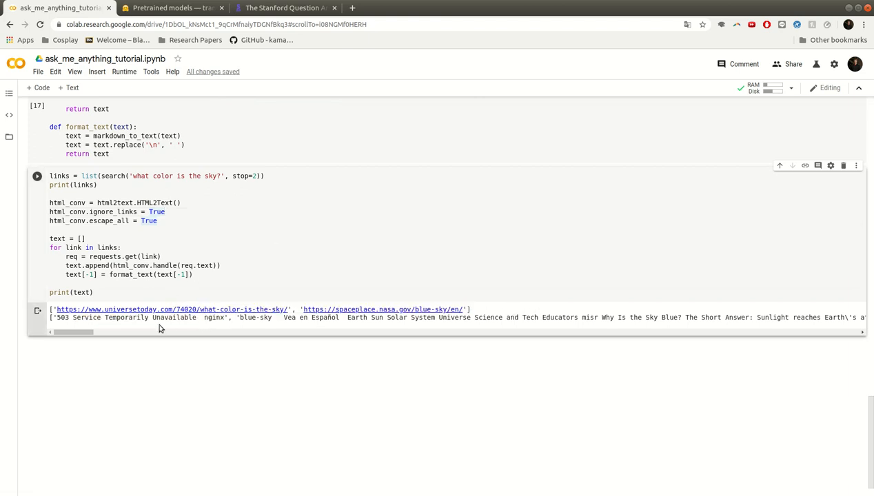
{"action": "scroll", "scroll_direction": "right", "scroll_amount": 3}
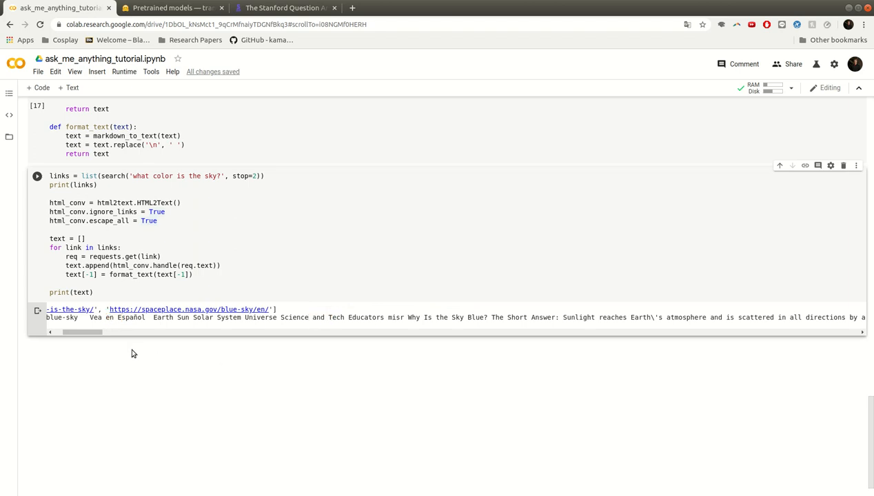
{"action": "left_click_drag", "start_coordinate": [83, 332], "coordinate": [110, 332]}
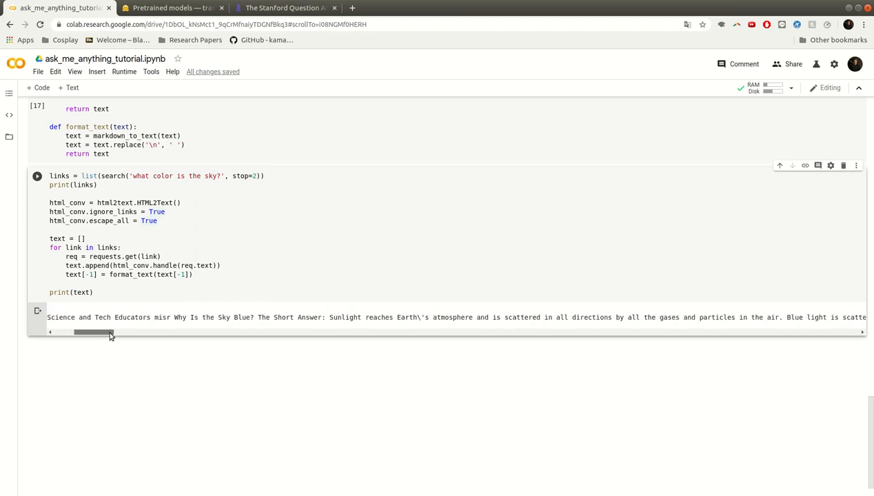
{"action": "left_click_drag", "start_coordinate": [93, 334], "coordinate": [124, 333]}
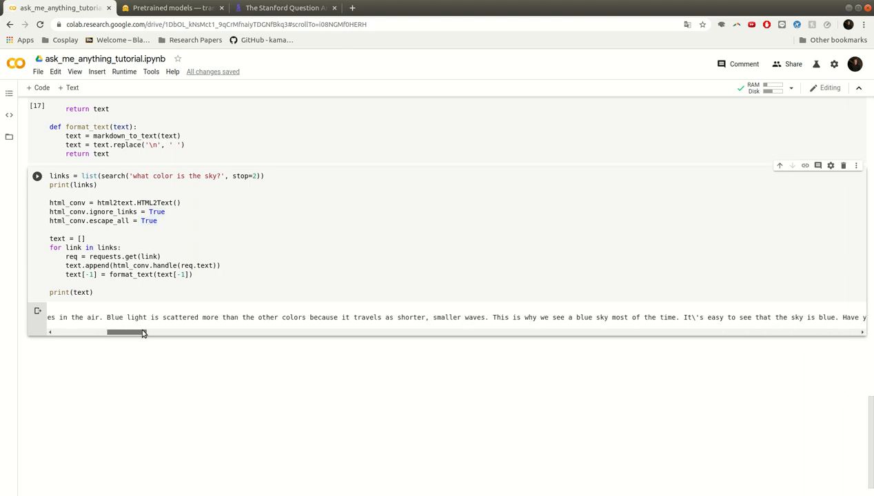
{"action": "left_click_drag", "start_coordinate": [127, 333], "coordinate": [176, 333]}
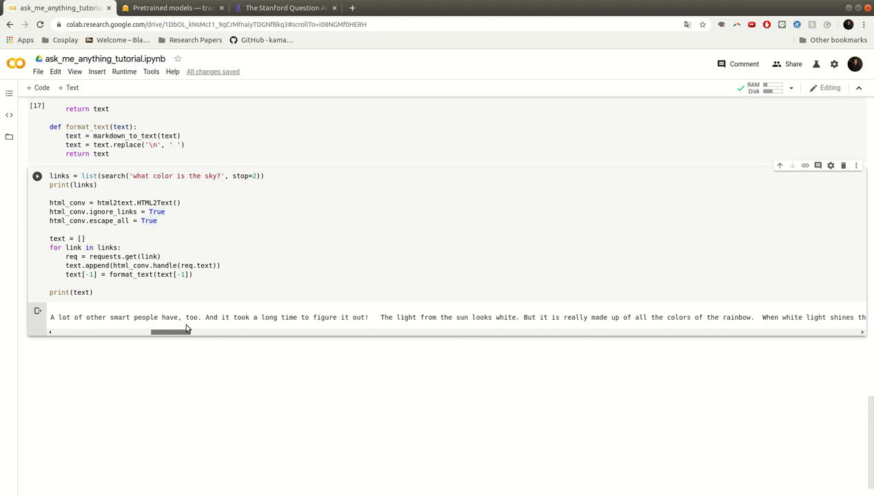
{"action": "left_click_drag", "start_coordinate": [386, 317], "coordinate": [521, 317]}
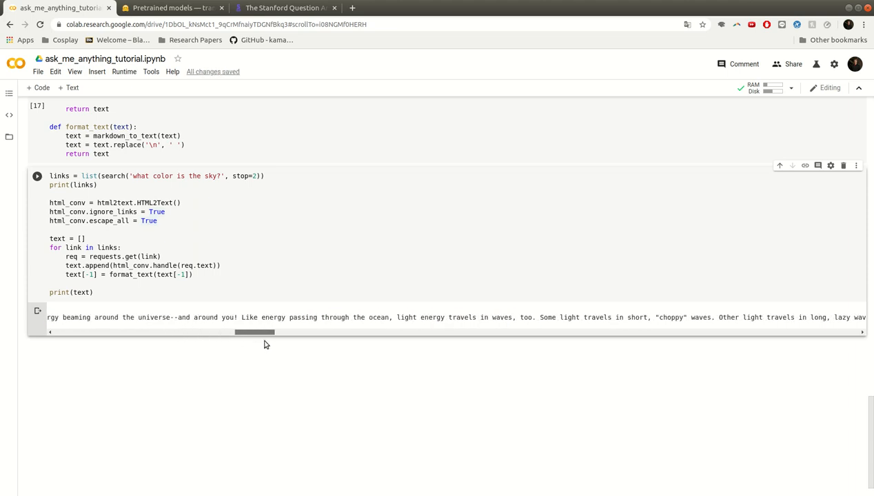
{"action": "left_click_drag", "start_coordinate": [255, 333], "coordinate": [755, 333]}
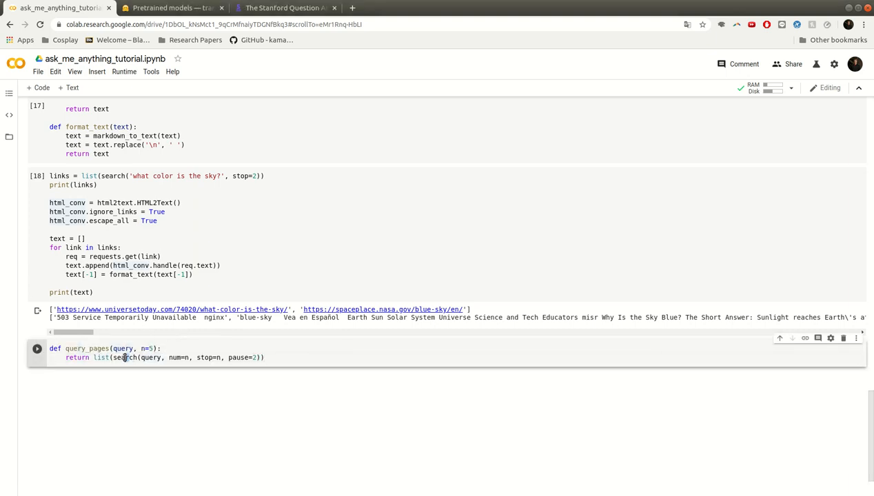
Define query_pages(query, n=5) returning list(search(query, stop=n)) and call it on 'what color is the sky?' to list five URLs.
{"action": "double_click", "coordinate": [146, 347]}
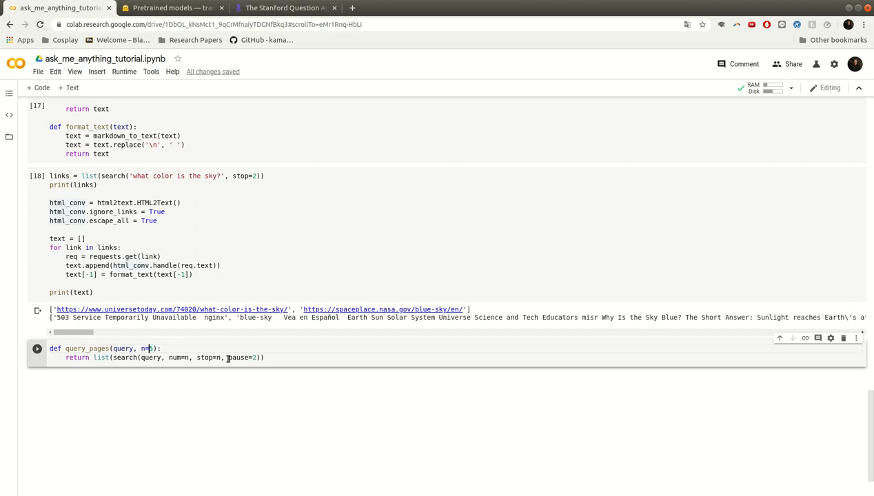
{"action": "scroll", "scroll_direction": "up", "scroll_amount": 3}
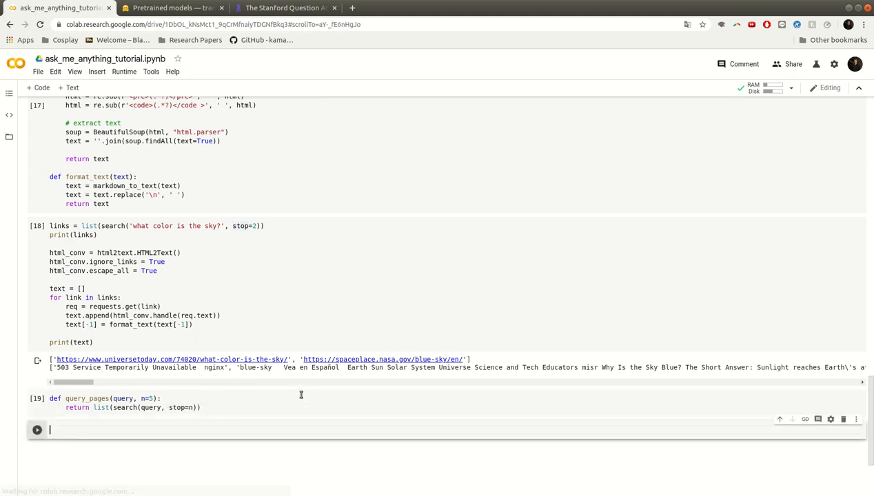
{"action": "type", "text": "query)"}
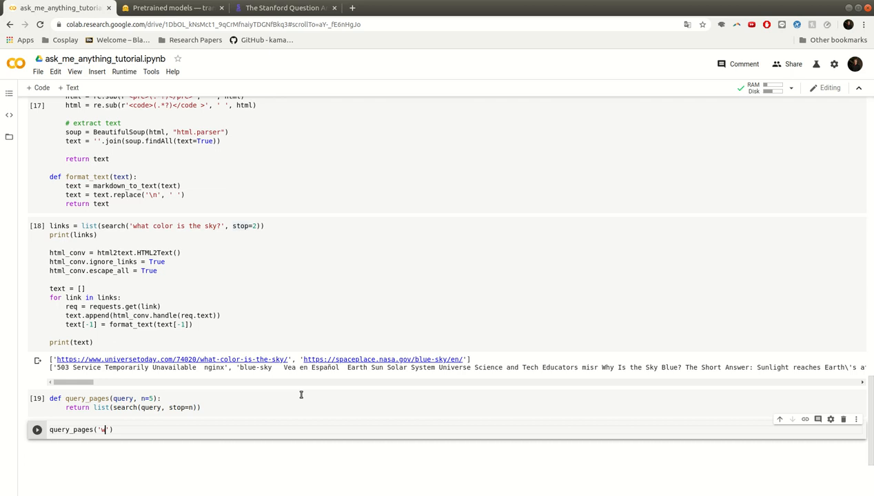
{"action": "type", "text": "hat color is the sky?"}
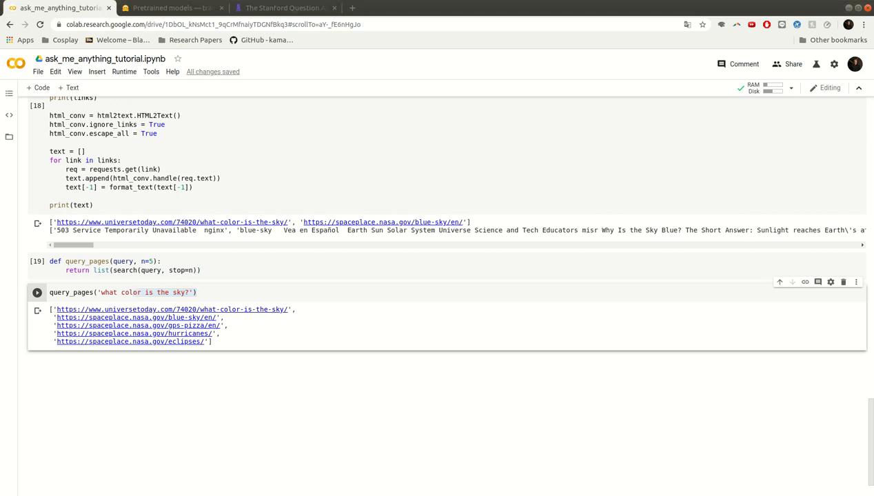
{"action": "mouse_move", "coordinate": [56, 308]}
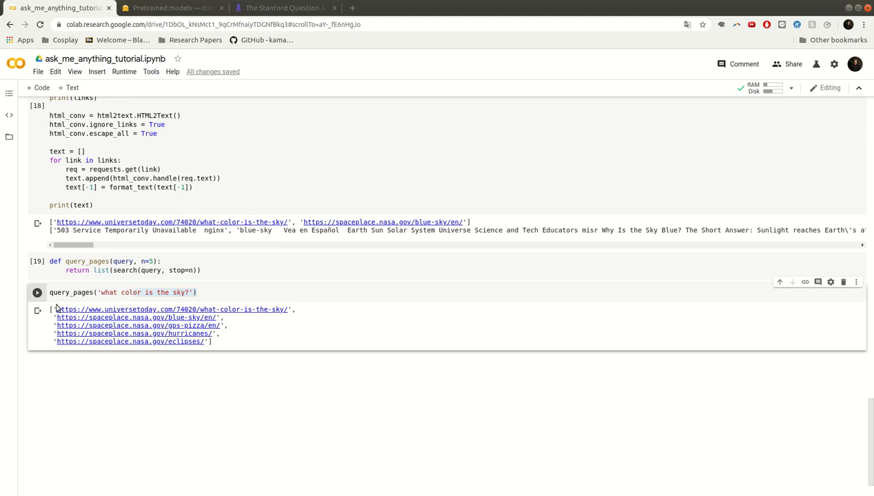
Check one returned search result page in a tab, then return to the helper cell.
{"action": "left_click", "coordinate": [136, 326]}
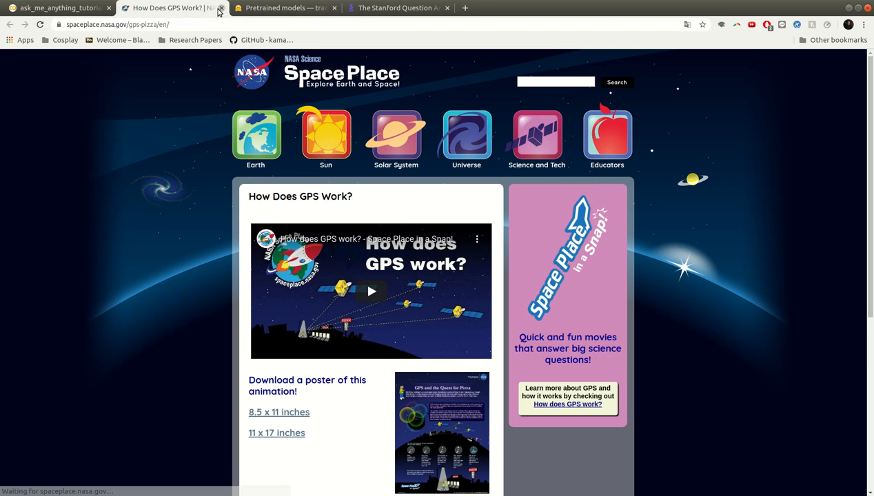
{"action": "left_click", "coordinate": [220, 8]}
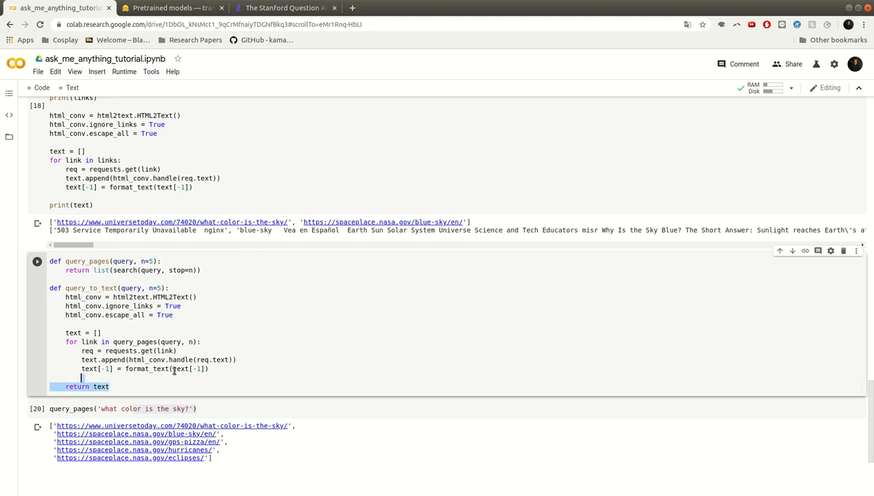
{"action": "scroll", "scroll_direction": "up", "scroll_amount": 3}
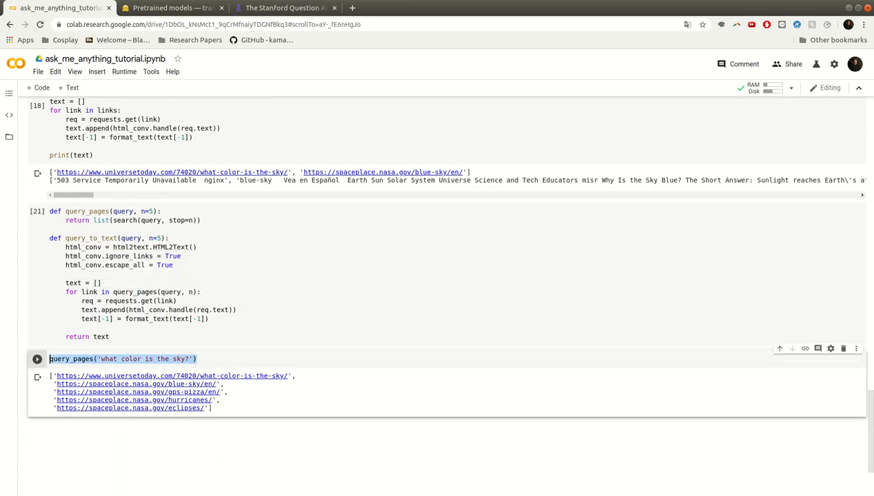
Define question = 'what color is the sky?' in the new cell.
{"action": "type", "text": "question = 'what"}
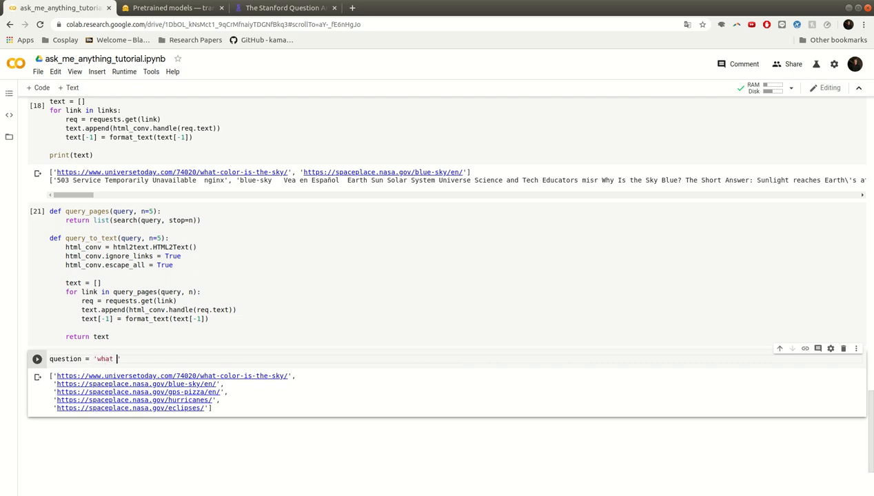
{"action": "type", "text": "color is the sky"}
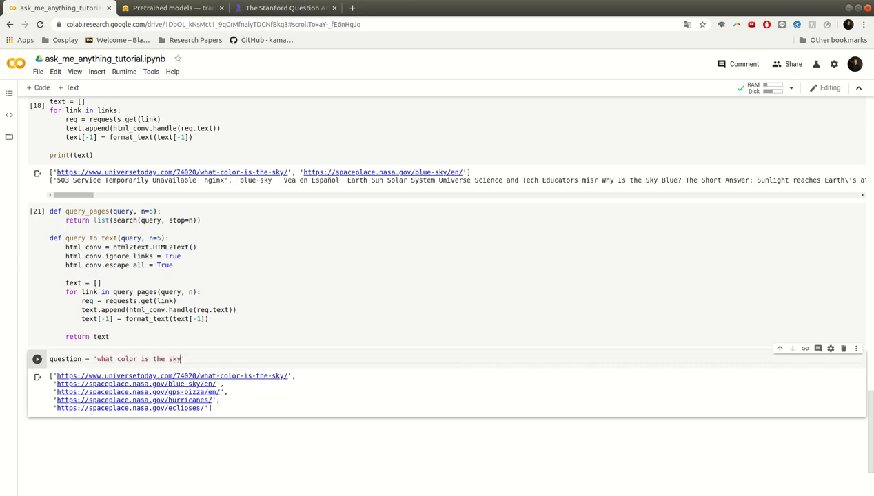
{"action": "type", "text": "?"}
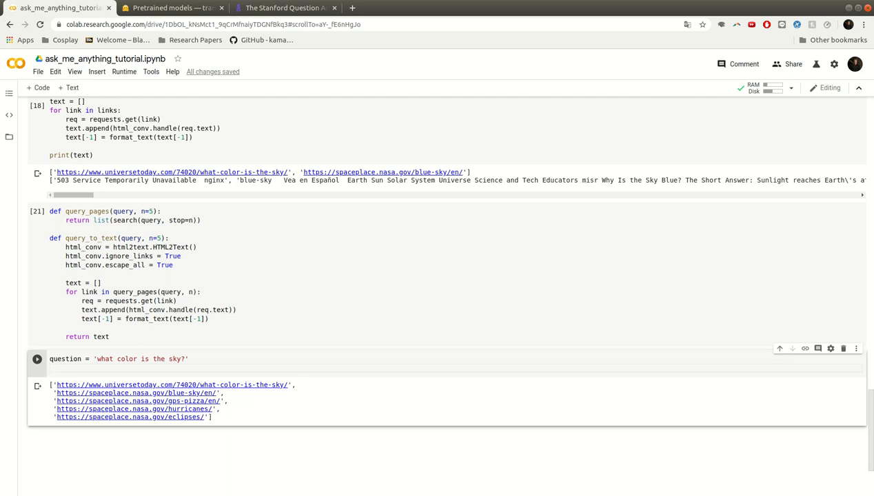
Assign context = query_to_text(question, n=2) to gather two pages of text.
{"action": "type", "text": "co"}
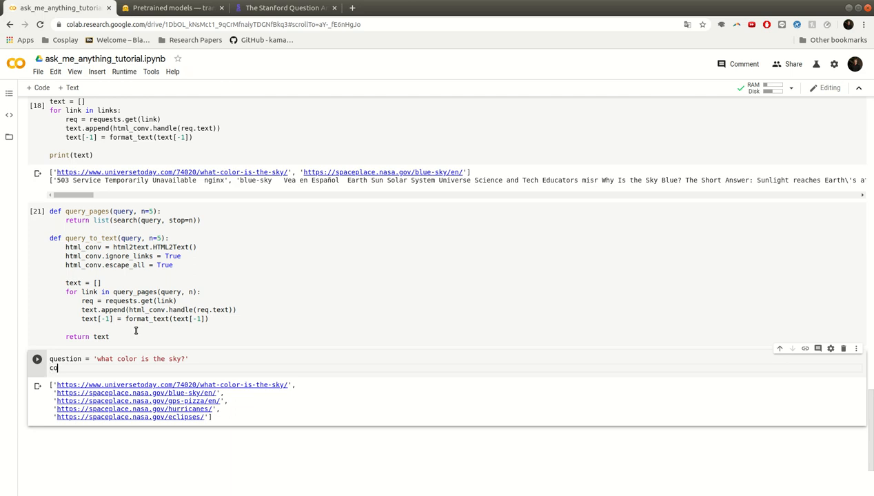
{"action": "type", "text": "ntext"}
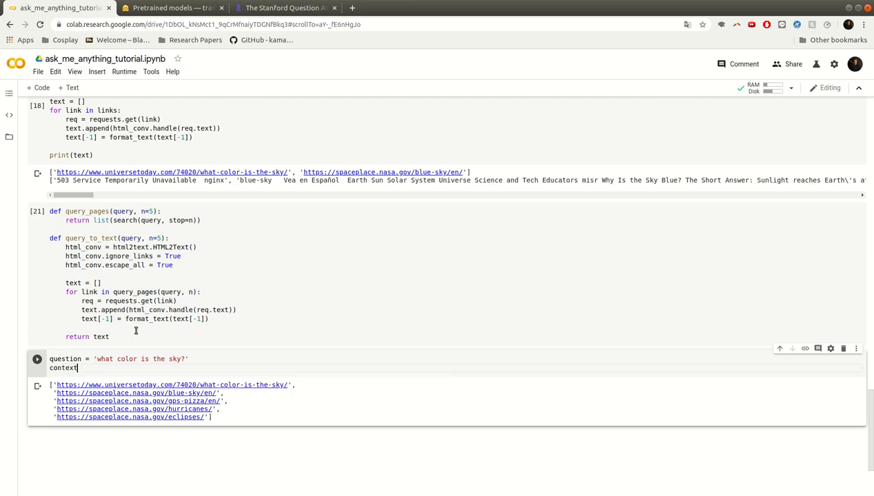
{"action": "type", "text": "= qier"}
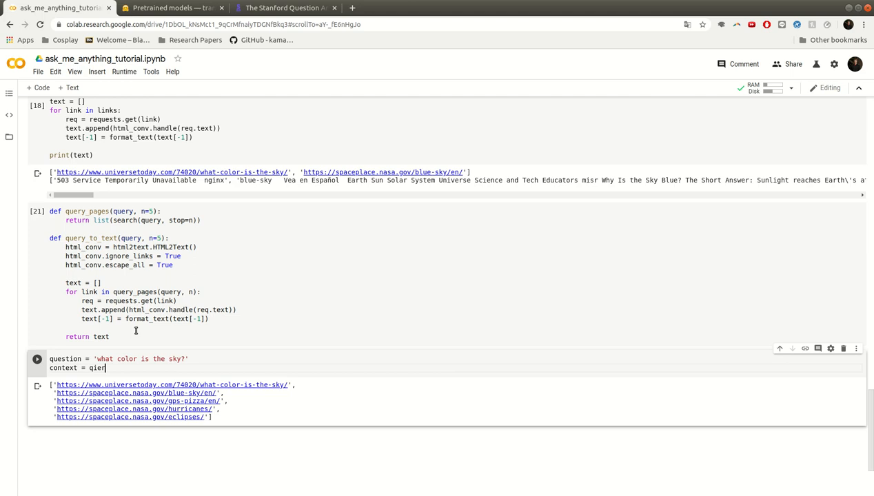
{"action": "type", "text": "query_to_text(question, n=2"}
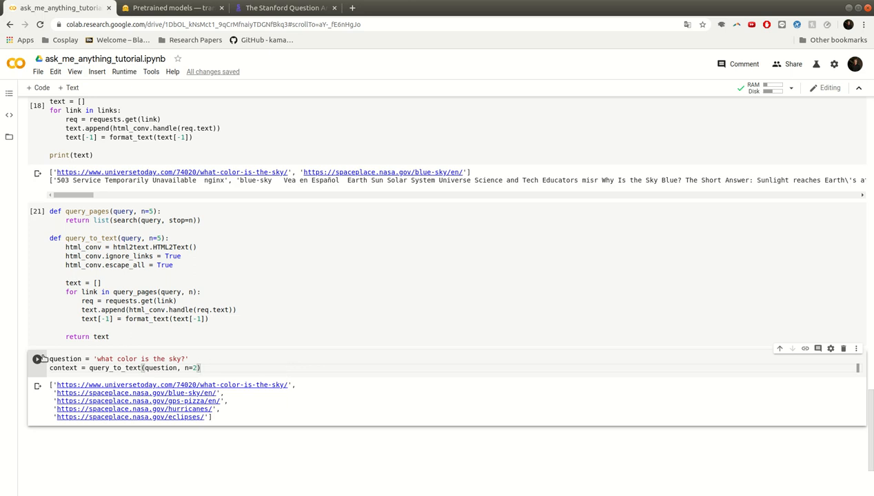
{"action": "double_click", "coordinate": [64, 367]}
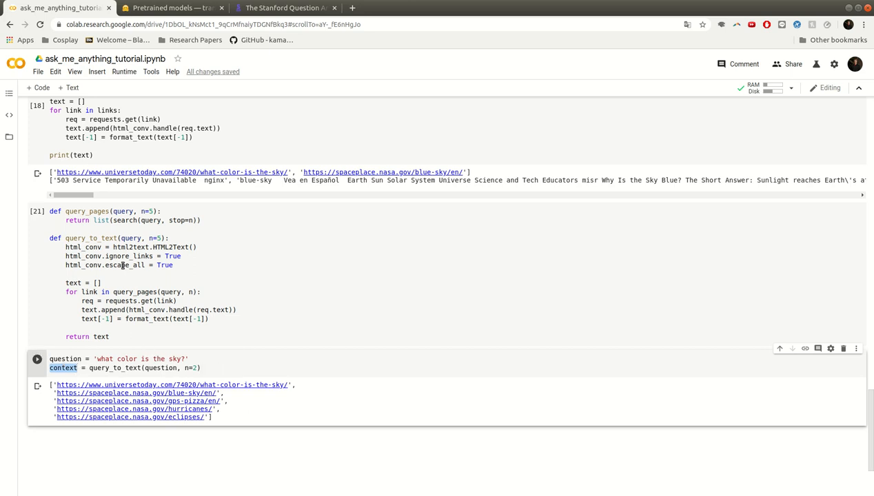
{"action": "mouse_move", "coordinate": [299, 367]}
{"action": "type", "text": "pred = "}
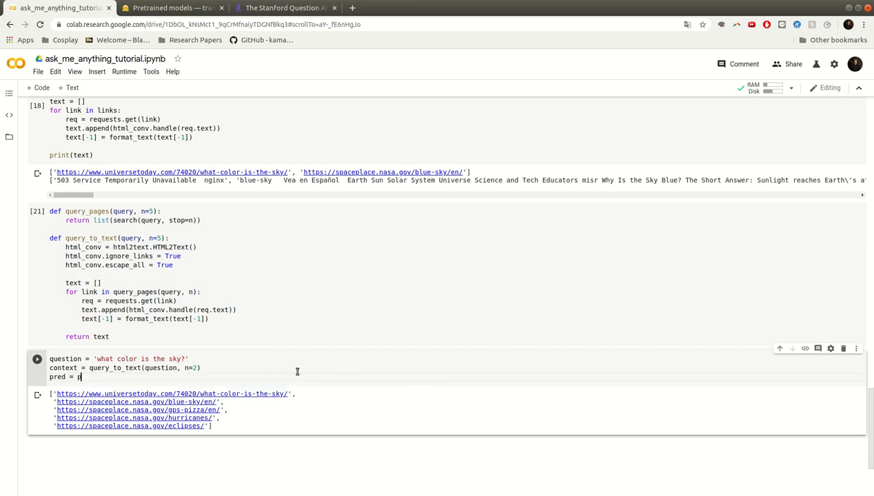
Compute pred = predict_answer(...) from question and context and print pred.
{"action": "type", "text": "predict_answer()"}
{"action": "type", "text": "print("}
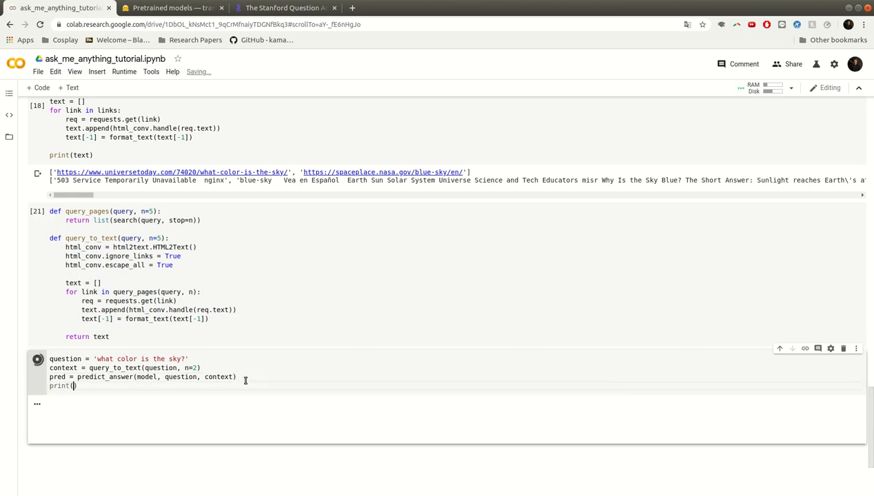
{"action": "type", "text": "pred"}
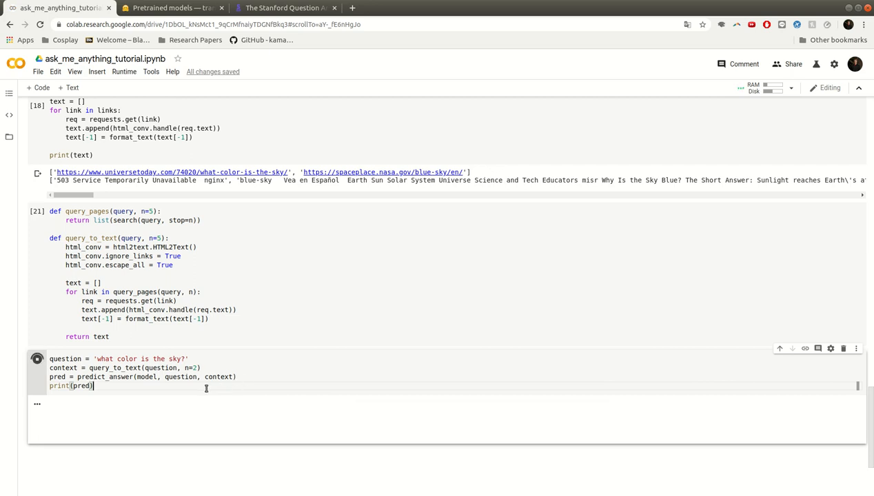
Run the question cell, printing 'lighter blue or white' for the sky question.
{"action": "left_click", "coordinate": [37, 358]}
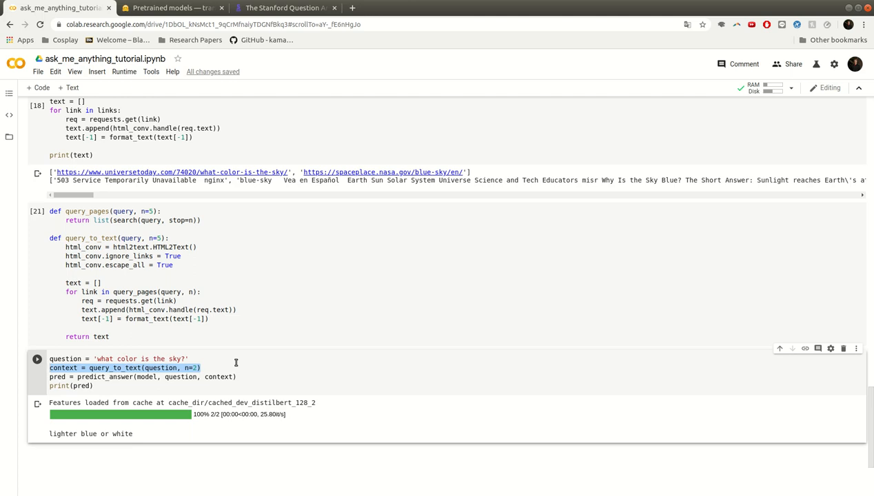
{"action": "left_click", "coordinate": [97, 366]}
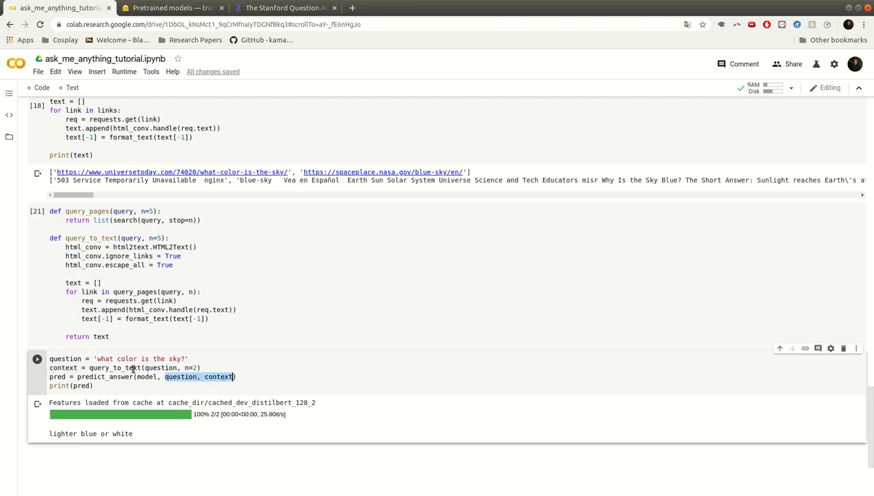
{"action": "mouse_move", "coordinate": [58, 376]}
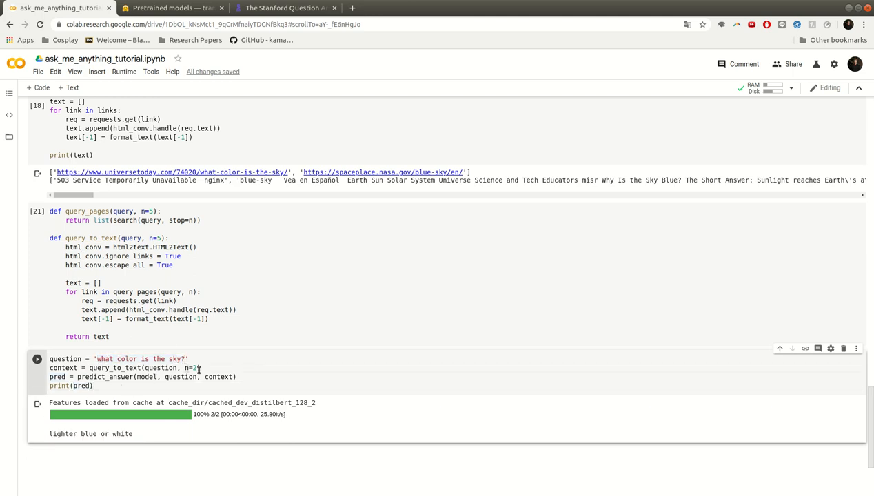
{"action": "mouse_move", "coordinate": [182, 356]}
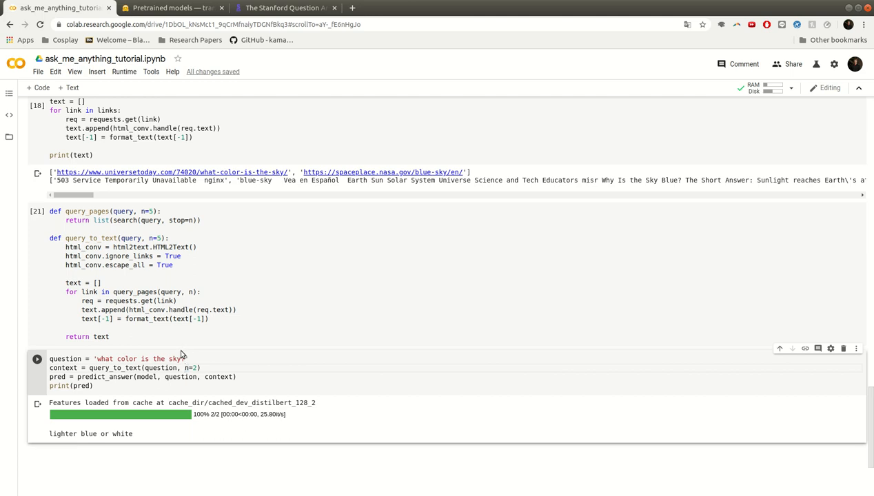
{"action": "mouse_move", "coordinate": [178, 355]}
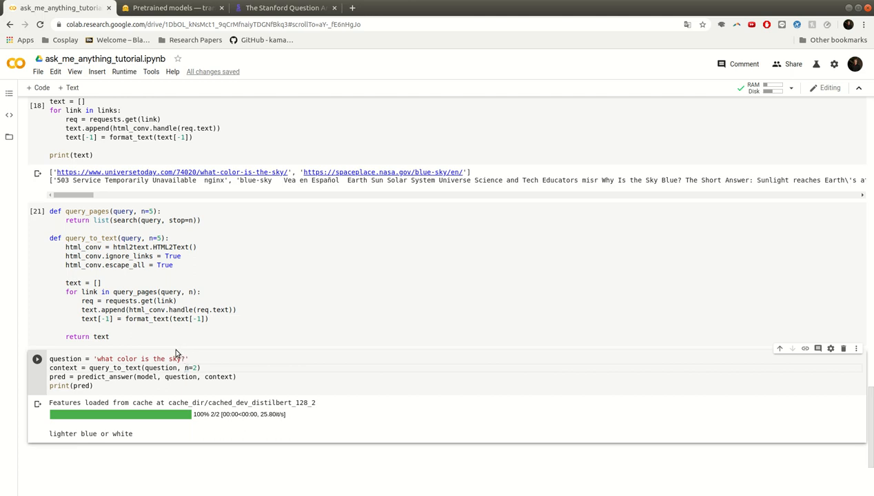
{"action": "mouse_move", "coordinate": [124, 341]}
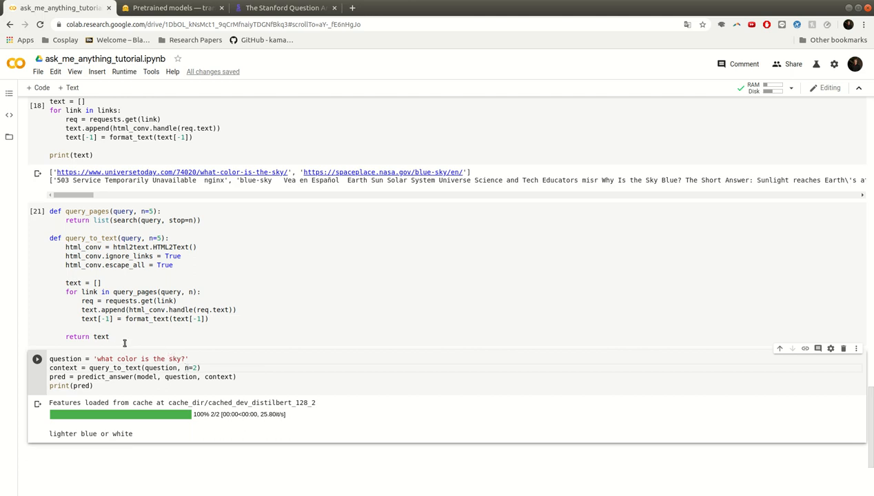
{"action": "mouse_move", "coordinate": [151, 342]}
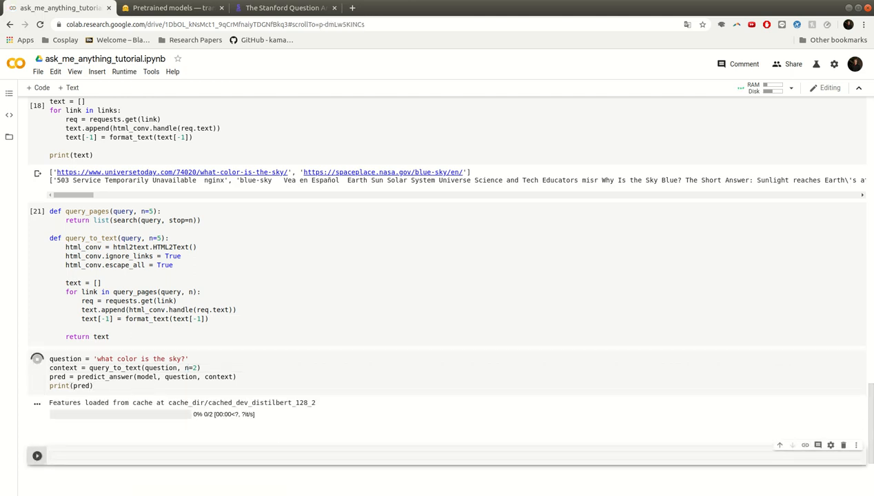
Define q_to_a(model, question, n=2, debug=False) wrapping context fetching and prediction, and run it.
{"action": "left_click", "coordinate": [37, 359]}
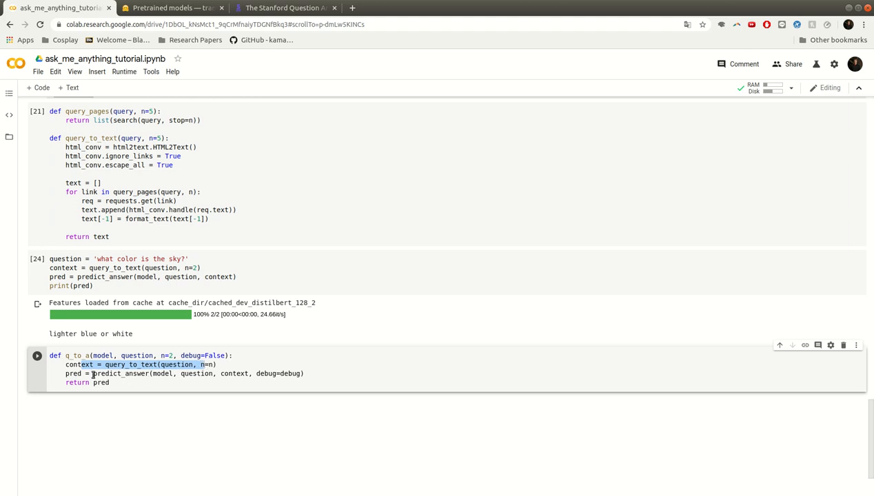
{"action": "left_click", "coordinate": [37, 356]}
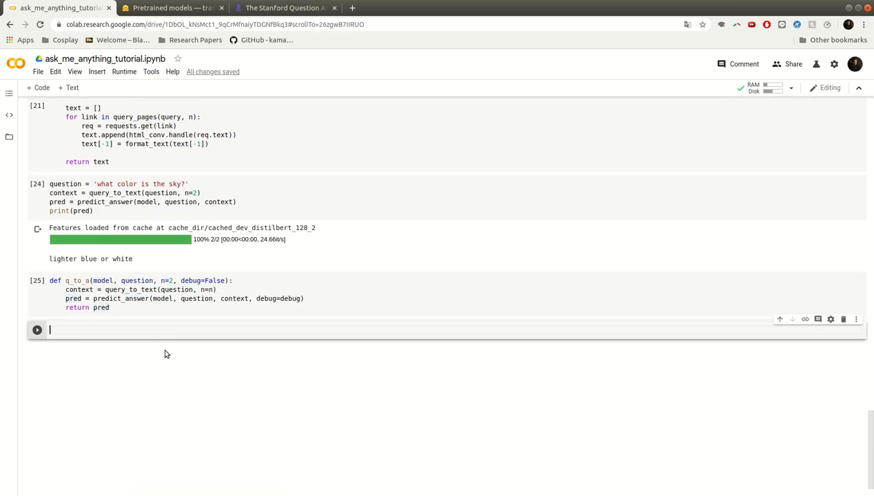
Call q_to_a(model, 'what color is the sky?') in a new cell, returning 'lighter blue or white'.
{"action": "type", "text": "q_to_"}
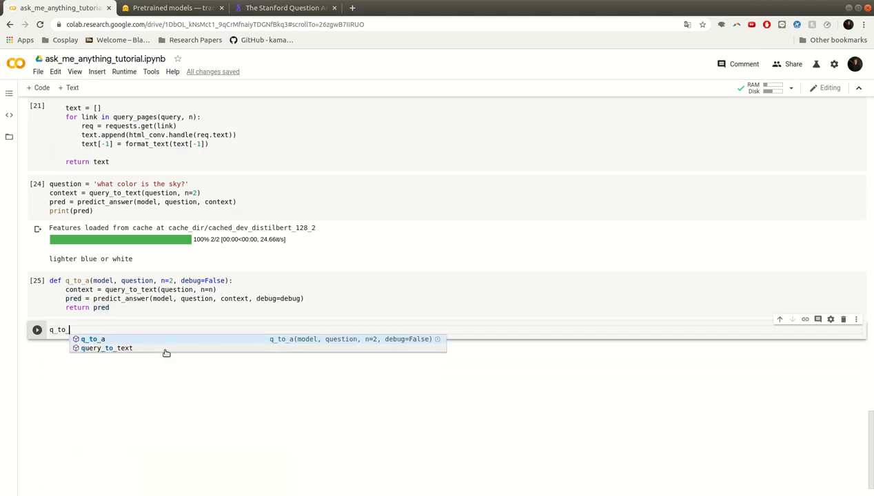
{"action": "left_click", "coordinate": [94, 339]}
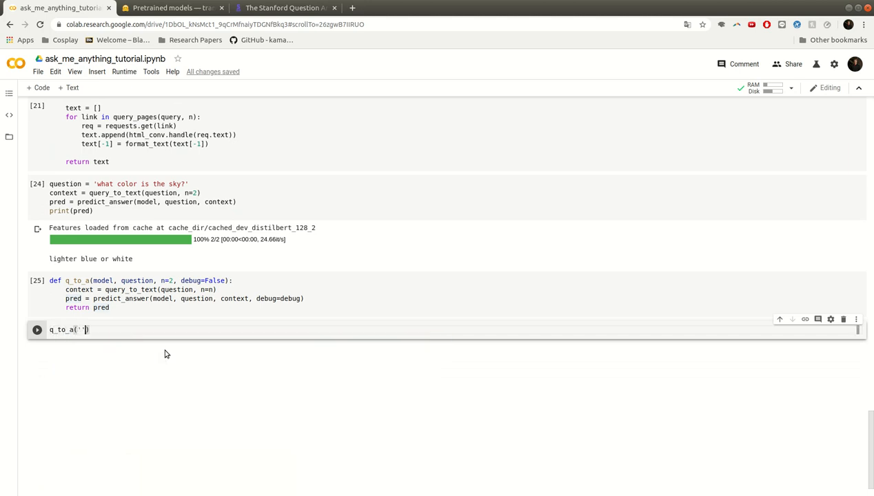
{"action": "type", "text": "what color"}
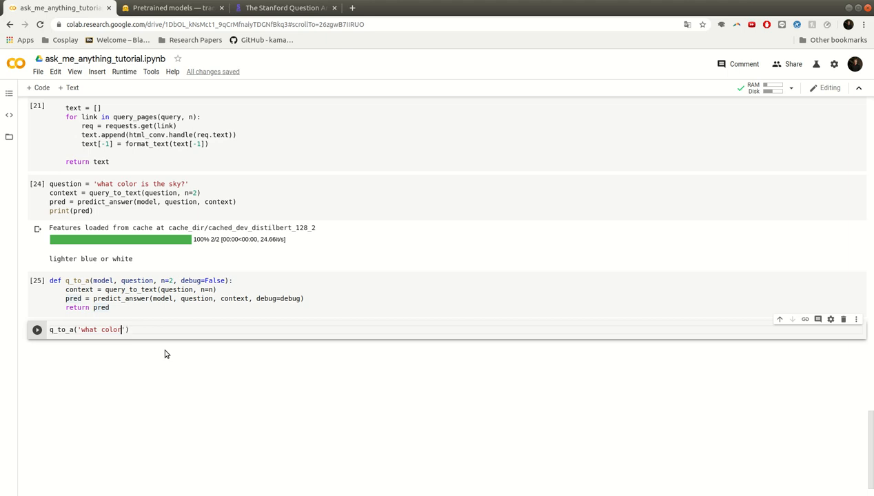
{"action": "type", "text": "is the sky?"}
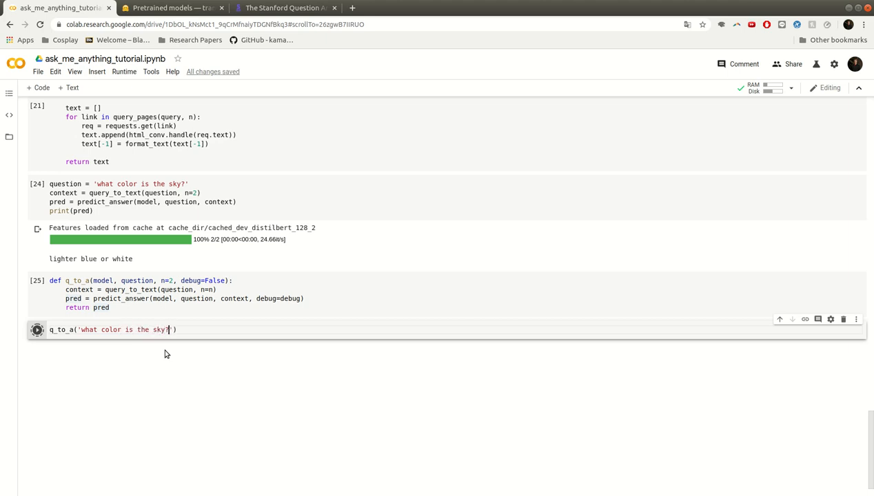
{"action": "left_click", "coordinate": [37, 329]}
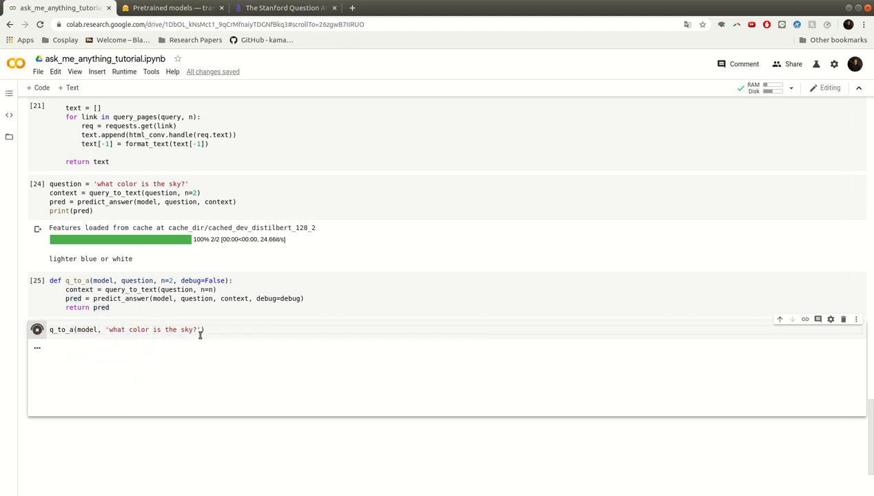
{"action": "mouse_move", "coordinate": [178, 225]}
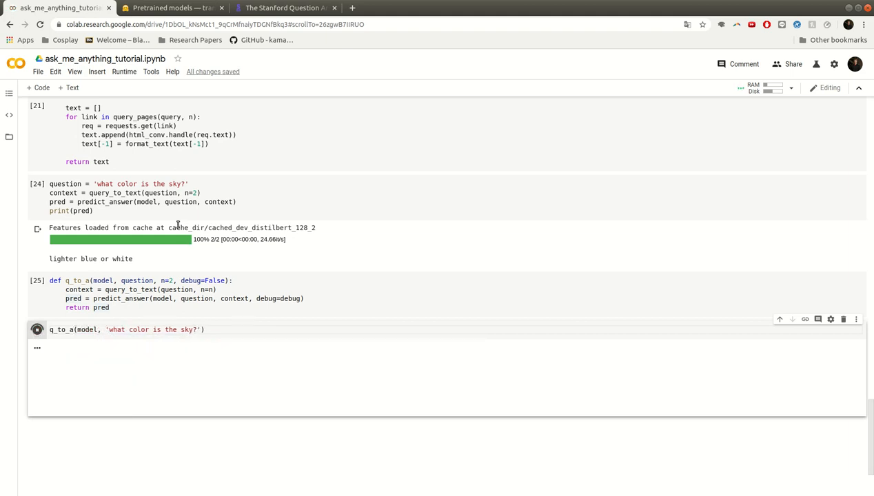
{"action": "left_click", "coordinate": [37, 329]}
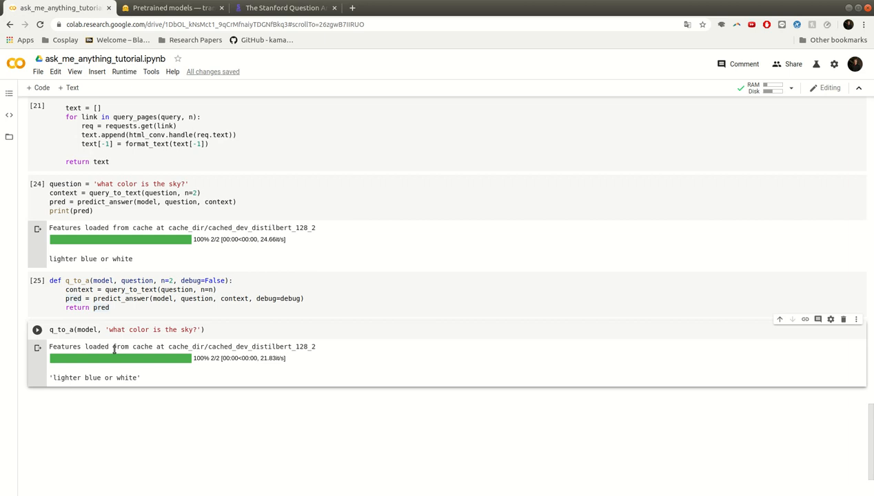
{"action": "scroll", "scroll_direction": "up", "scroll_amount": 3}
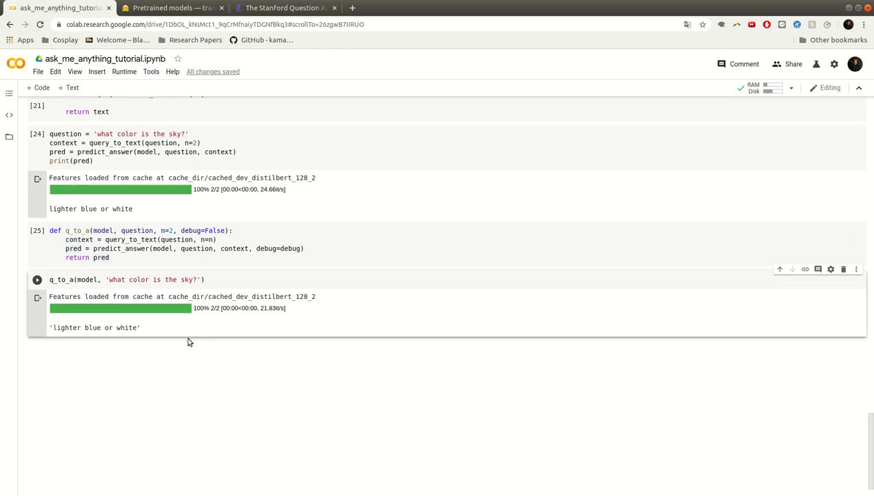
{"action": "mouse_move", "coordinate": [171, 321]}
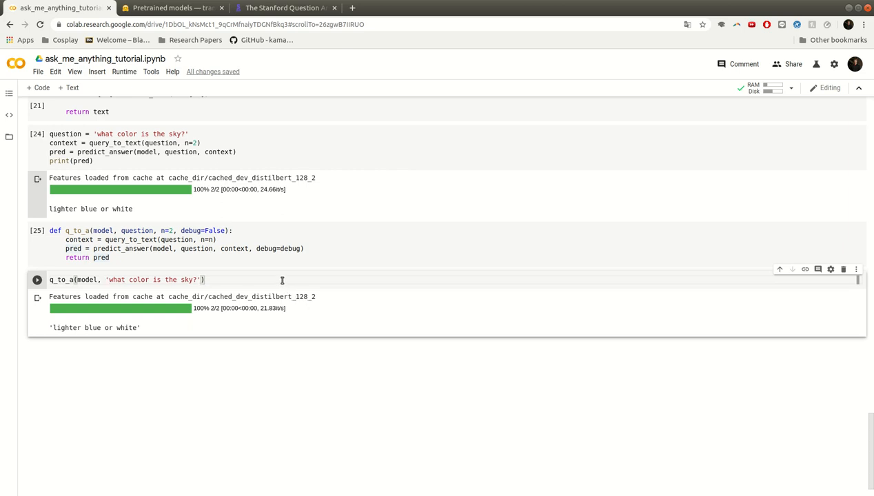
Rerun the q_to_a call and paste ipywidgets Text box, Get an Answer button and on_click handler code.
{"action": "left_click", "coordinate": [37, 279]}
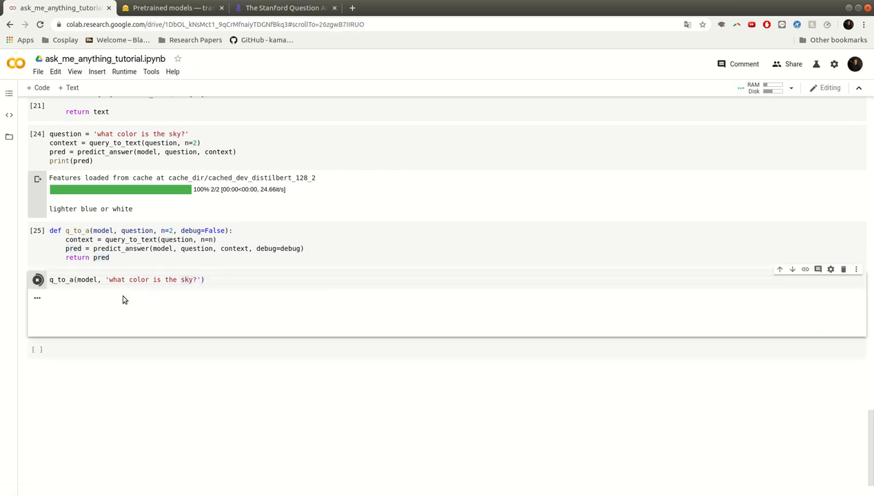
{"action": "left_click", "coordinate": [38, 278]}
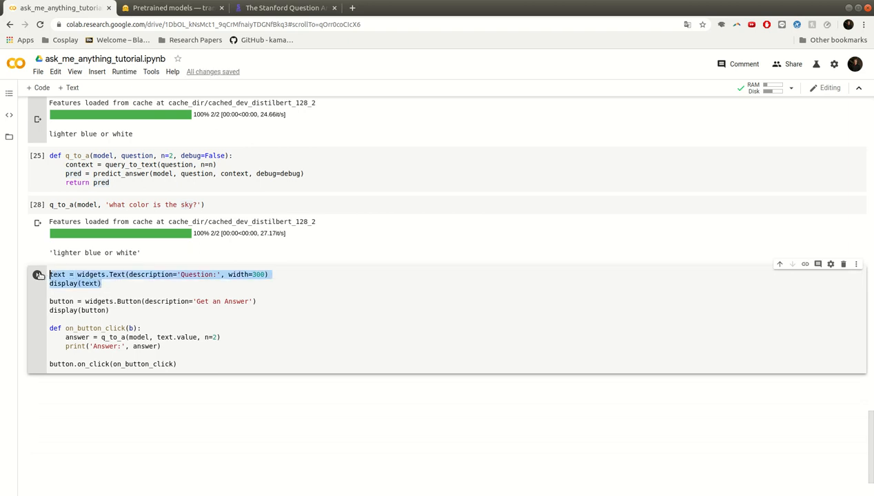
Review the widget code and run it to display the Question box and Get an Answer button.
{"action": "left_click", "coordinate": [76, 274]}
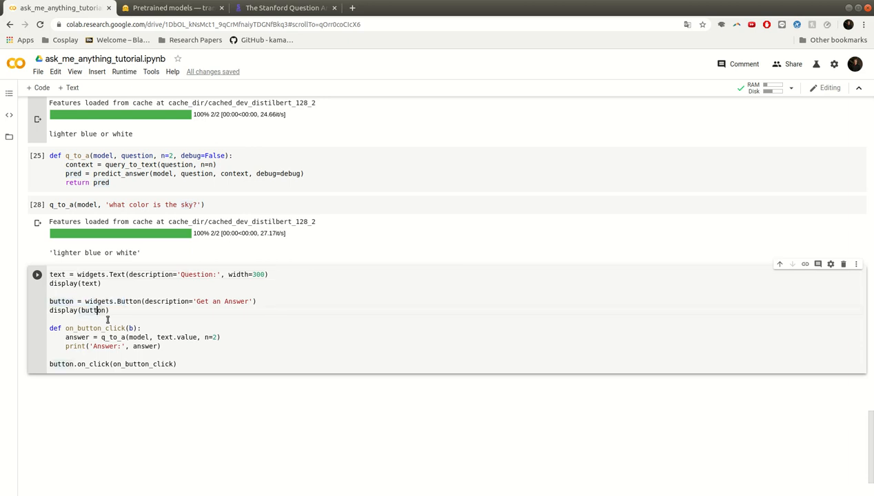
{"action": "double_click", "coordinate": [93, 328]}
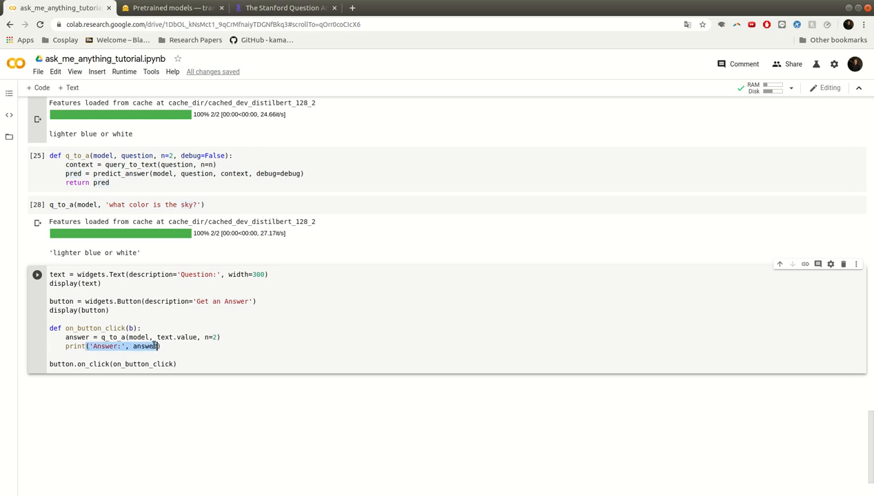
{"action": "left_click", "coordinate": [36, 275]}
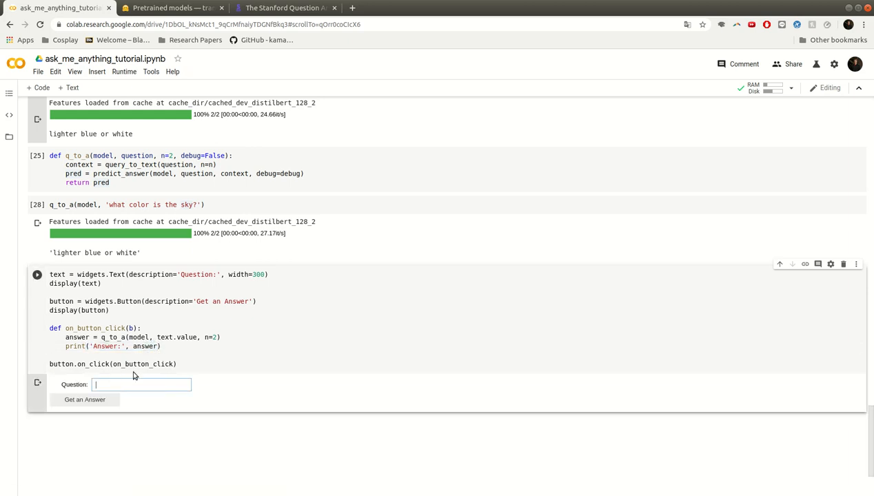
Ask 'what color is the sky?' in the Question box, getting 'lighter blue or white'.
{"action": "scroll", "scroll_direction": "up", "scroll_amount": 3}
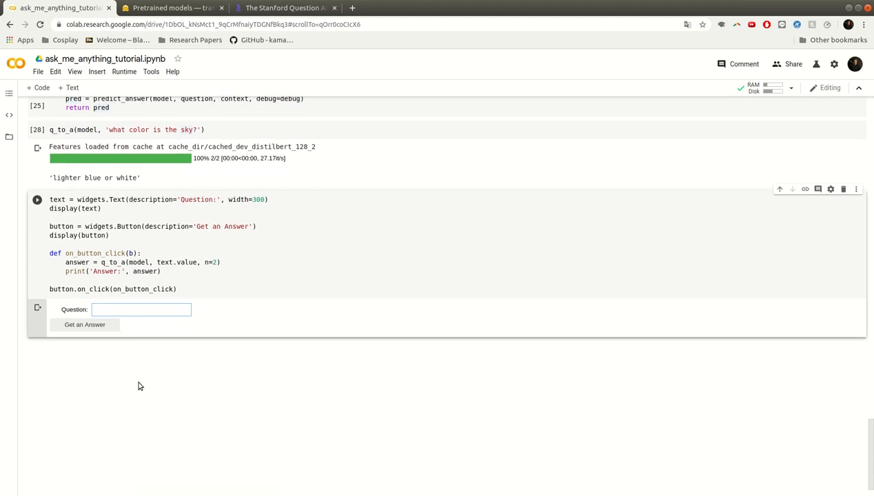
{"action": "type", "text": "w"}
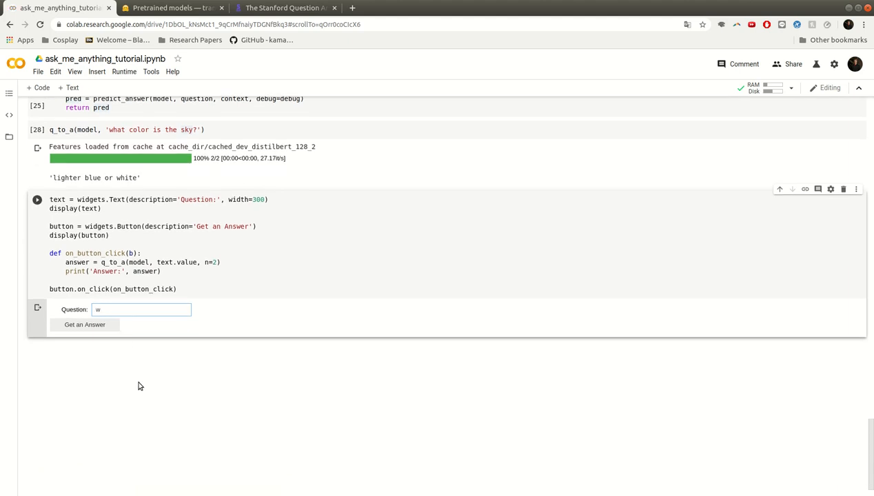
{"action": "type", "text": "what color is the s"}
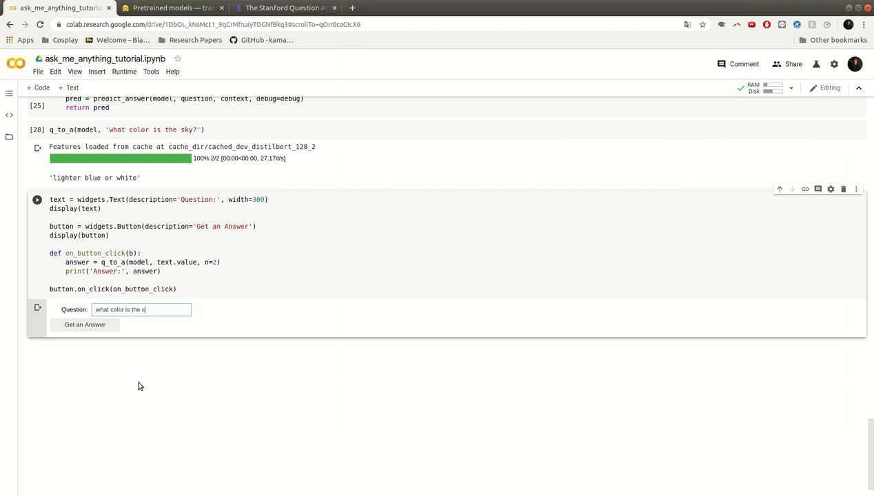
{"action": "left_click", "coordinate": [84, 325]}
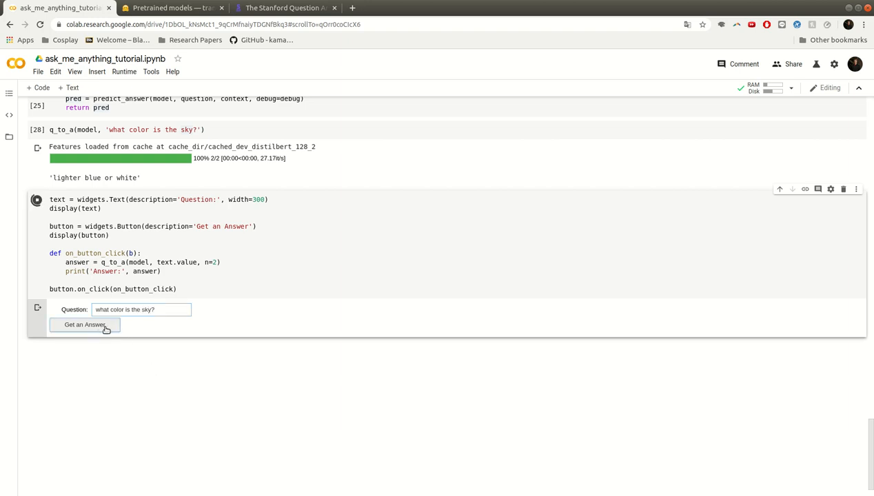
{"action": "mouse_move", "coordinate": [144, 207]}
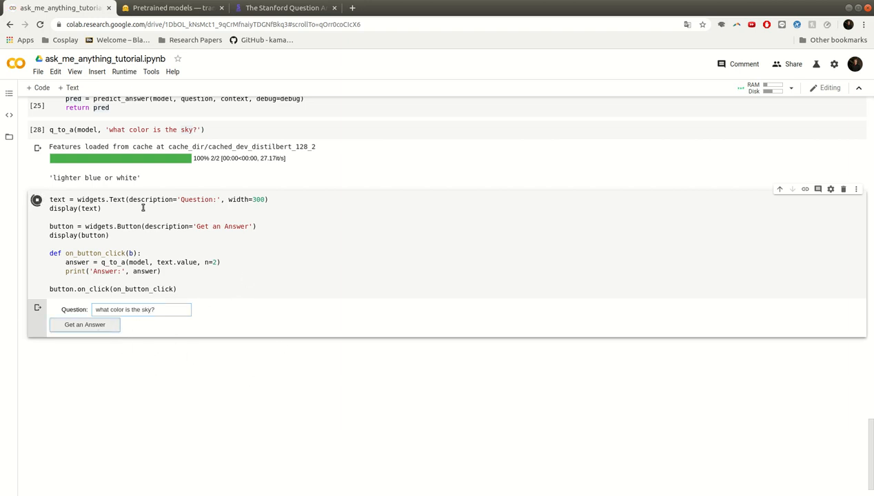
{"action": "left_click", "coordinate": [84, 324]}
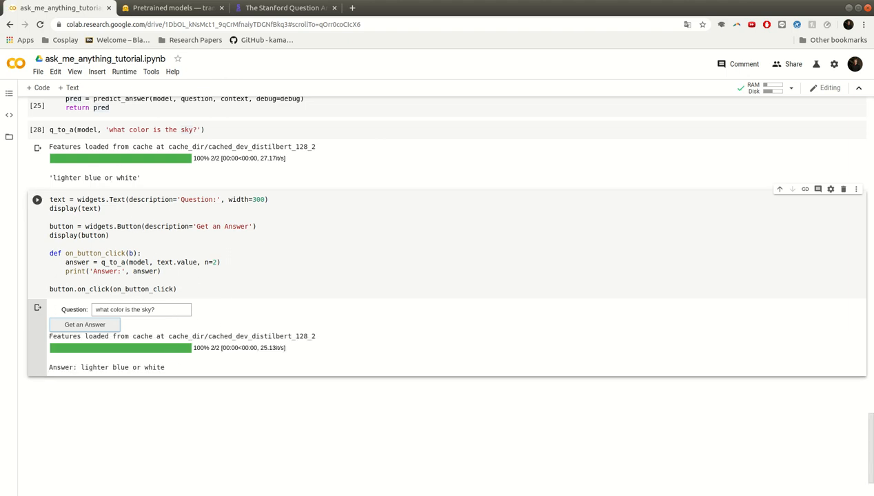
{"action": "mouse_move", "coordinate": [25, 259]}
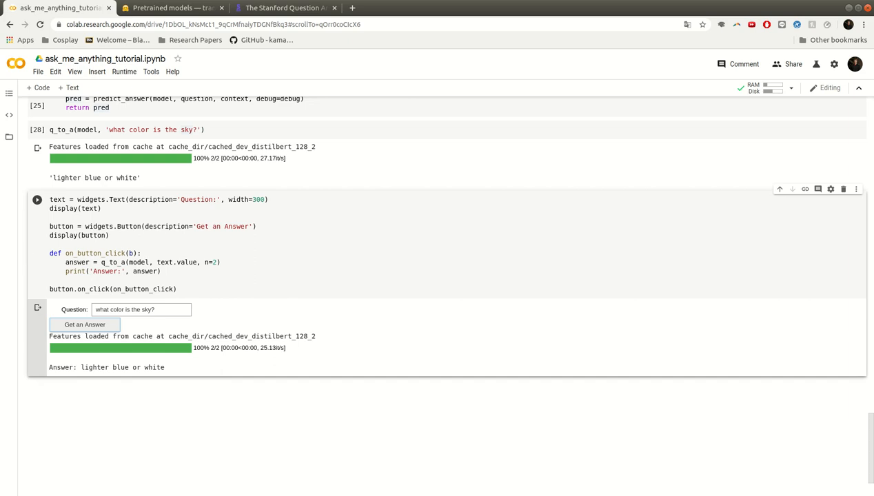
Ask who the current president is, getting 'disclosure special counsel investigation'.
{"action": "triple_click", "coordinate": [141, 309]}
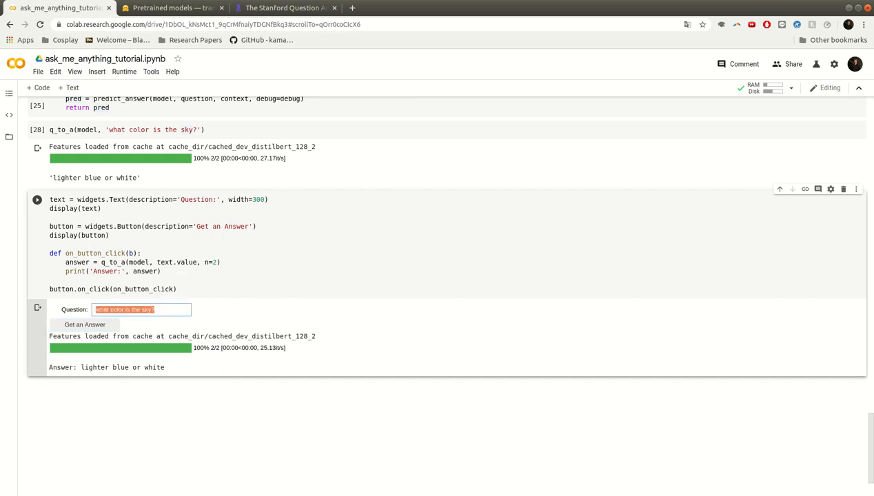
{"action": "type", "text": "who is the current prewsid"}
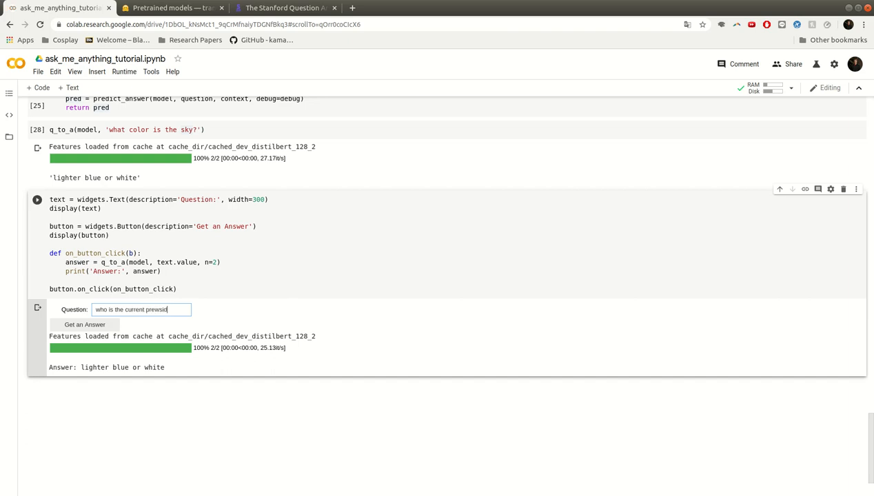
{"action": "type", "text": "president of the"}
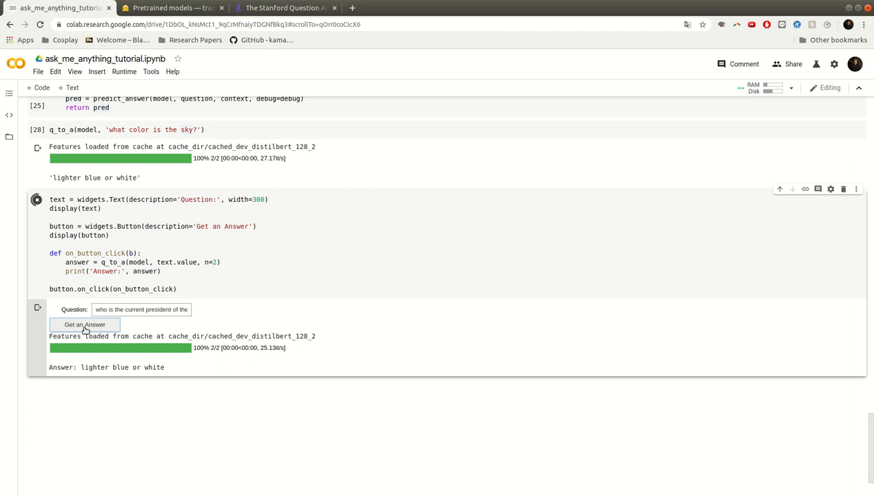
{"action": "left_click", "coordinate": [84, 326]}
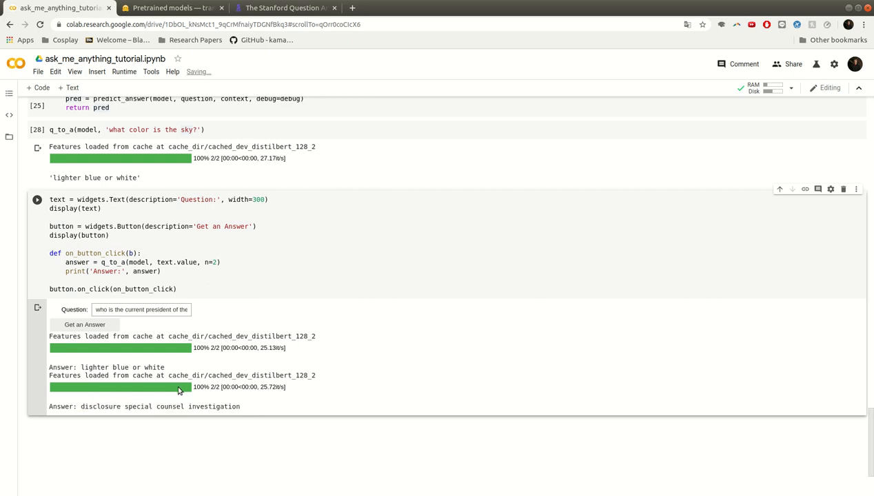
{"action": "mouse_move", "coordinate": [223, 386]}
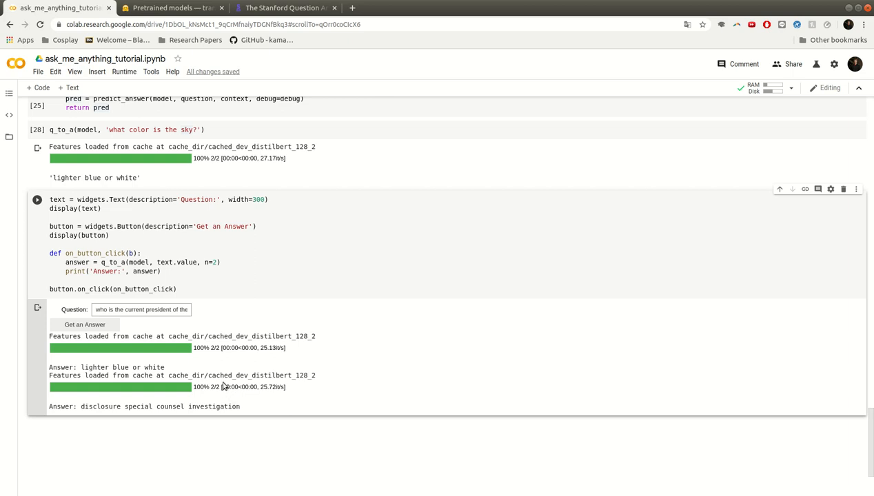
{"action": "mouse_move", "coordinate": [223, 386]}
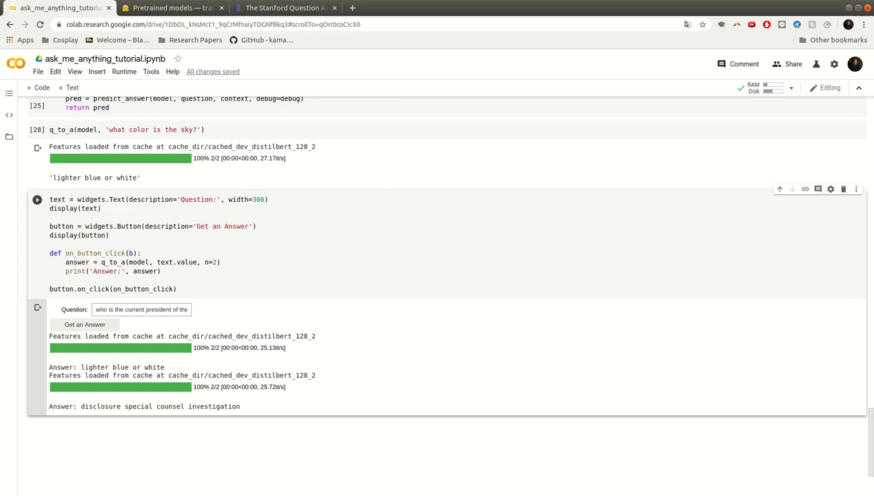
{"action": "mouse_move", "coordinate": [366, 412]}
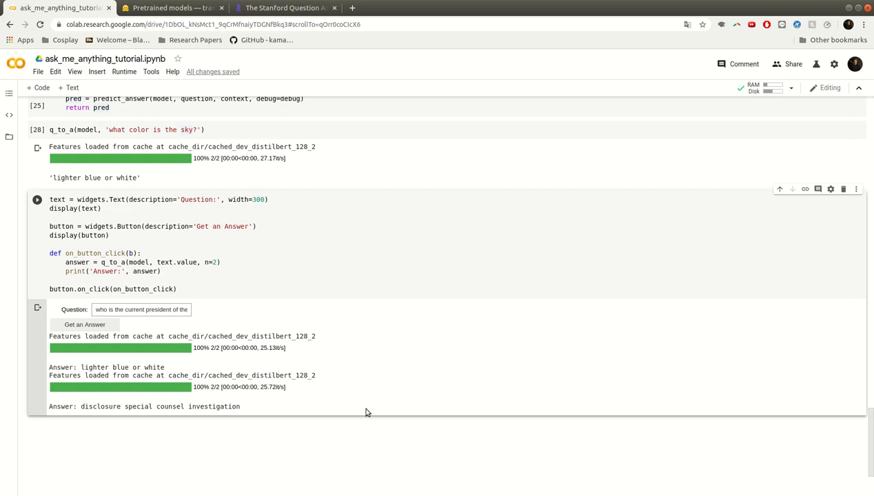
{"action": "mouse_move", "coordinate": [134, 402]}
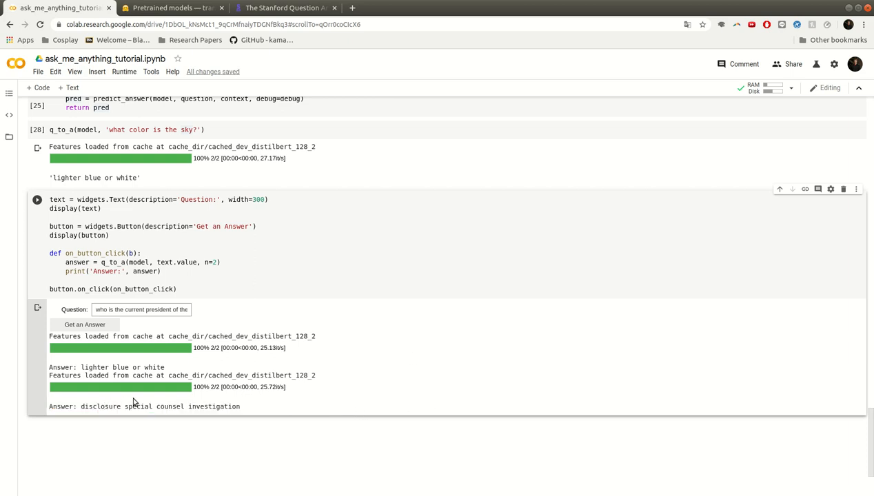
{"action": "mouse_move", "coordinate": [179, 319]}
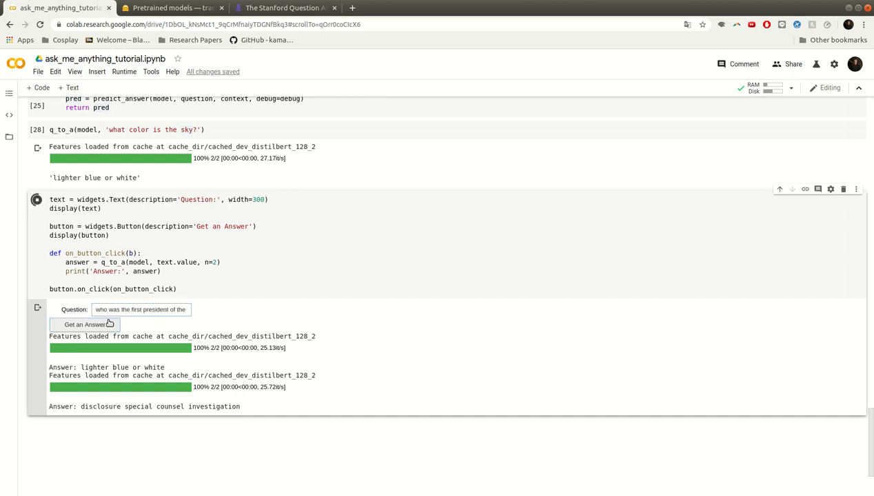
{"action": "mouse_move", "coordinate": [220, 314]}
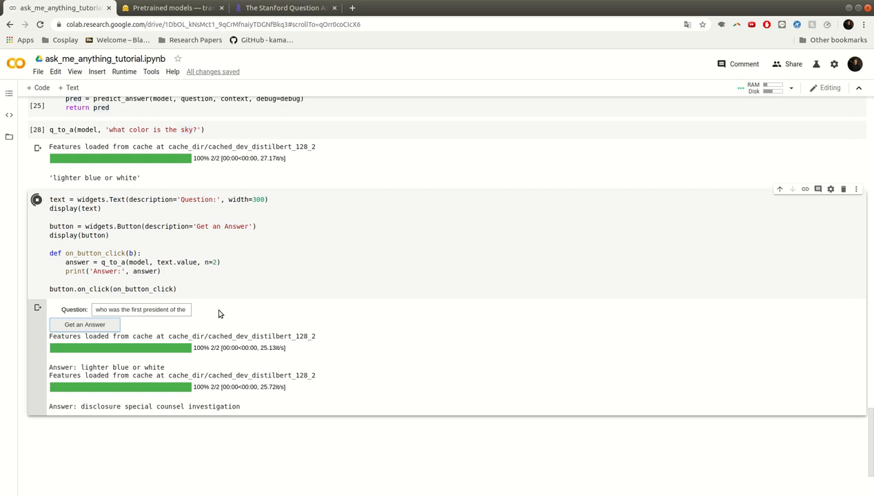
Ask who the first president was, getting 'lieutenant general (u.s. army)'.
{"action": "left_click", "coordinate": [84, 325]}
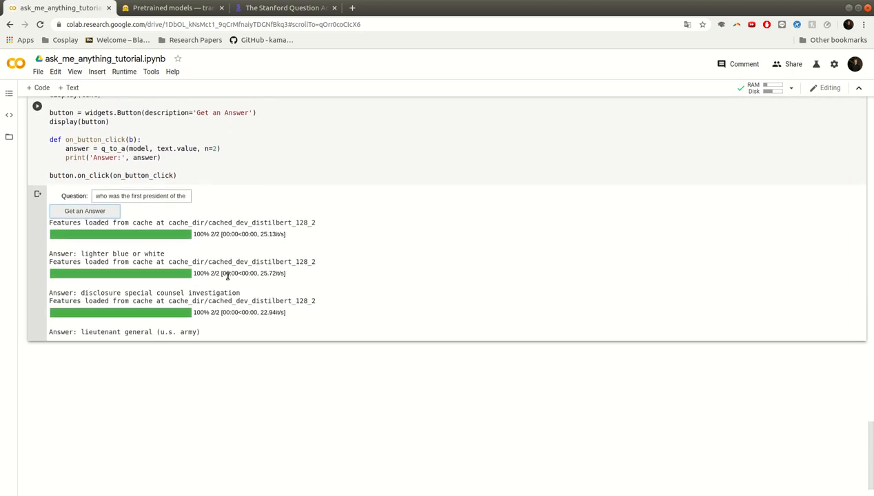
{"action": "triple_click", "coordinate": [124, 331]}
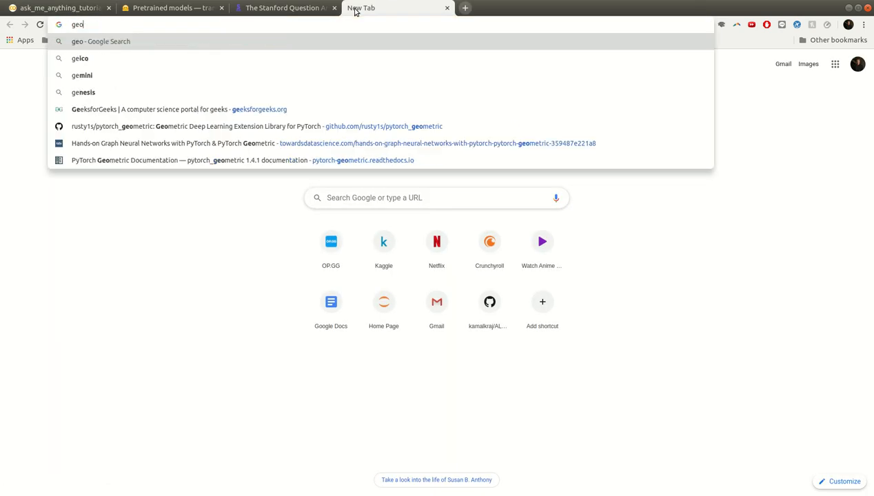
Search Google for 'george washington army rank', showing General of the Armies of the United States.
{"action": "type", "text": "george washington"}
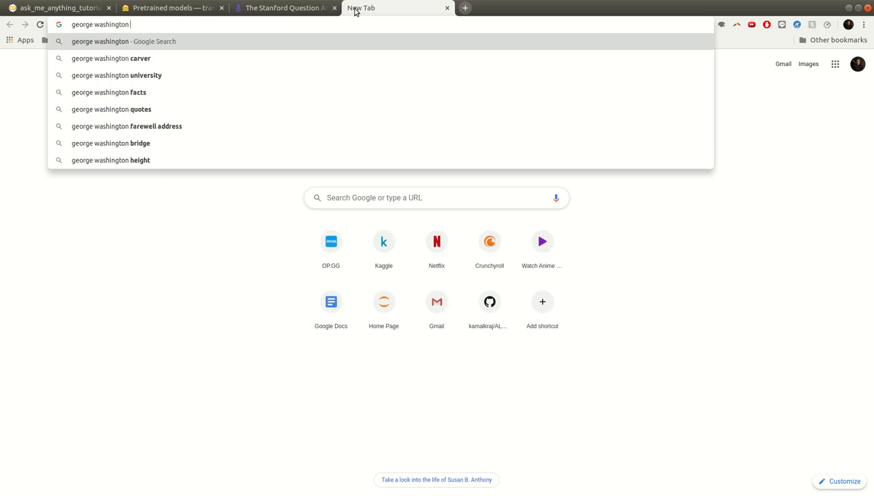
{"action": "type", "text": "arm"}
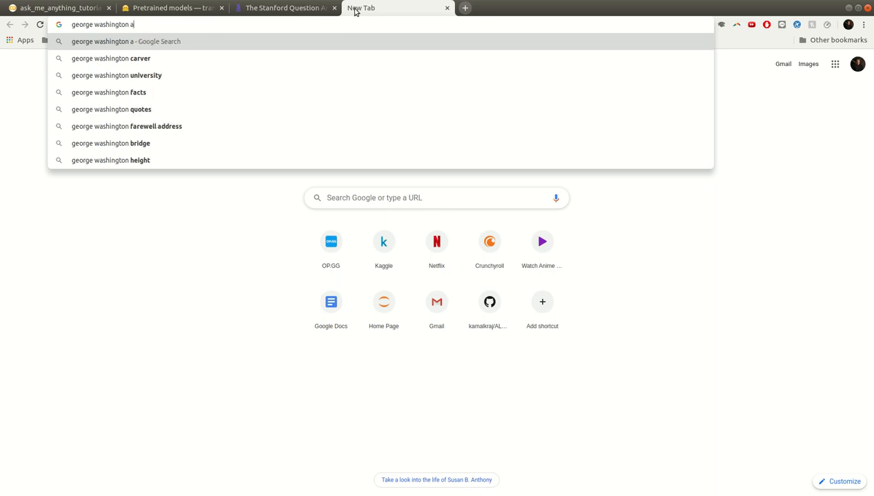
{"action": "type", "text": "rmy rank"}
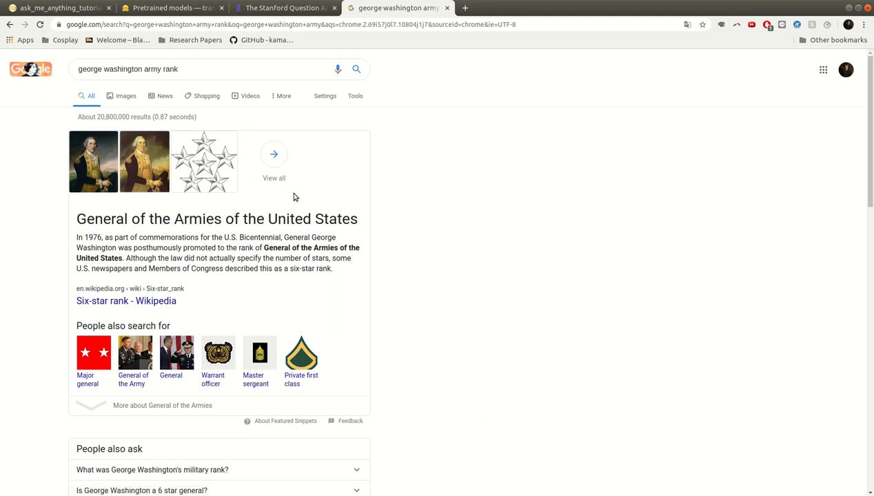
{"action": "mouse_move", "coordinate": [302, 165]}
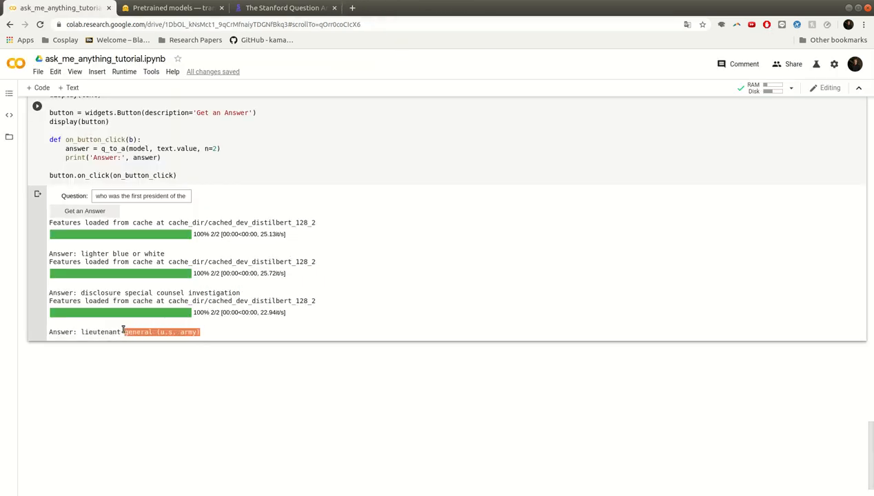
{"action": "left_click_drag", "start_coordinate": [121, 331], "coordinate": [202, 331]}
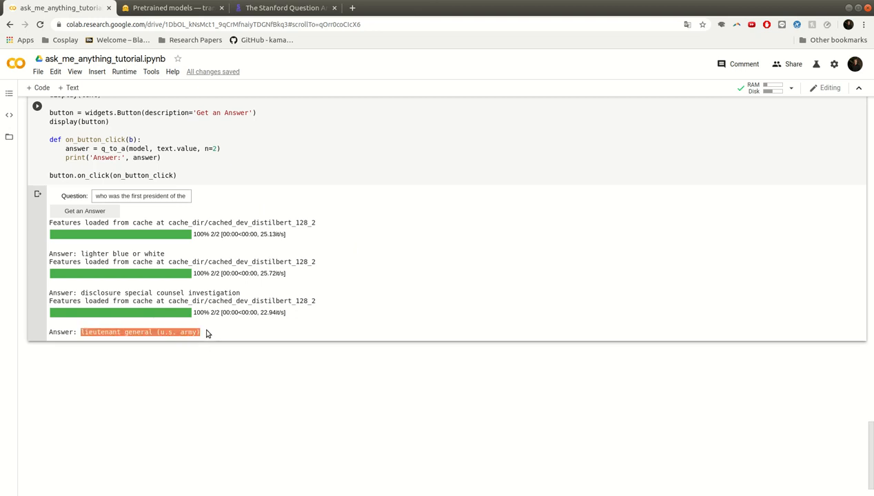
{"action": "scroll", "scroll_direction": "up", "scroll_amount": 3}
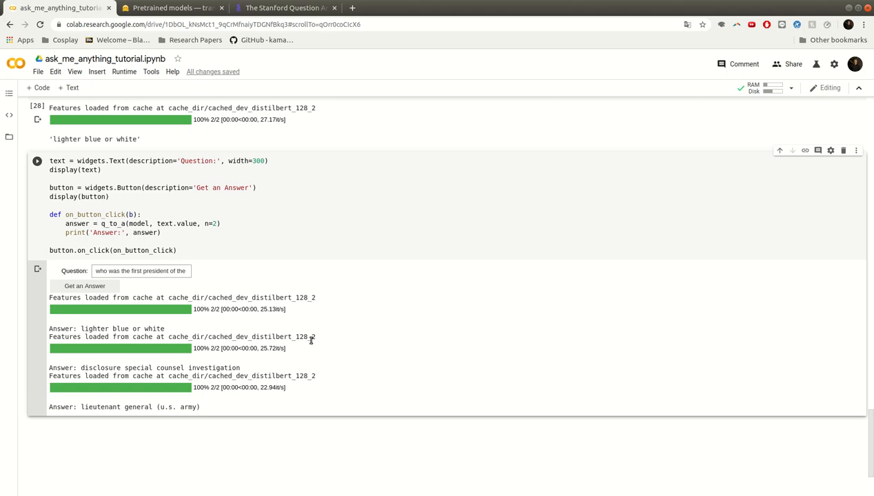
{"action": "scroll", "scroll_direction": "up", "scroll_amount": 3}
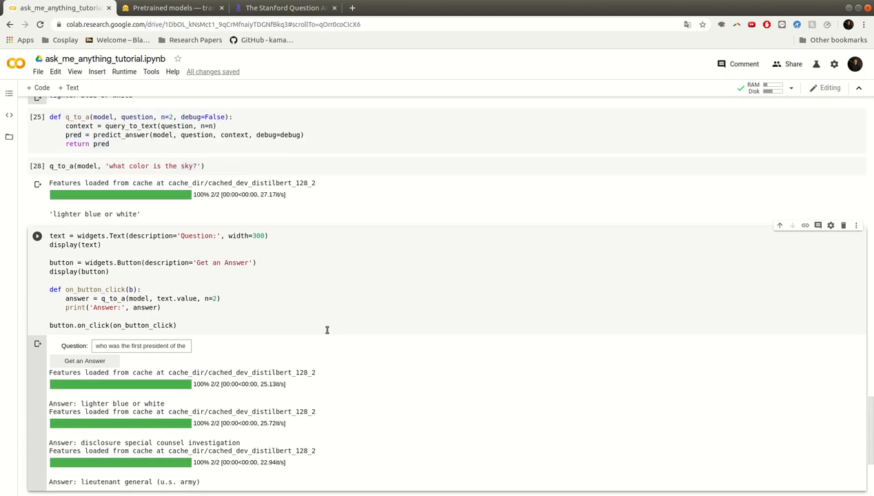
{"action": "scroll", "scroll_direction": "up", "scroll_amount": 3}
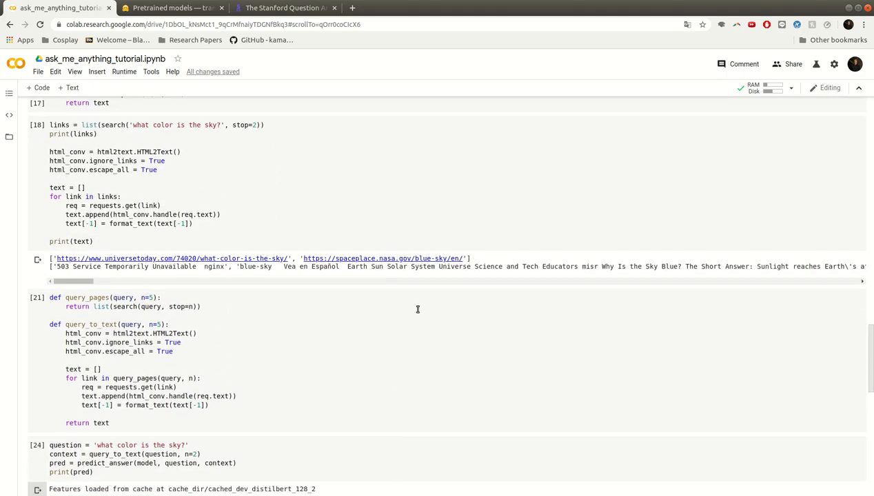
{"action": "scroll", "scroll_direction": "up", "scroll_amount": 3}
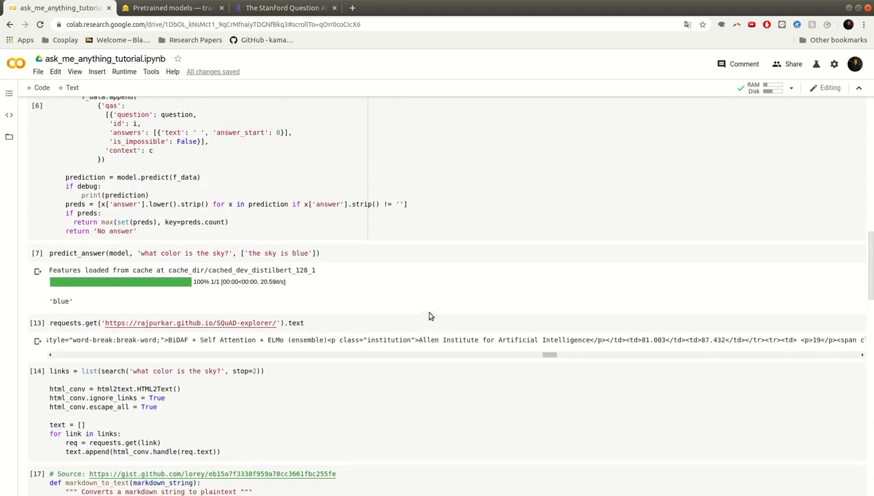
{"action": "scroll", "scroll_direction": "up", "scroll_amount": 3}
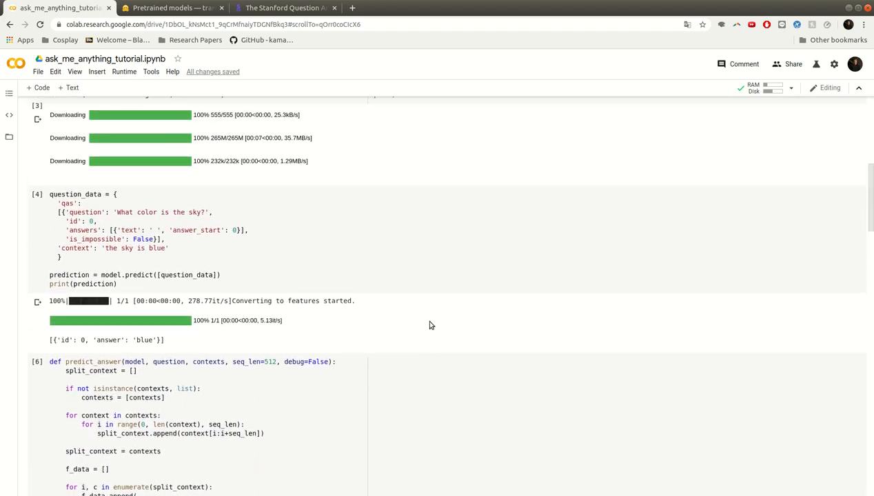
{"action": "scroll", "scroll_direction": "up", "scroll_amount": 3}
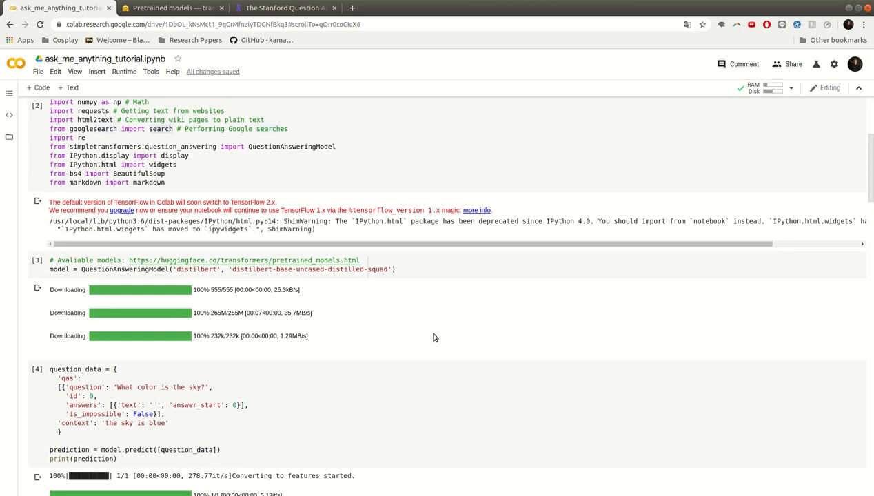
{"action": "scroll", "scroll_direction": "down", "scroll_amount": 3}
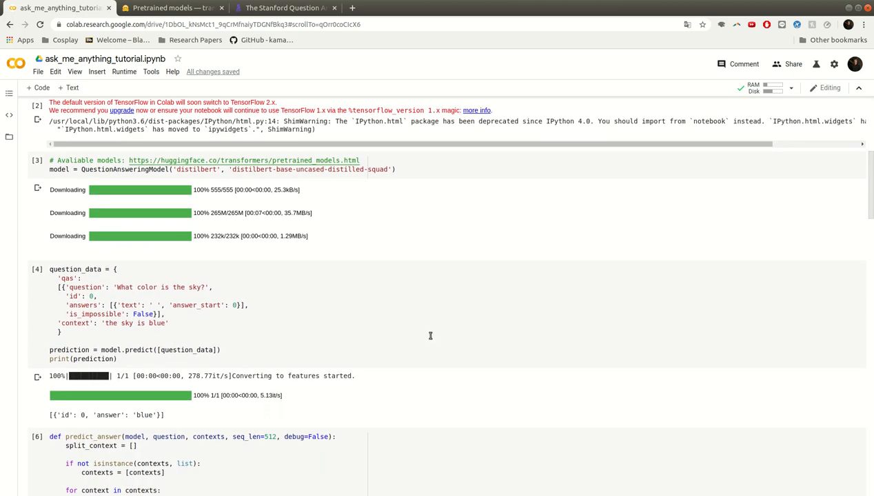
{"action": "mouse_move", "coordinate": [425, 339]}
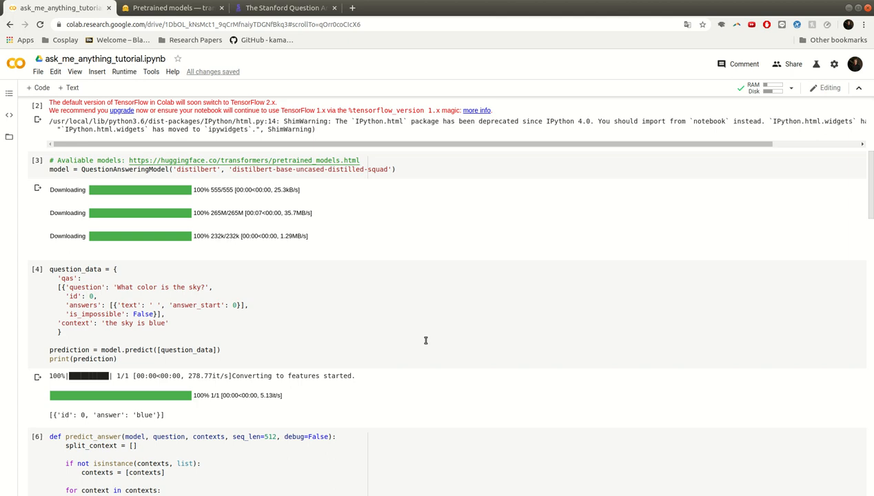
{"action": "mouse_move", "coordinate": [403, 345]}
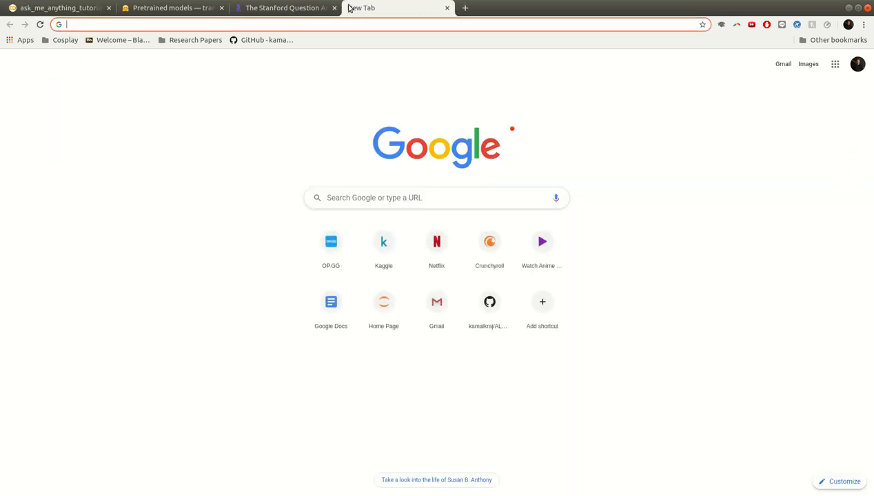
Search 'natural questions' dataset and open the google-research-datasets natural-questions GitHub repository.
{"action": "type", "text": "natural questions"}
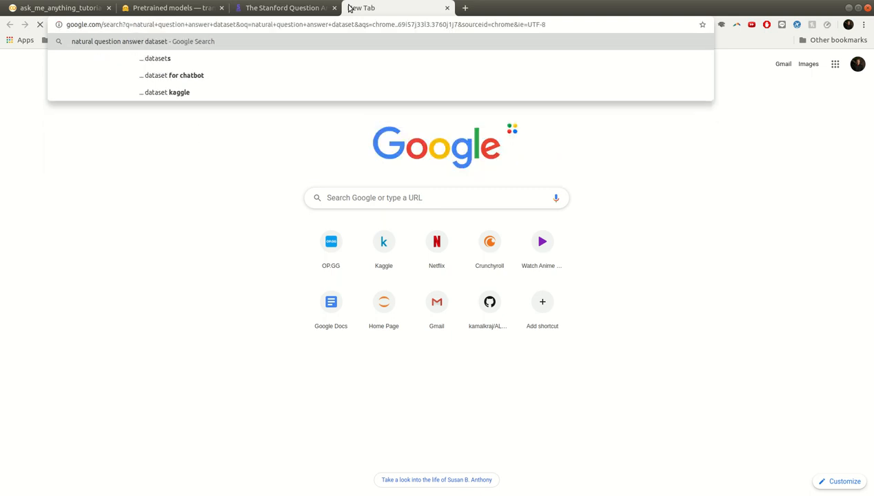
{"action": "key", "text": "Return"}
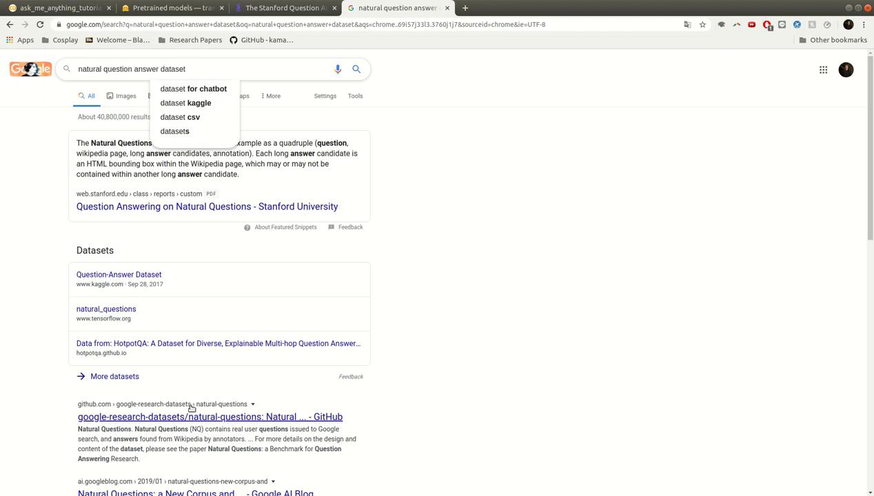
{"action": "left_click", "coordinate": [210, 416]}
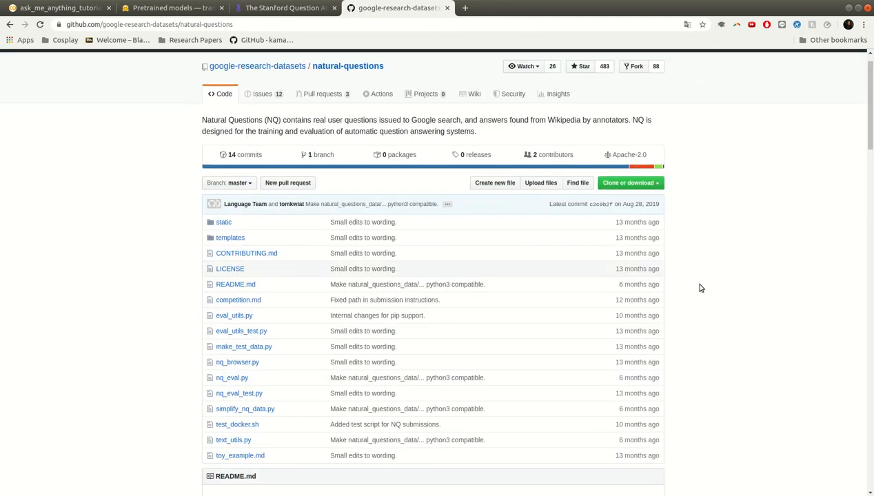
{"action": "scroll", "scroll_direction": "down", "scroll_amount": 3}
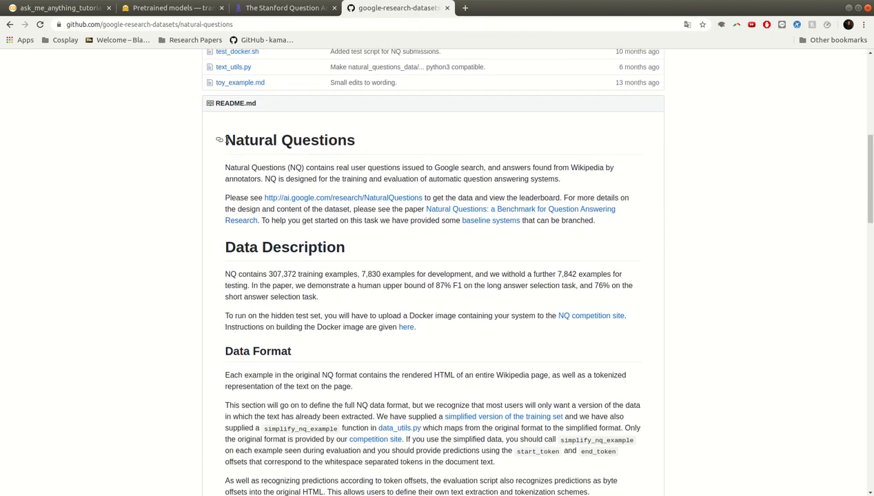
{"action": "mouse_move", "coordinate": [474, 178]}
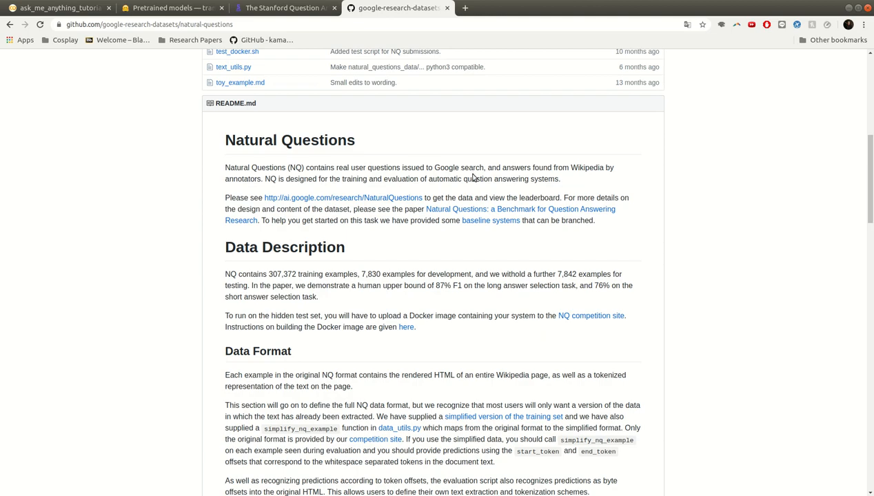
{"action": "scroll", "scroll_direction": "down", "scroll_amount": 3}
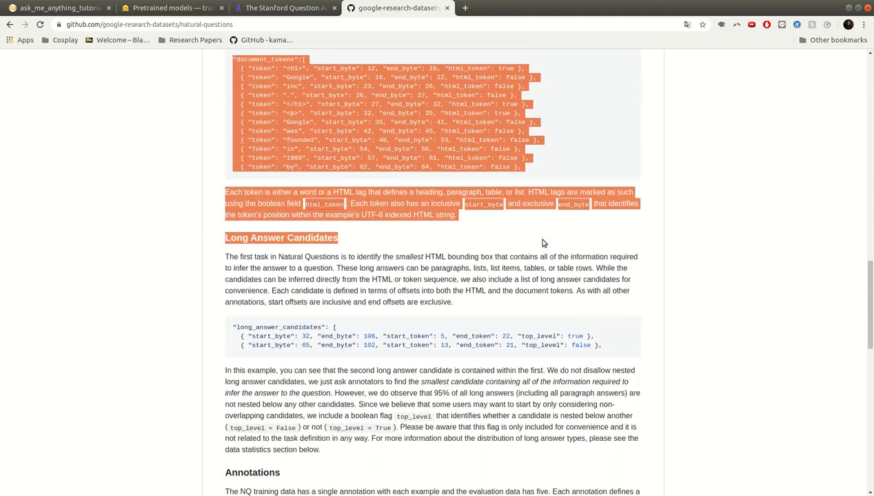
{"action": "scroll", "scroll_direction": "down", "scroll_amount": 3}
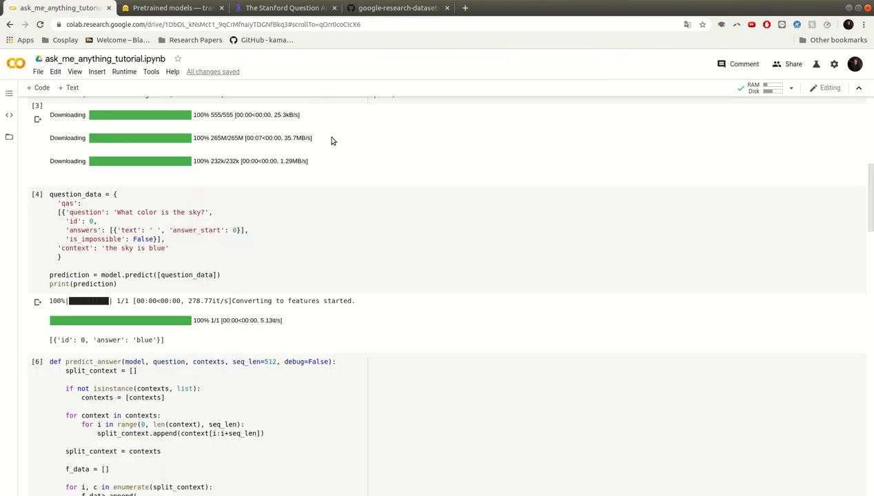
{"action": "scroll", "scroll_direction": "down", "scroll_amount": 3}
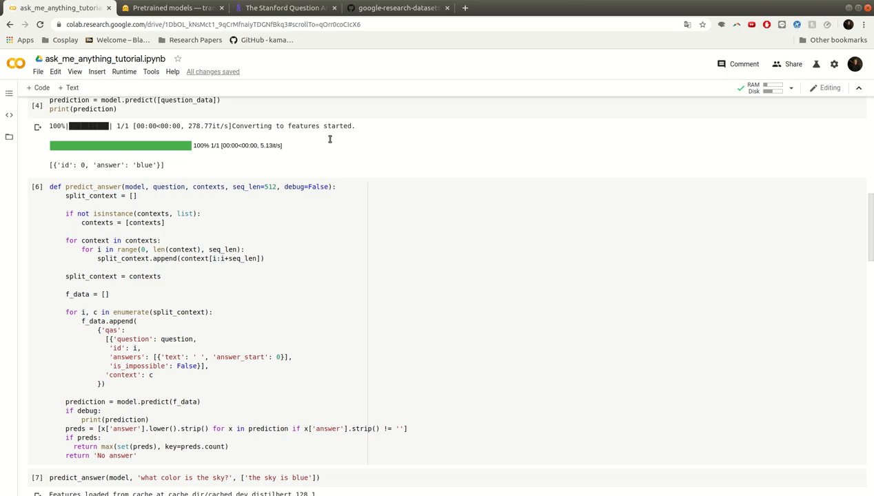
{"action": "scroll", "scroll_direction": "down", "scroll_amount": 3}
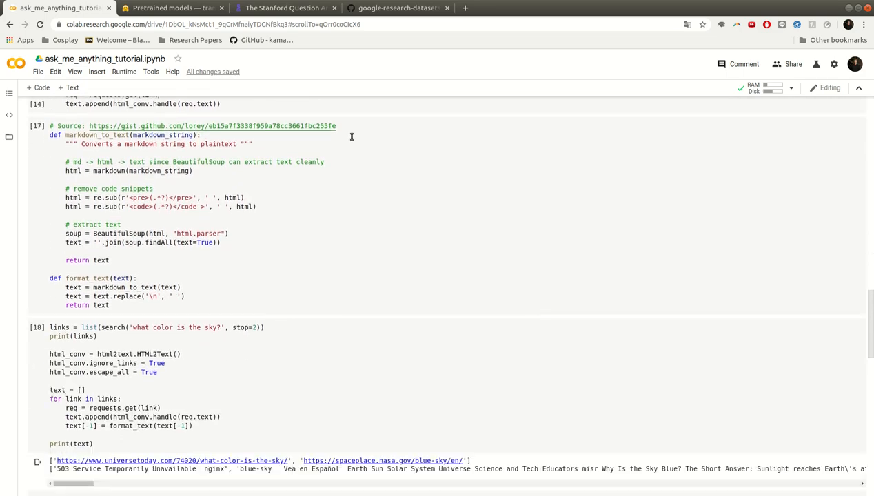
{"action": "scroll", "scroll_direction": "down", "scroll_amount": 3}
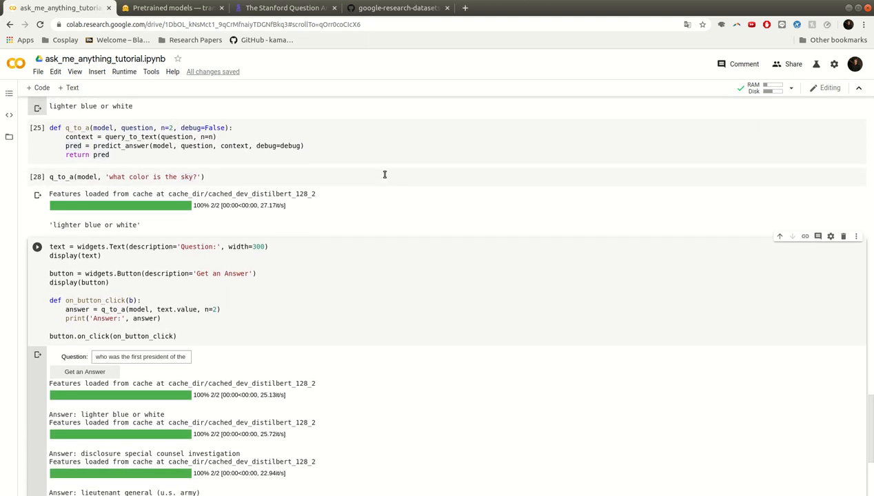
{"action": "mouse_move", "coordinate": [389, 175]}
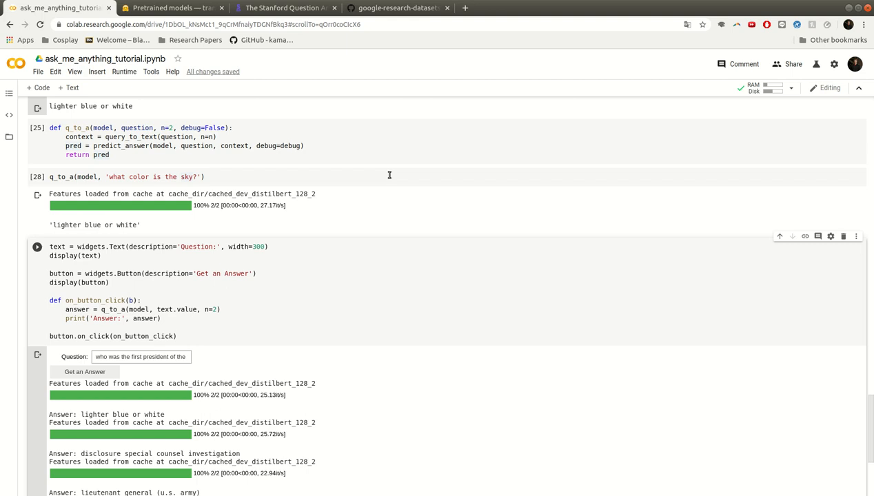
{"action": "mouse_move", "coordinate": [413, 204]}
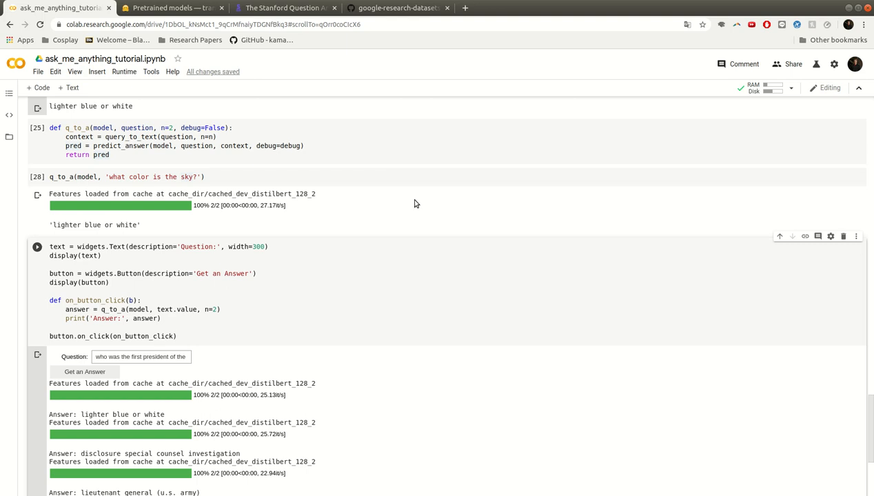
{"action": "mouse_move", "coordinate": [380, 173]}
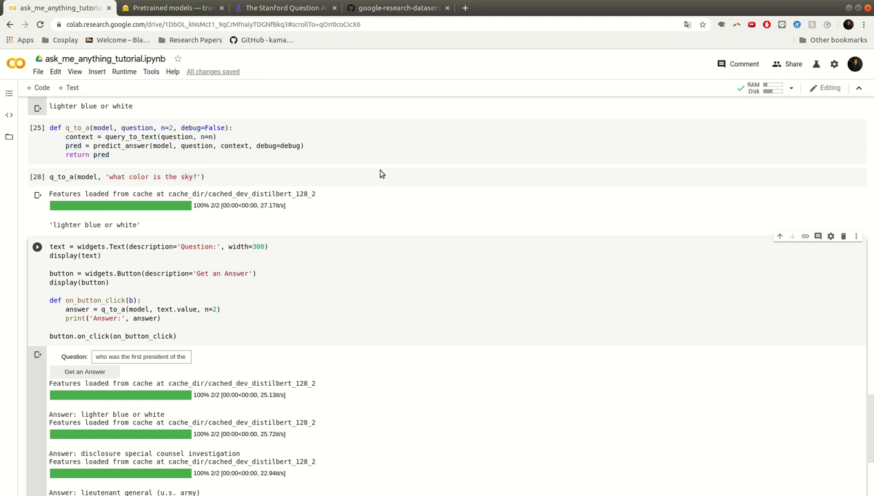
{"action": "mouse_move", "coordinate": [337, 160]}
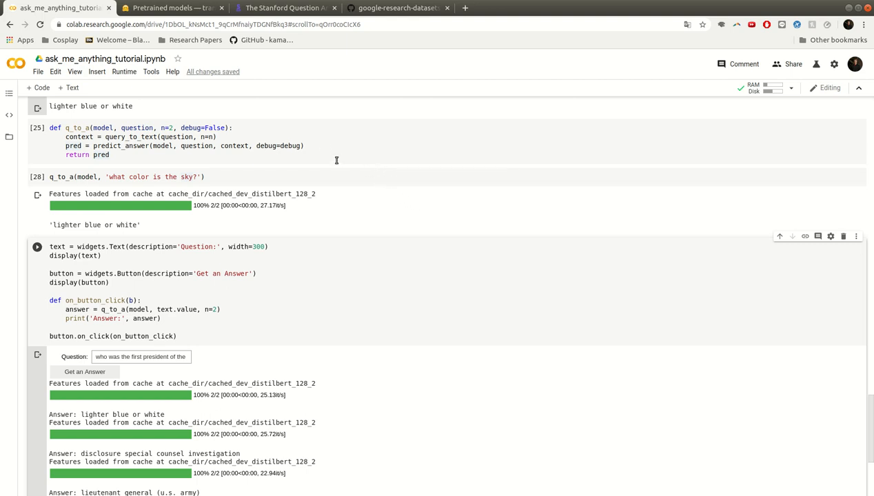
{"action": "scroll", "scroll_direction": "up", "scroll_amount": 3}
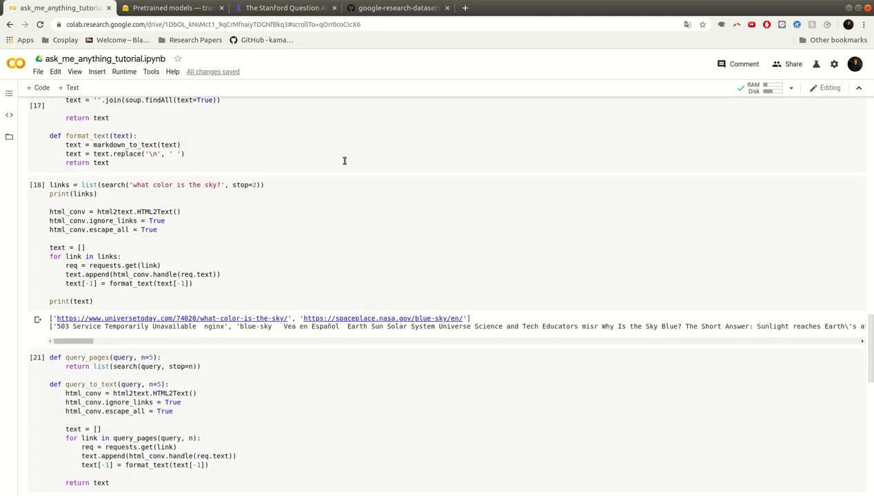
{"action": "scroll", "scroll_direction": "down", "scroll_amount": 3}
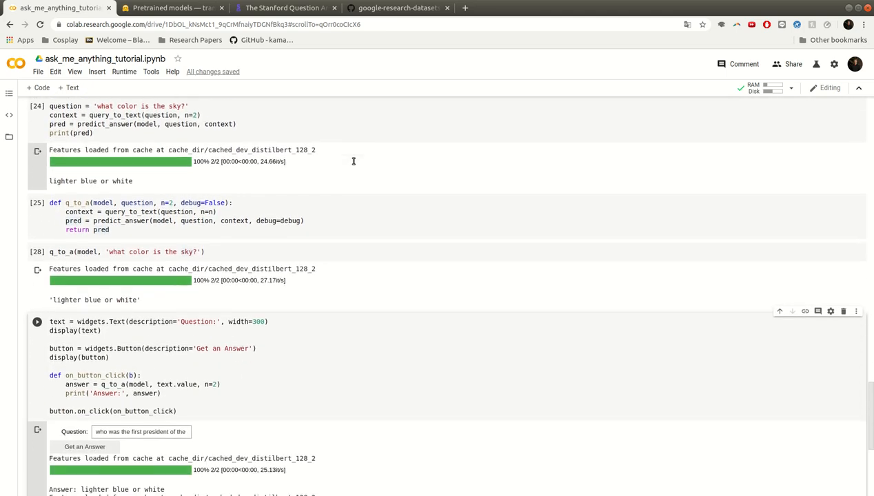